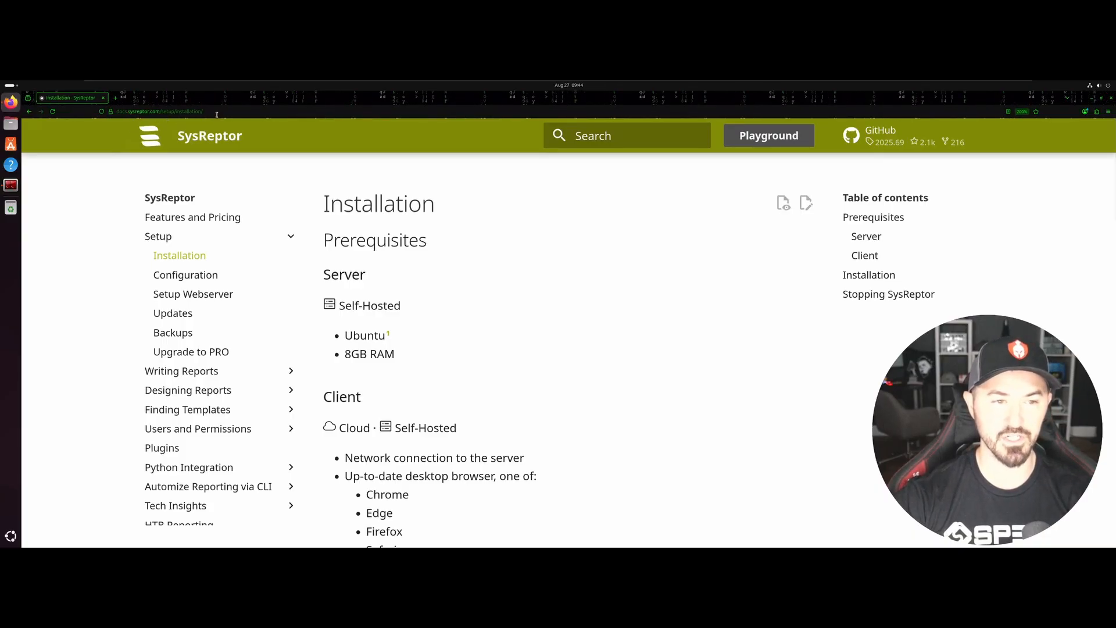
- Review the HTB Reporting docs and CPTS demo report in a new tab, then return to the Installation guide
{"action": "right_click", "coordinate": [67, 98]}
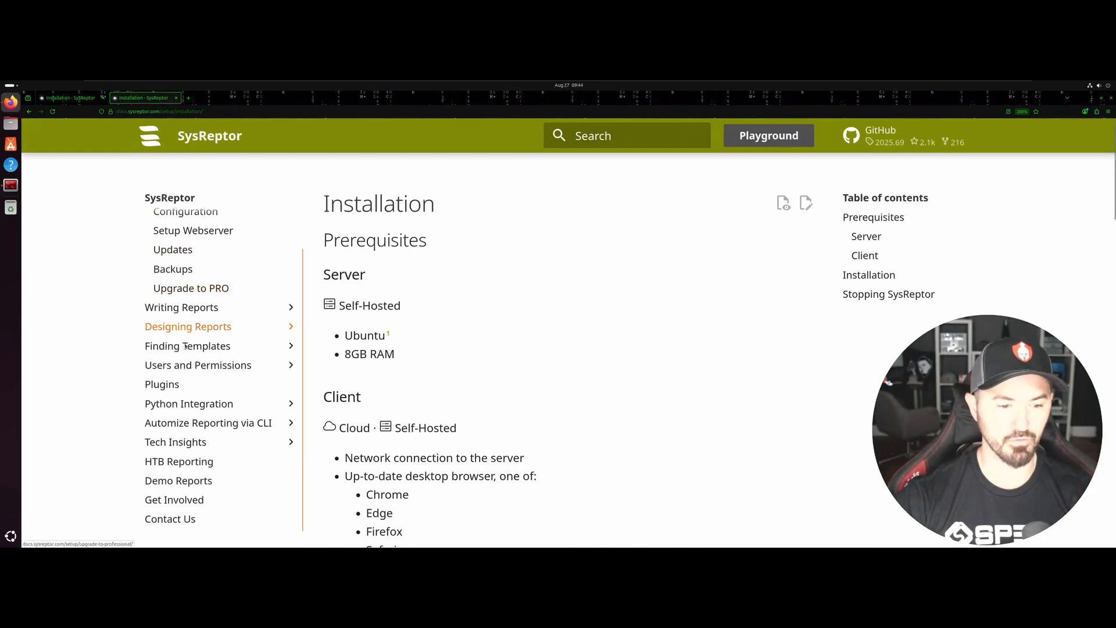
{"action": "left_click", "coordinate": [179, 462]}
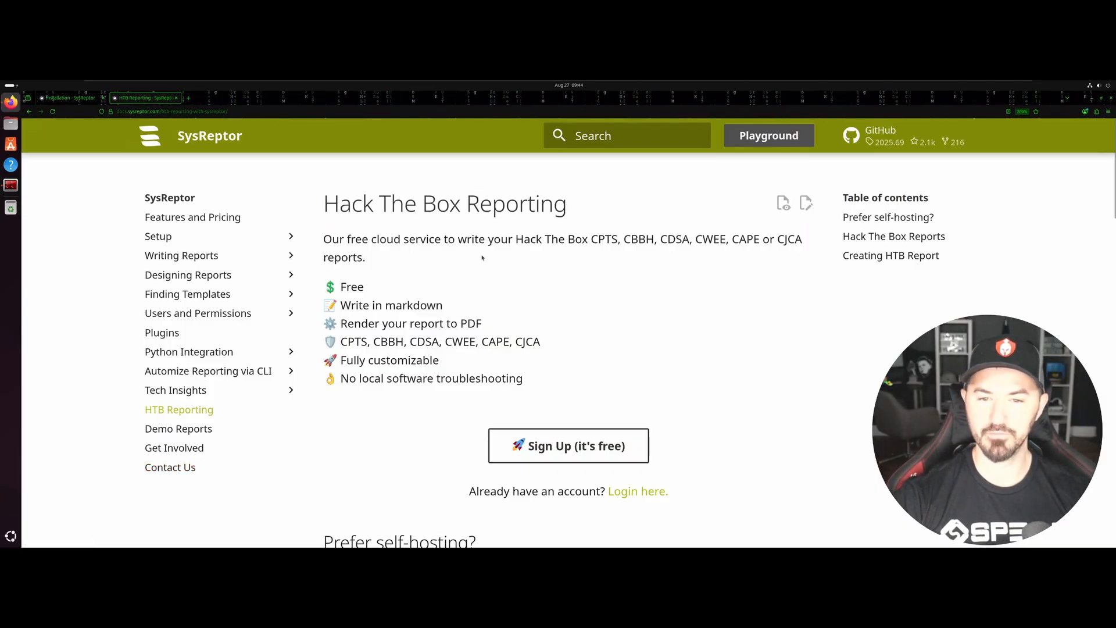
{"action": "mouse_move", "coordinate": [550, 249]}
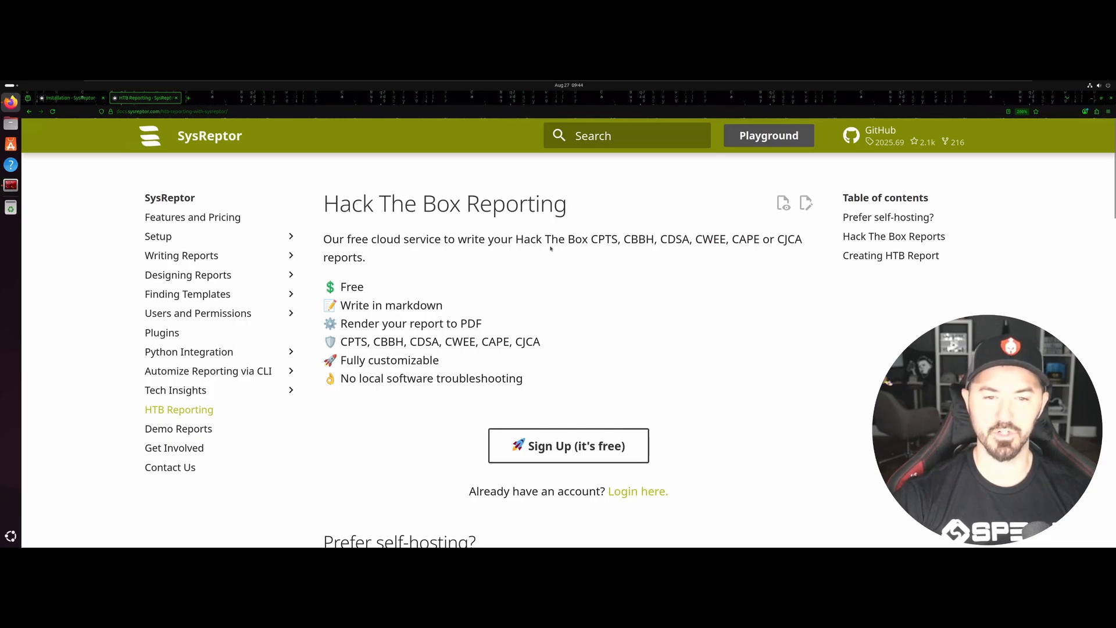
{"action": "mouse_move", "coordinate": [509, 255]}
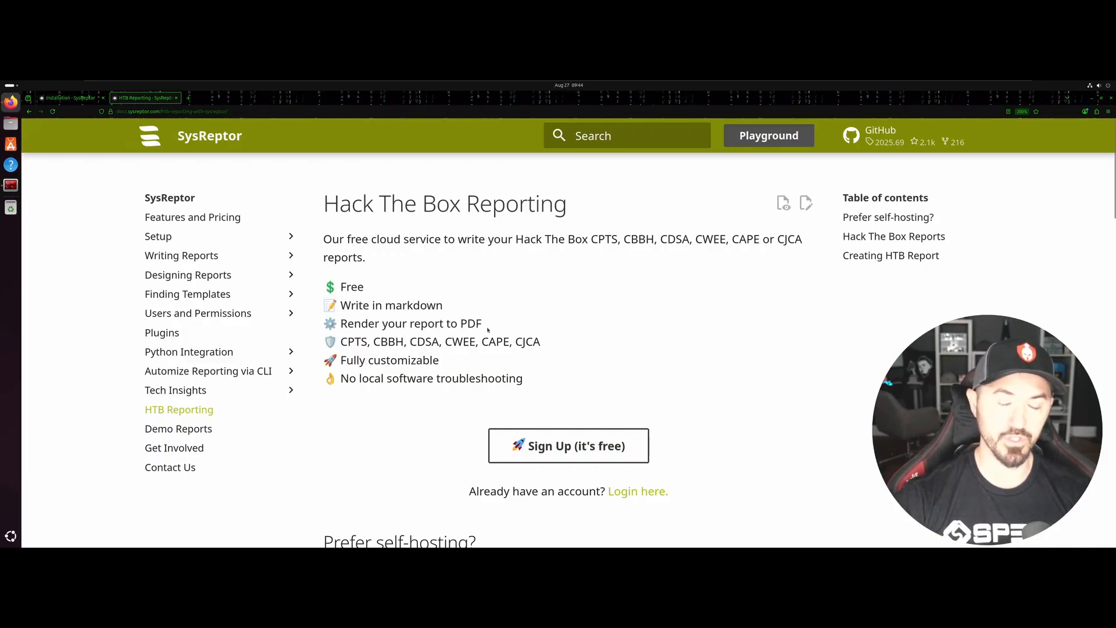
{"action": "scroll", "scroll_direction": "down", "scroll_amount": 3}
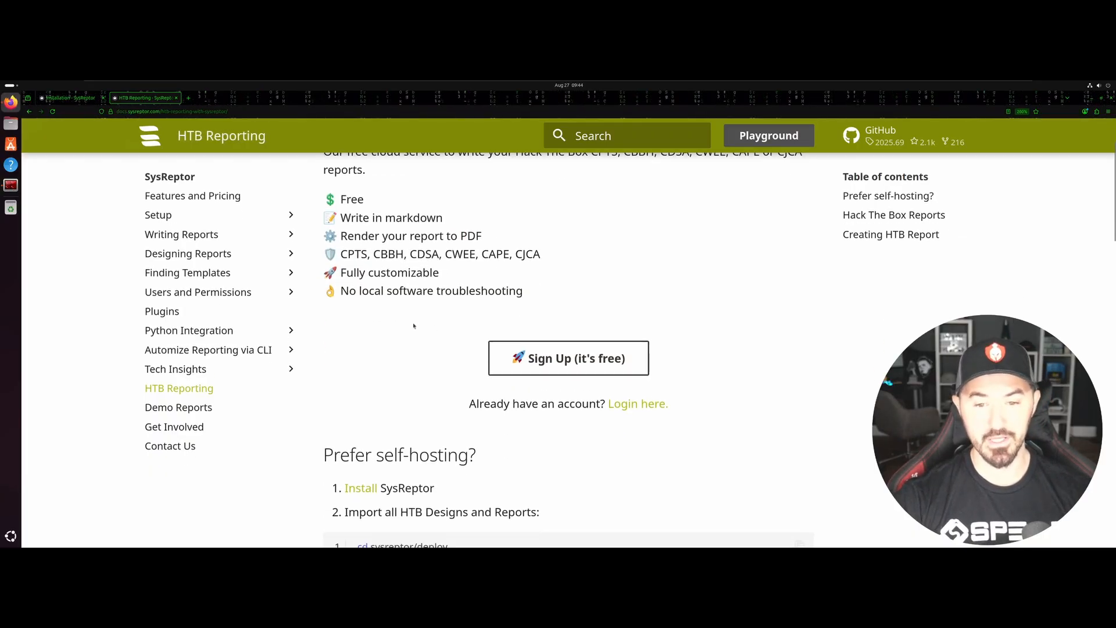
{"action": "scroll", "scroll_direction": "down", "scroll_amount": 3}
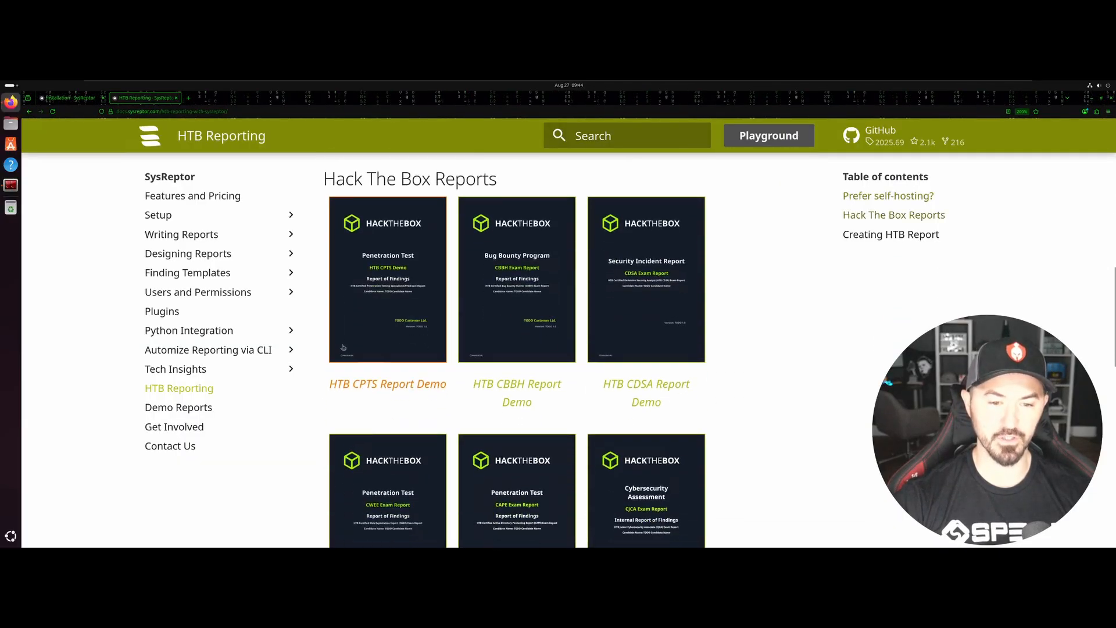
{"action": "scroll", "scroll_direction": "up", "scroll_amount": 3}
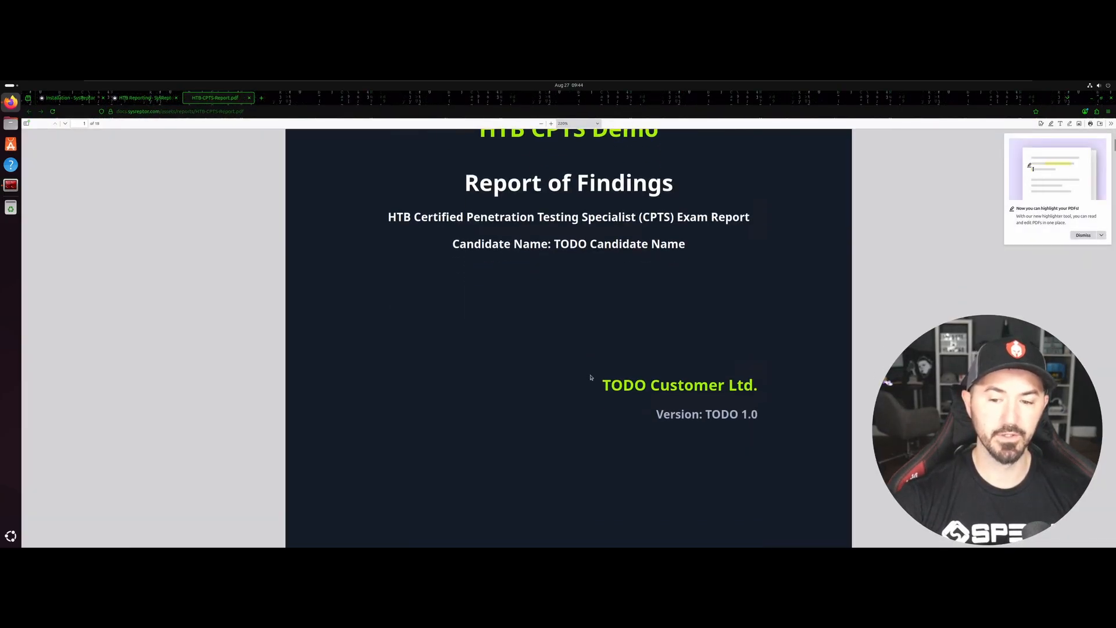
{"action": "scroll", "scroll_direction": "down", "scroll_amount": 3}
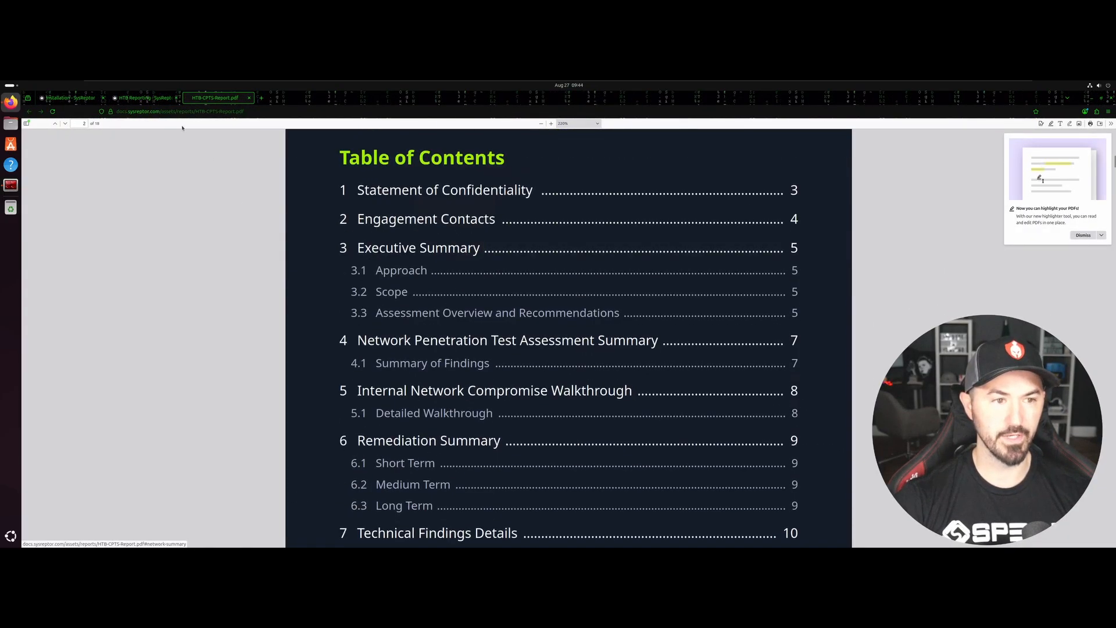
{"action": "left_click", "coordinate": [67, 97]}
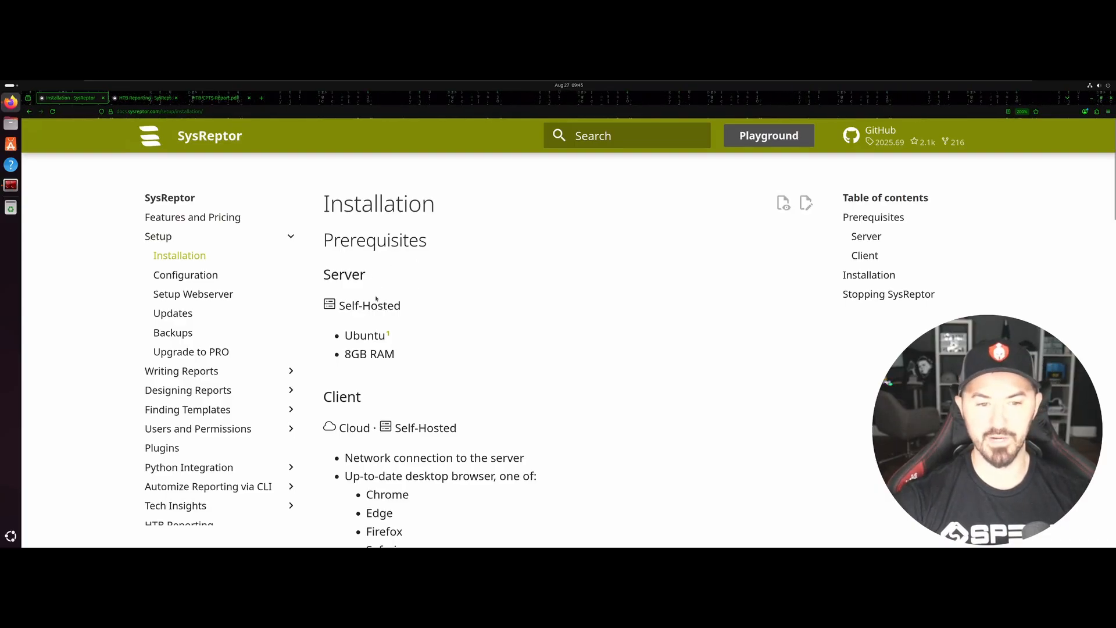
- Skim the prerequisites (RAM) and scroll to the Easy Script Installation commands
{"action": "double_click", "coordinate": [381, 305]}
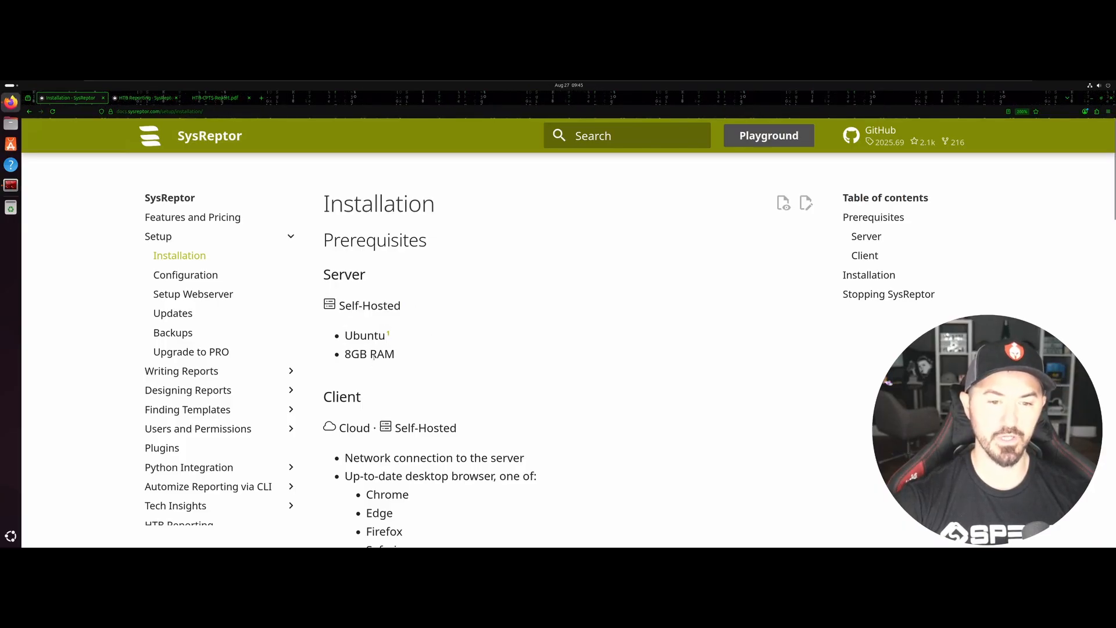
{"action": "double_click", "coordinate": [380, 353]}
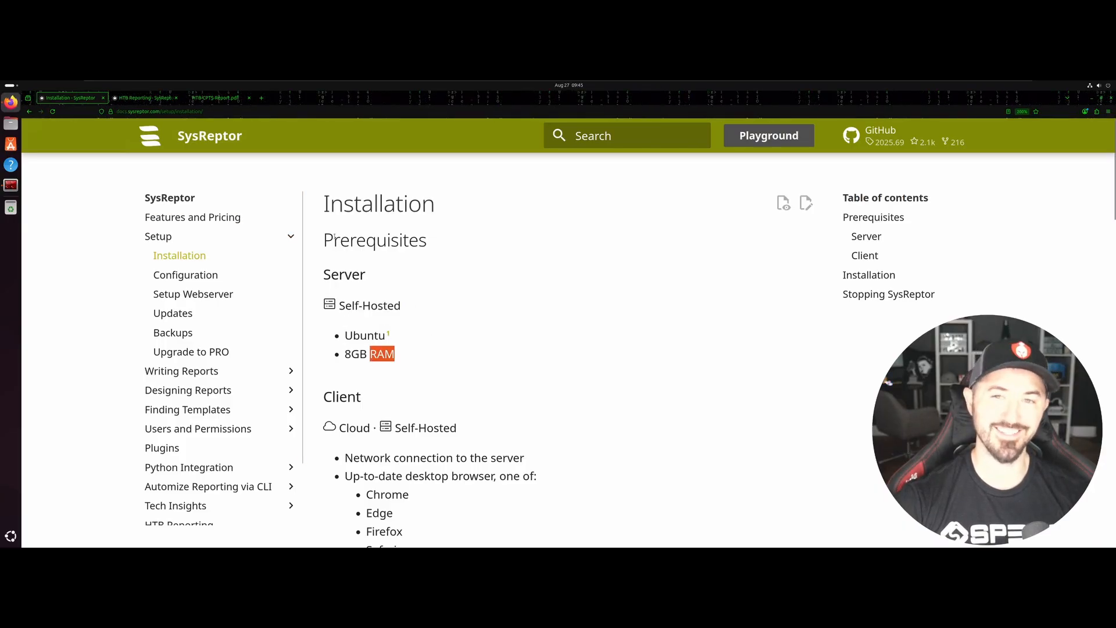
{"action": "scroll", "scroll_direction": "down", "scroll_amount": 3}
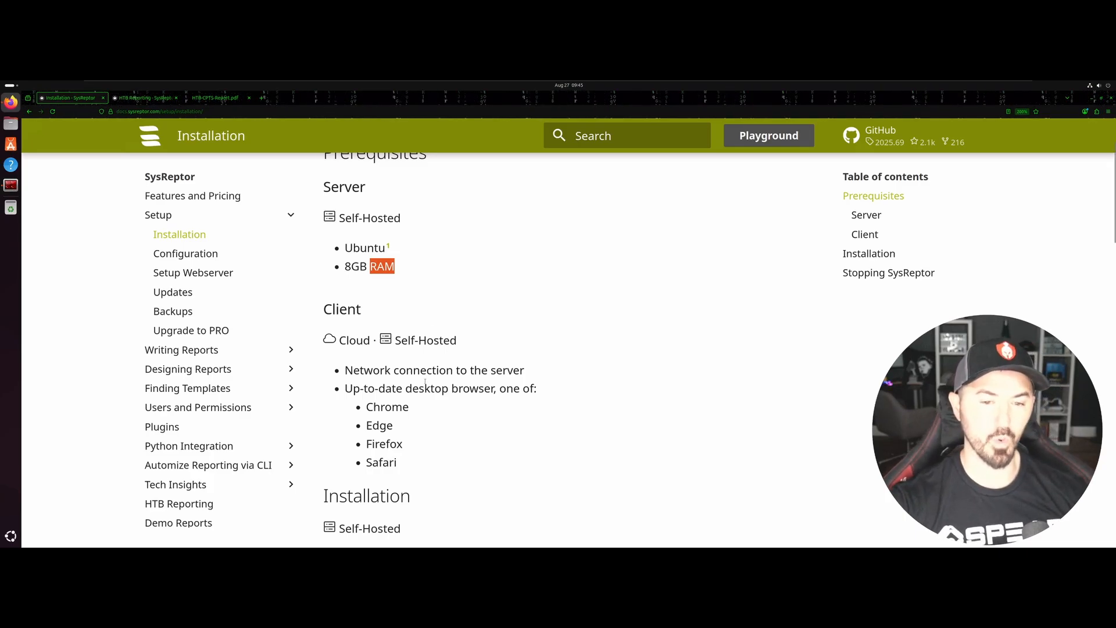
{"action": "scroll", "scroll_direction": "down", "scroll_amount": 3}
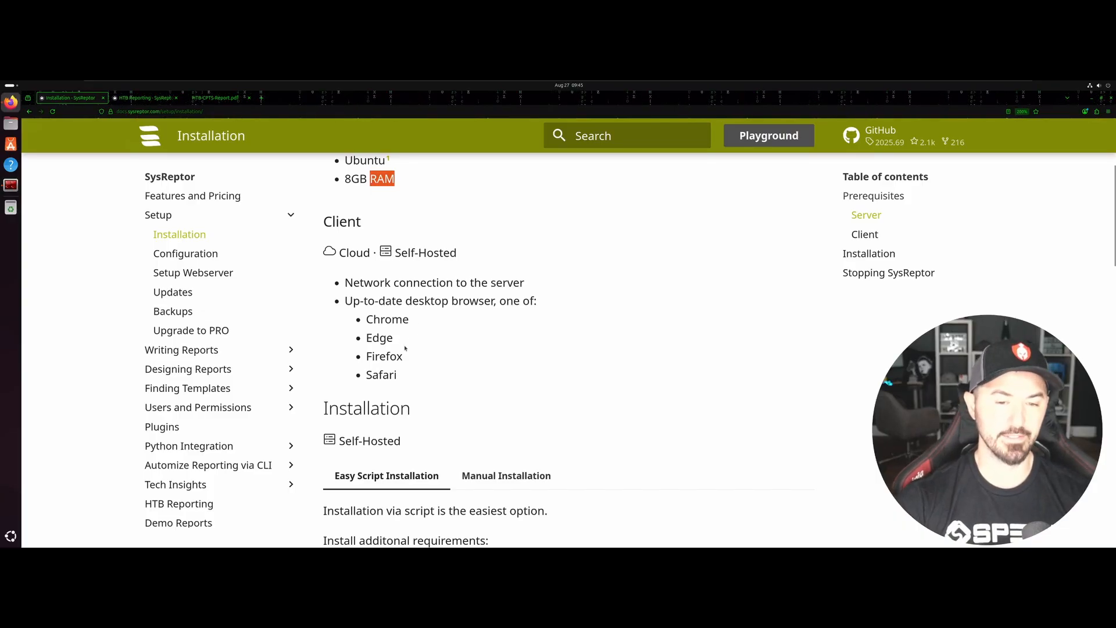
{"action": "scroll", "scroll_direction": "down", "scroll_amount": 3}
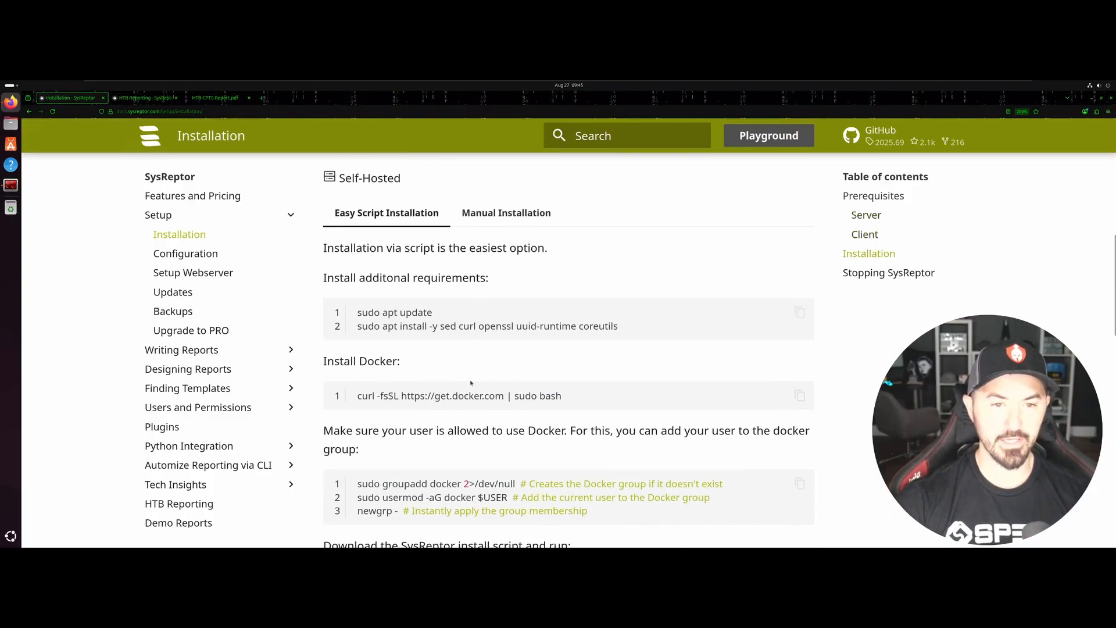
{"action": "scroll", "scroll_direction": "up", "scroll_amount": 3}
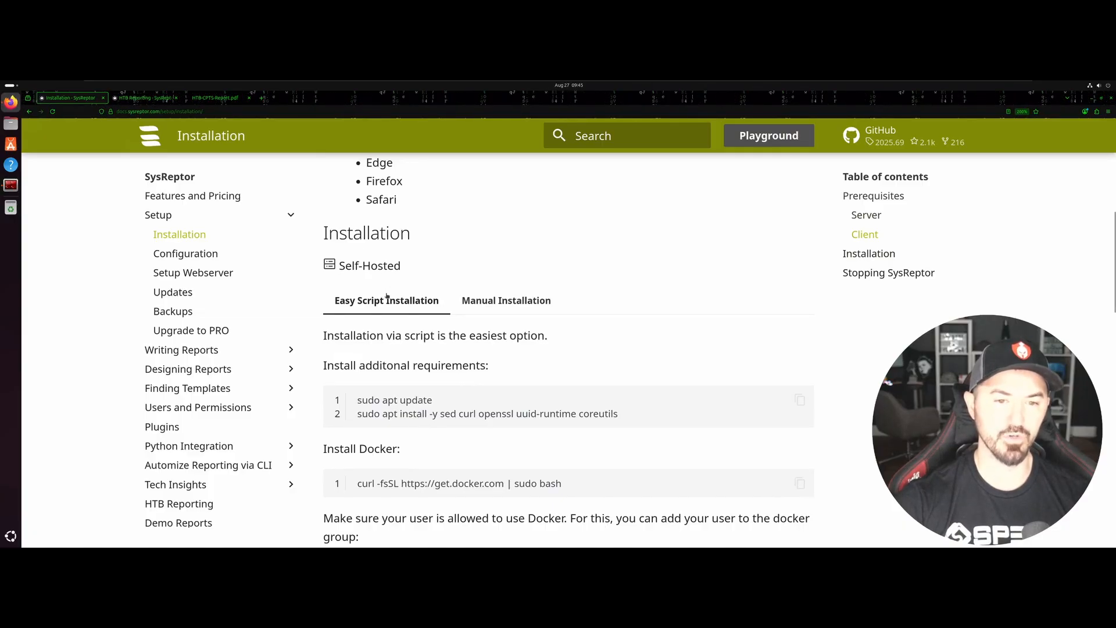
{"action": "scroll", "scroll_direction": "down", "scroll_amount": 3}
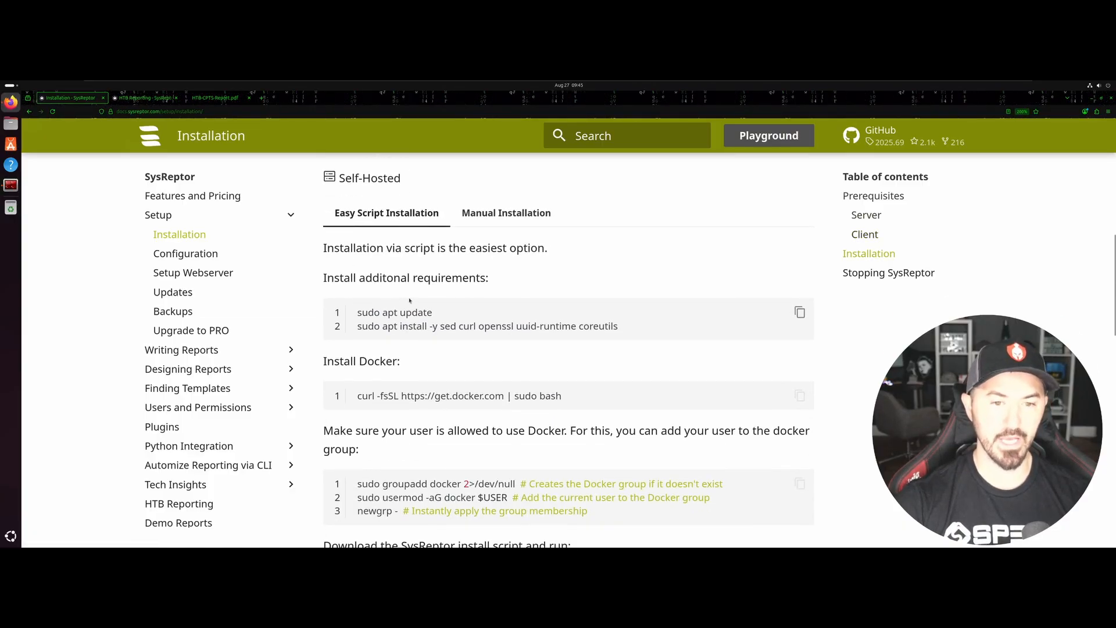
{"action": "mouse_move", "coordinate": [390, 297]}
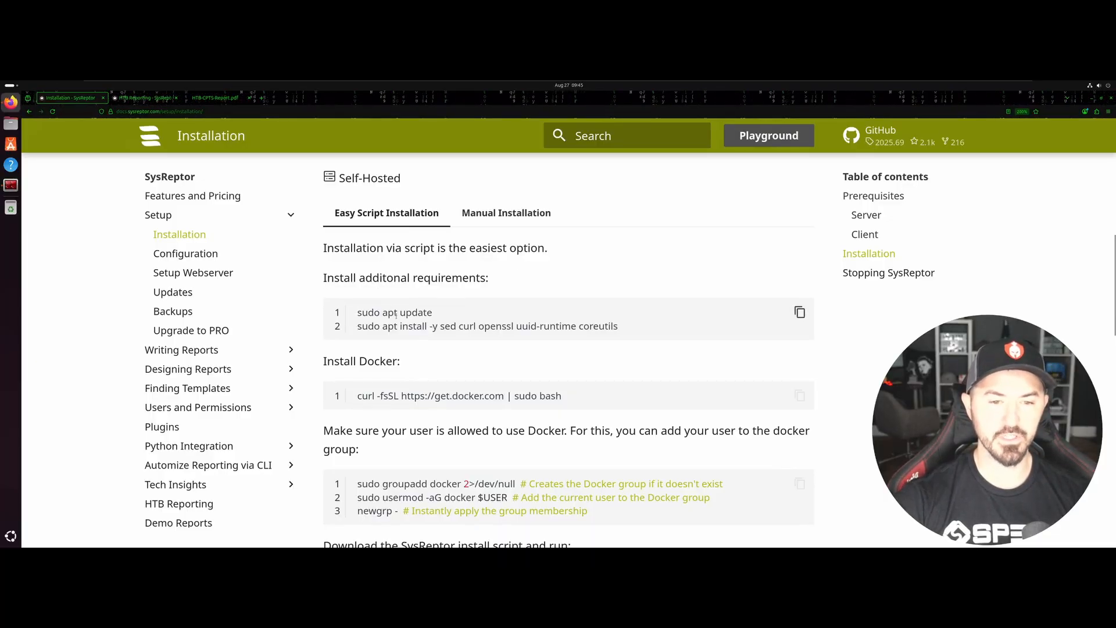
- Run sudo apt update with the password and copy the docs' apt install line for sed, curl, openssl, uuid-runtime, coreutils
{"action": "double_click", "coordinate": [394, 312]}
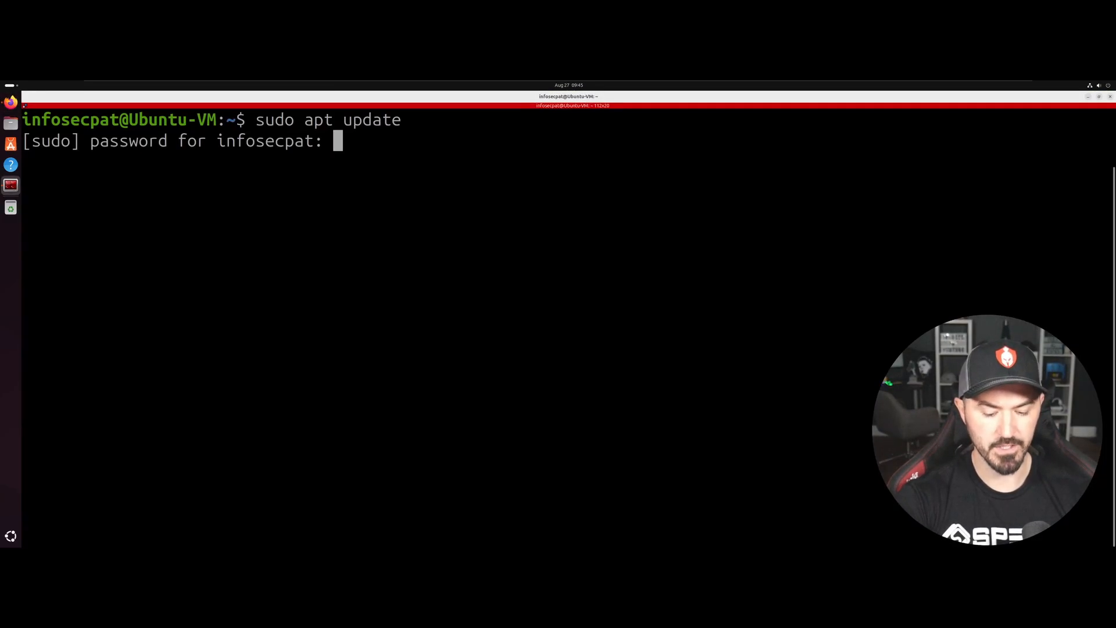
{"action": "key", "text": "Return"}
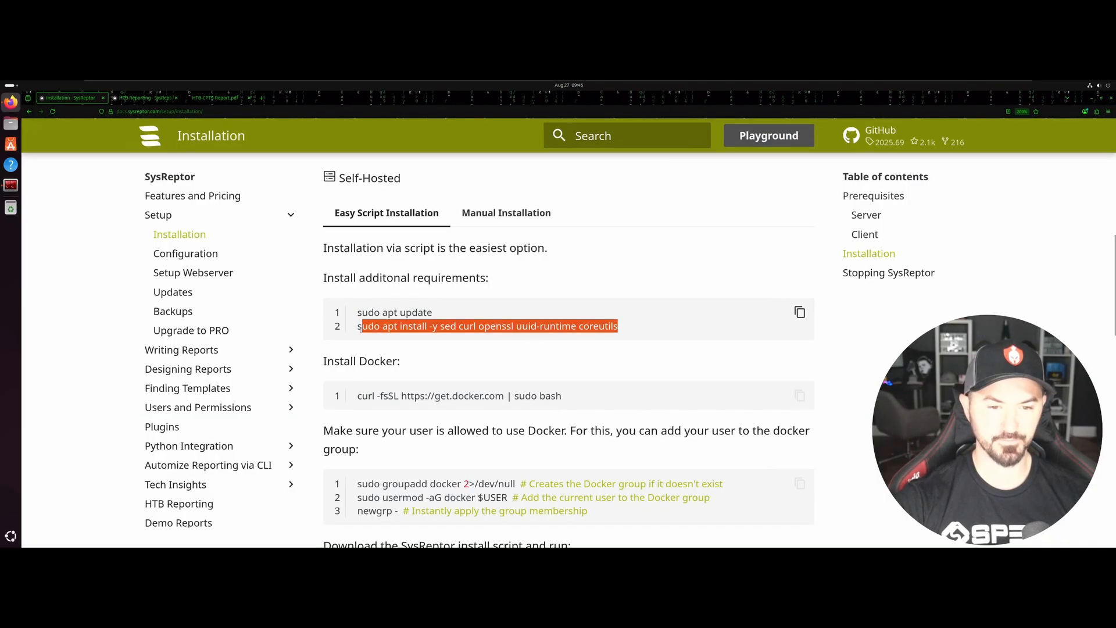
{"action": "right_click", "coordinate": [487, 325]}
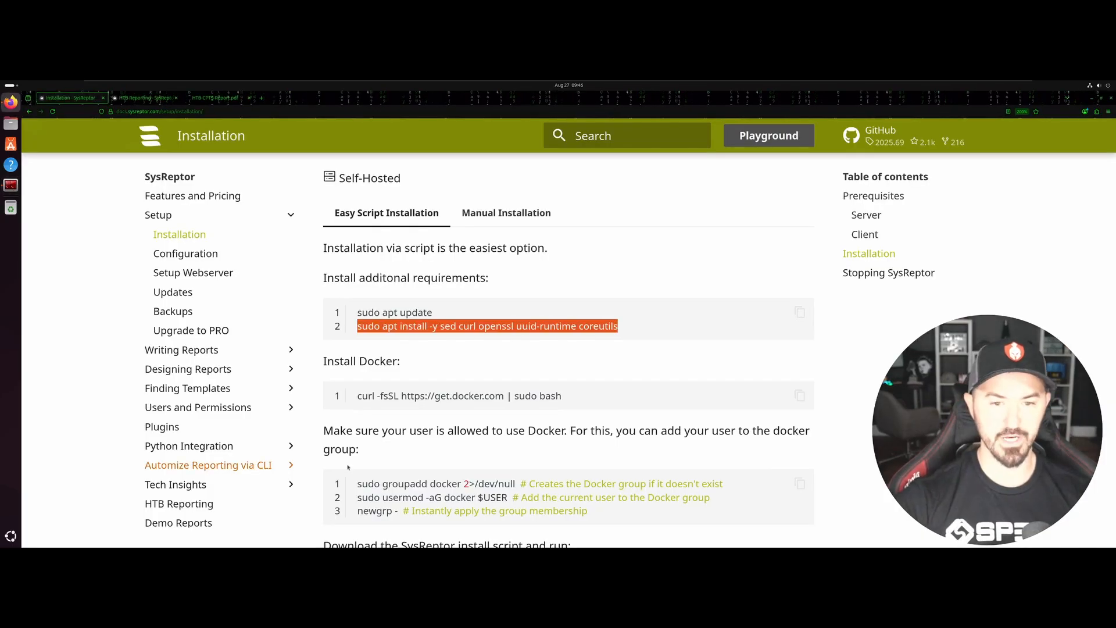
{"action": "scroll", "scroll_direction": "down", "scroll_amount": 3}
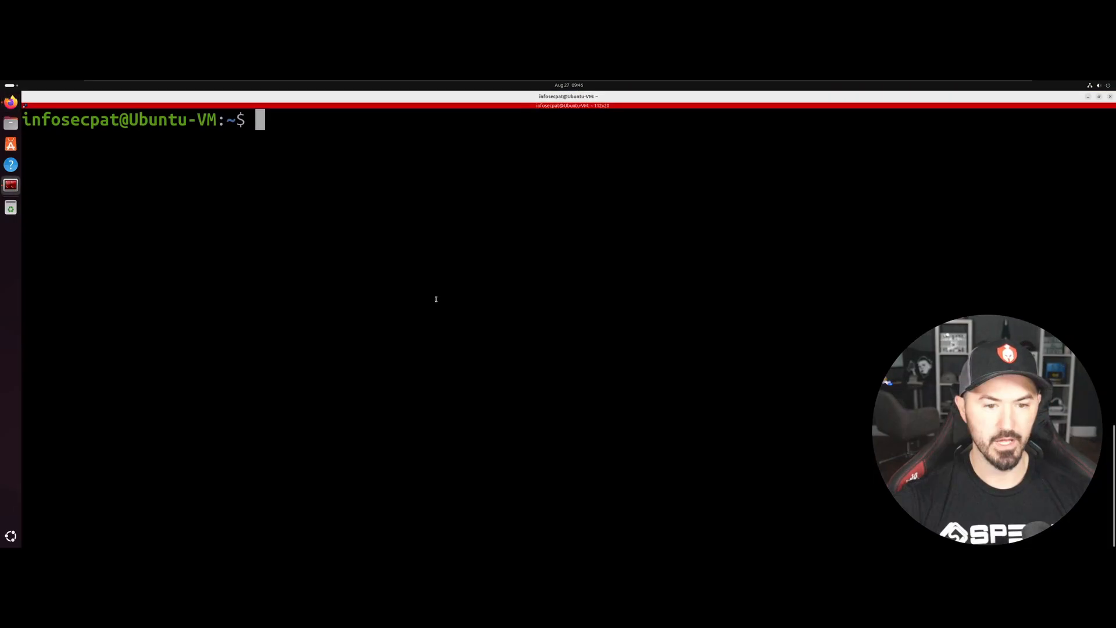
{"action": "type", "text": "curl -fsSL https://get.docker.com | sudo bash"}
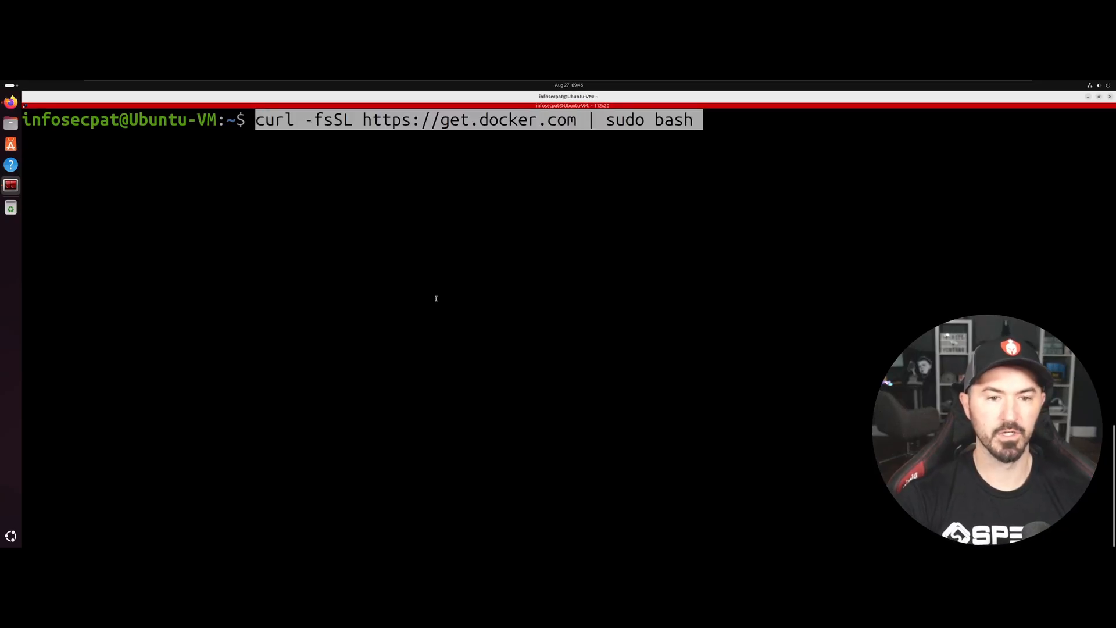
{"action": "key", "text": "Return"}
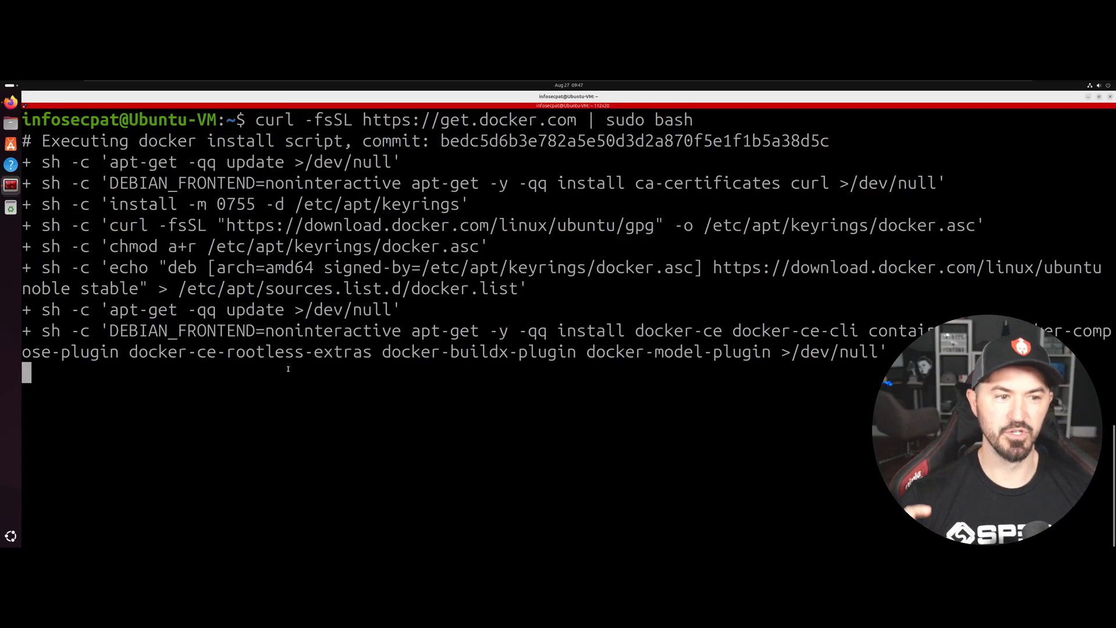
{"action": "mouse_move", "coordinate": [801, 430]}
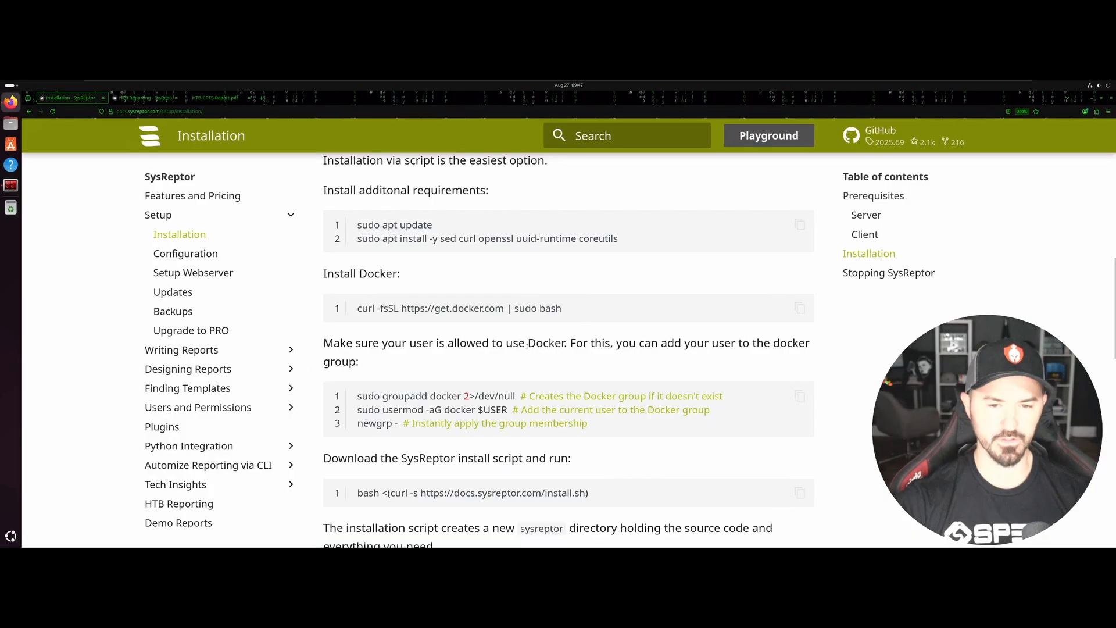
{"action": "scroll", "scroll_direction": "down", "scroll_amount": 3}
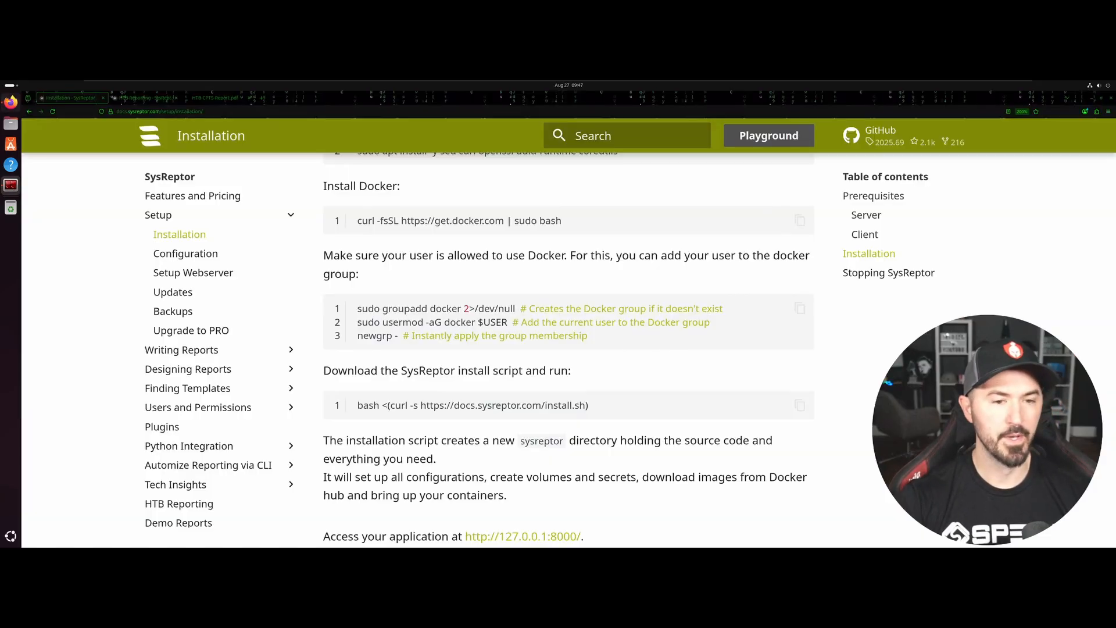
{"action": "scroll", "scroll_direction": "down", "scroll_amount": 3}
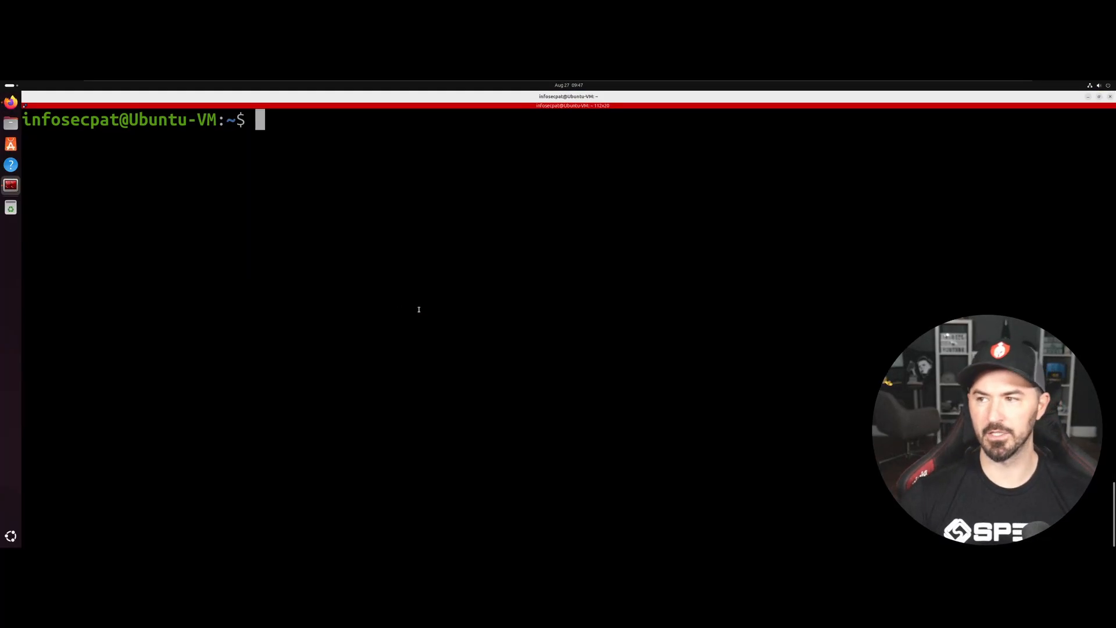
{"action": "type", "text": "sud"}
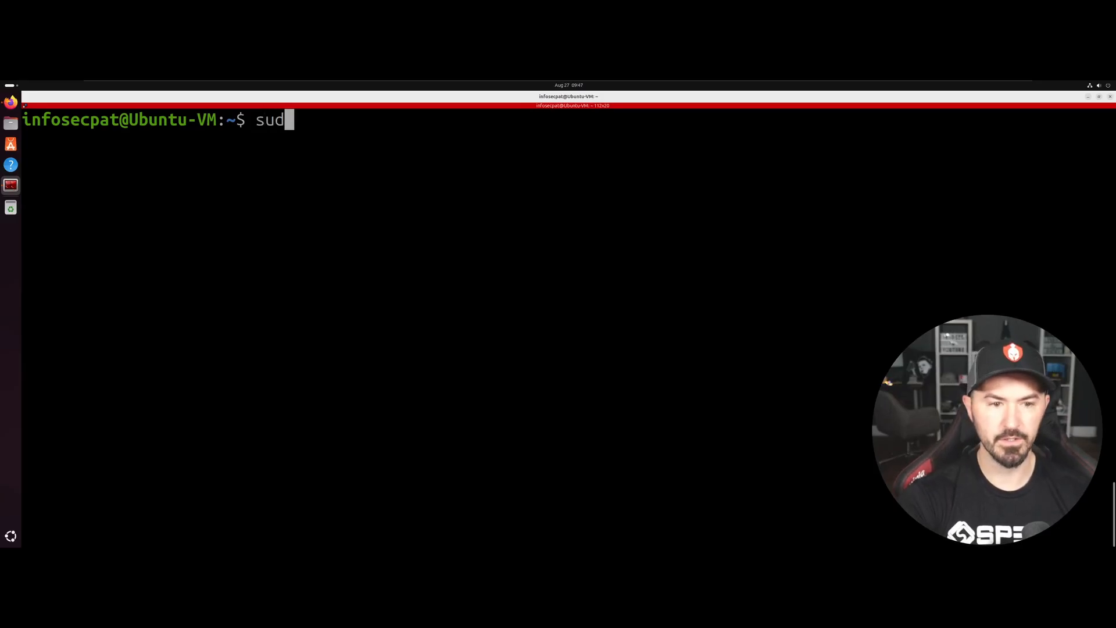
{"action": "key", "text": "Return"}
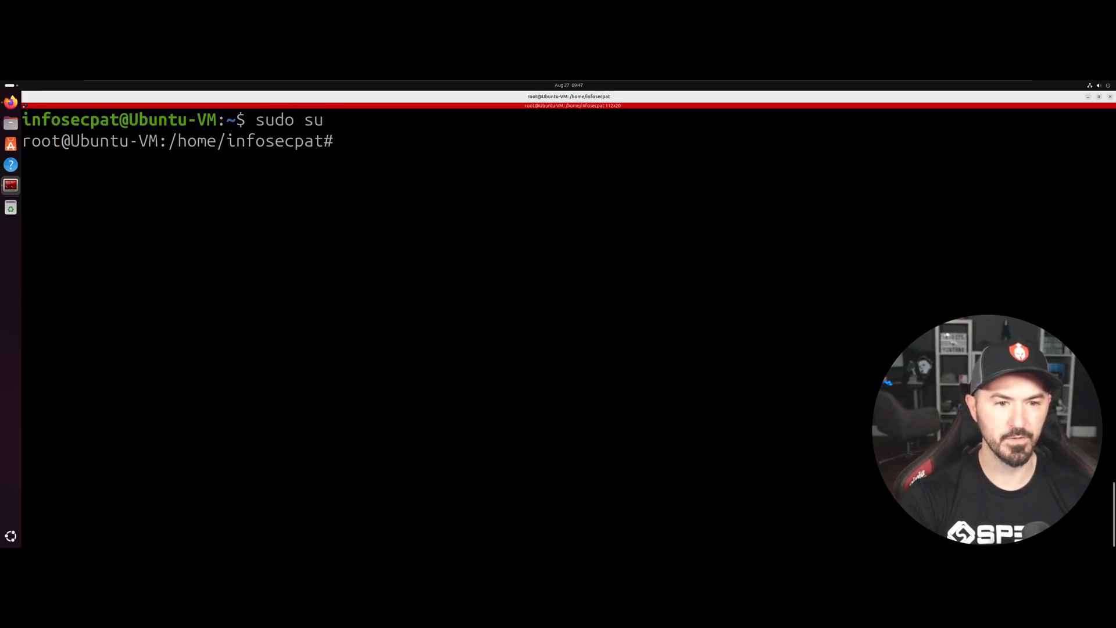
{"action": "type", "text": "bash <(curl -s https://docs.sysreptor.com/install.sh)"}
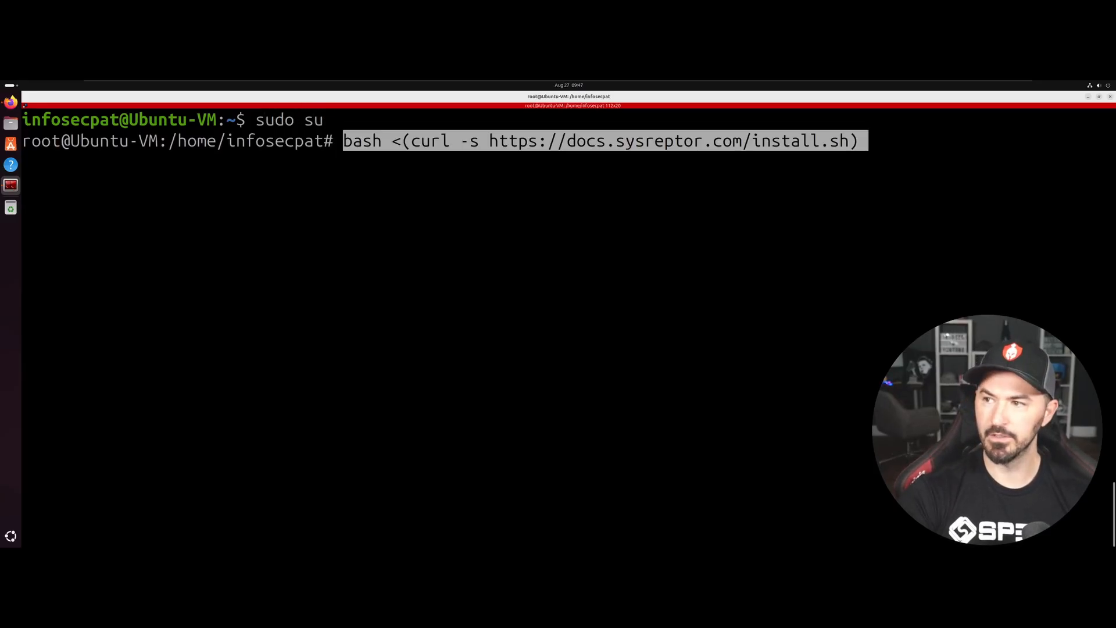
{"action": "key", "text": "Return"}
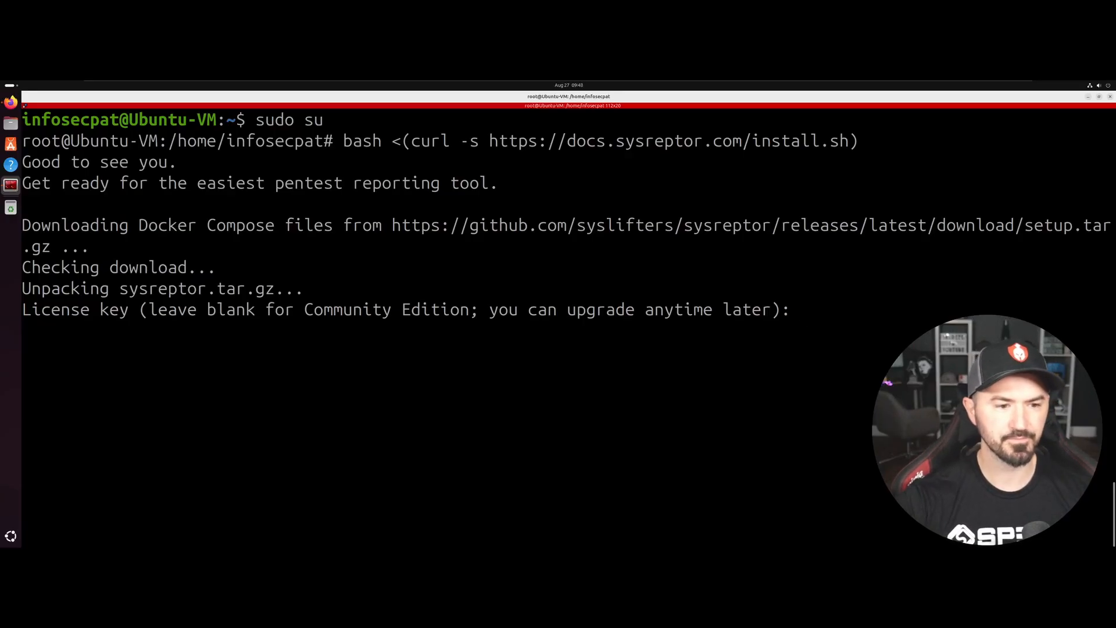
{"action": "mouse_move", "coordinate": [355, 321]}
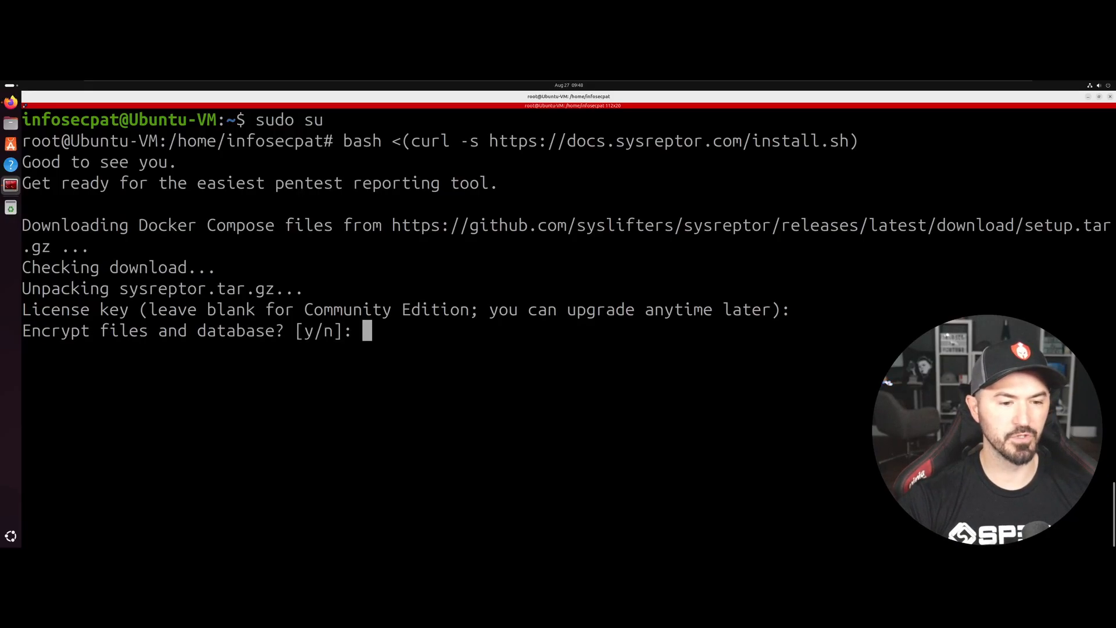
- Answer y to encryption and app.env warnings, accept Caddy with LetsEncrypt on port 443 and submit the domain name
{"action": "type", "text": "y"}
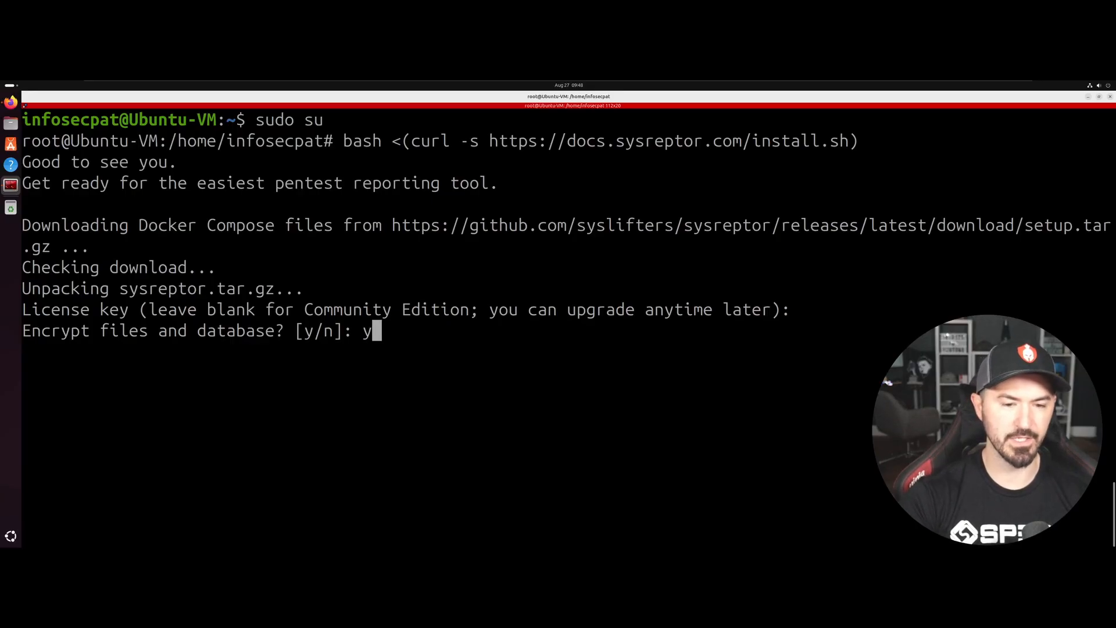
{"action": "key", "text": "Return"}
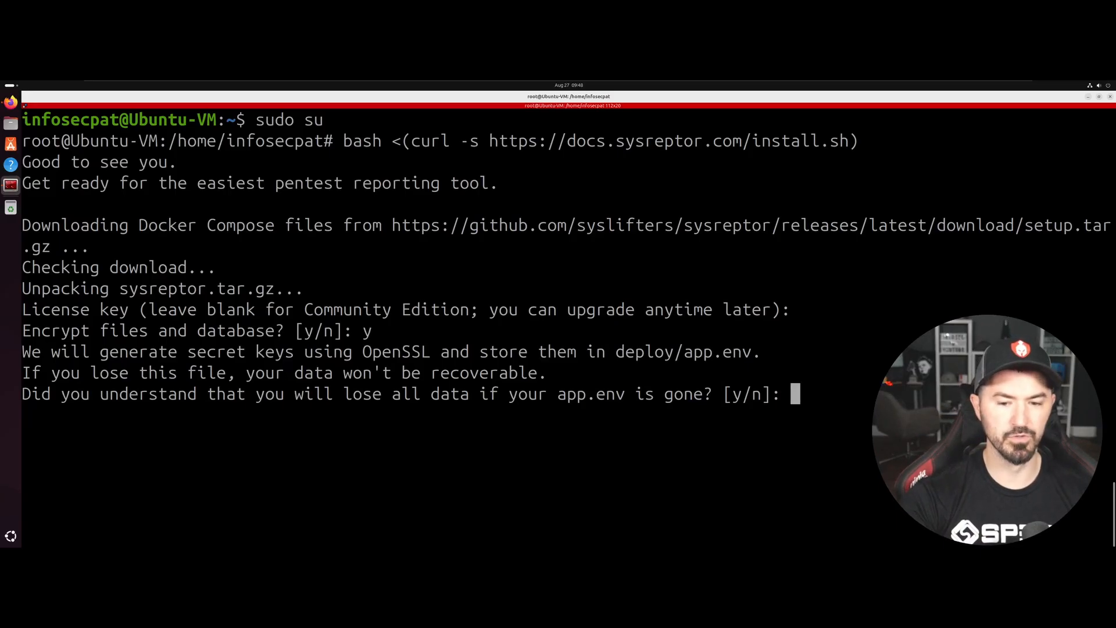
{"action": "type", "text": "y"}
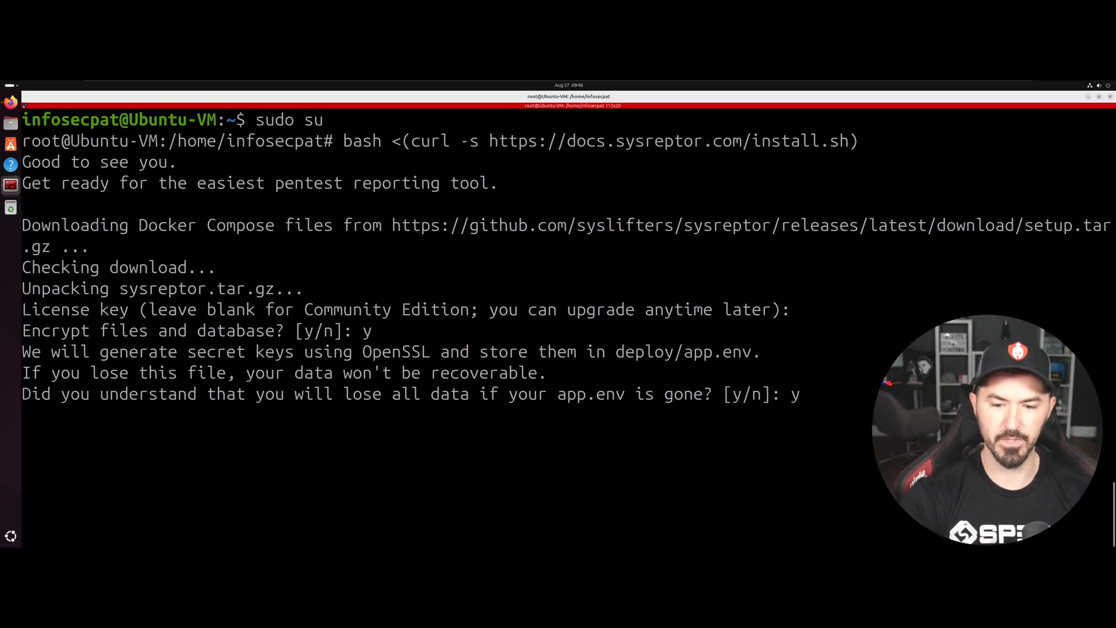
{"action": "key", "text": "Return"}
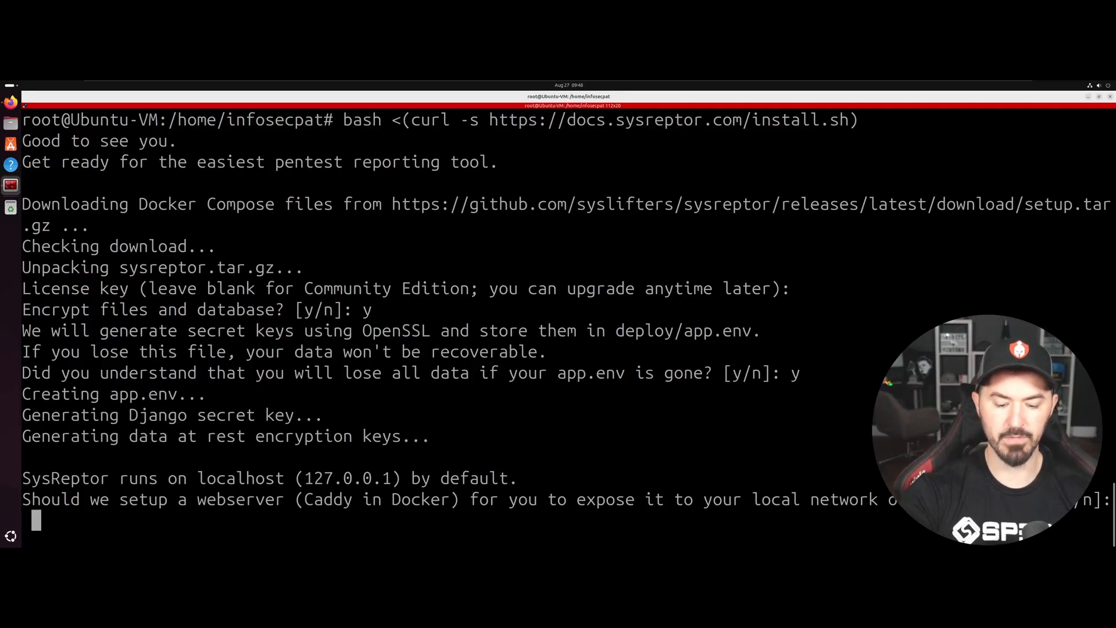
{"action": "type", "text": "y"}
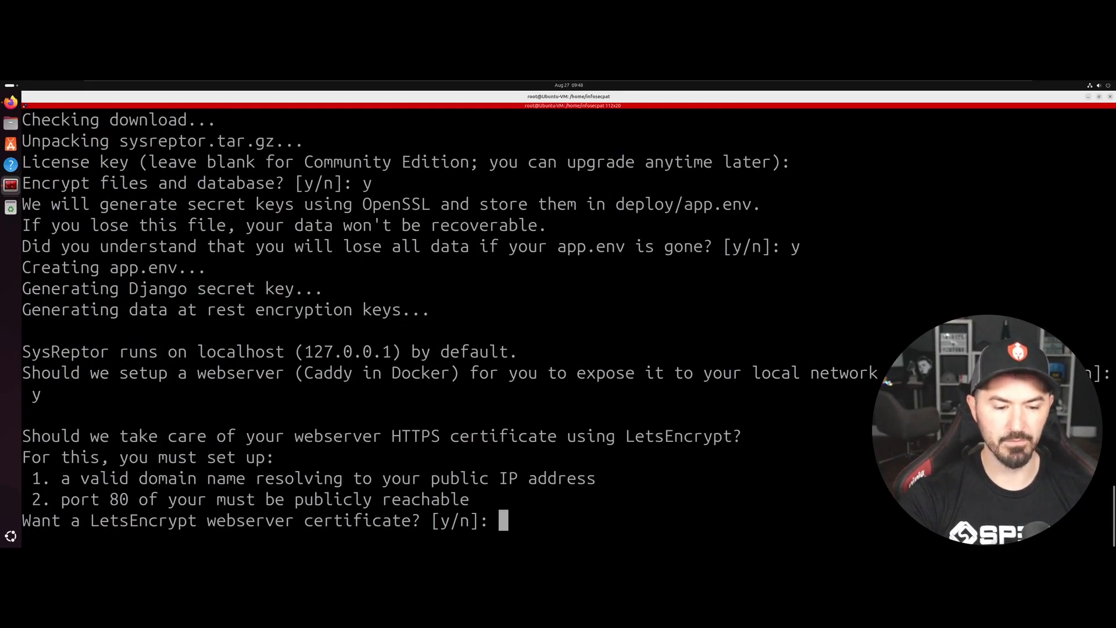
{"action": "type", "text": "y"}
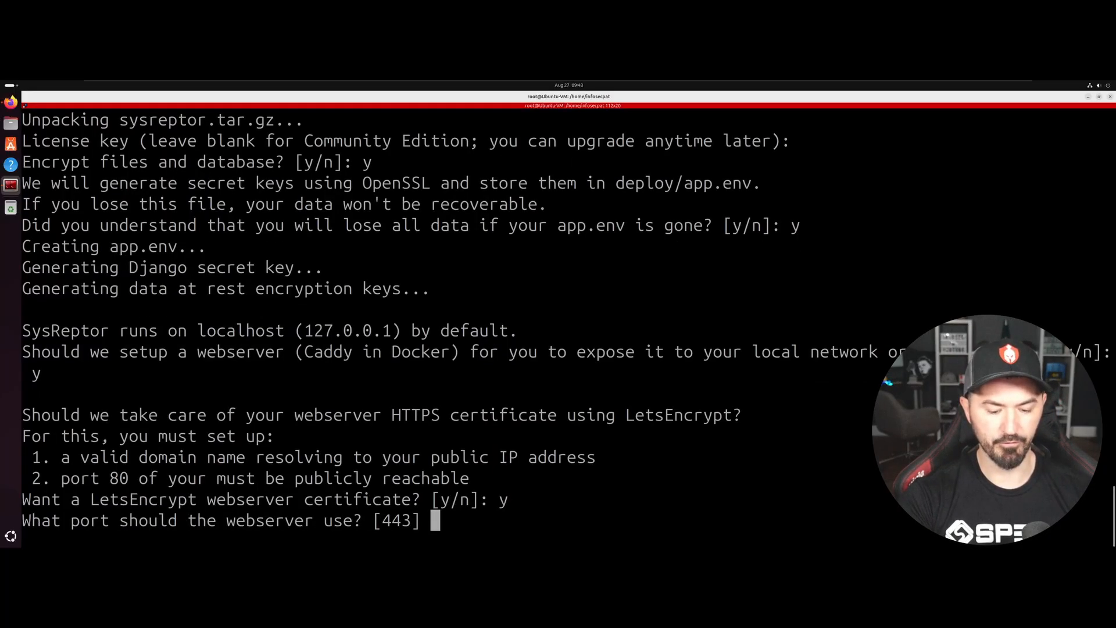
{"action": "key", "text": "Return"}
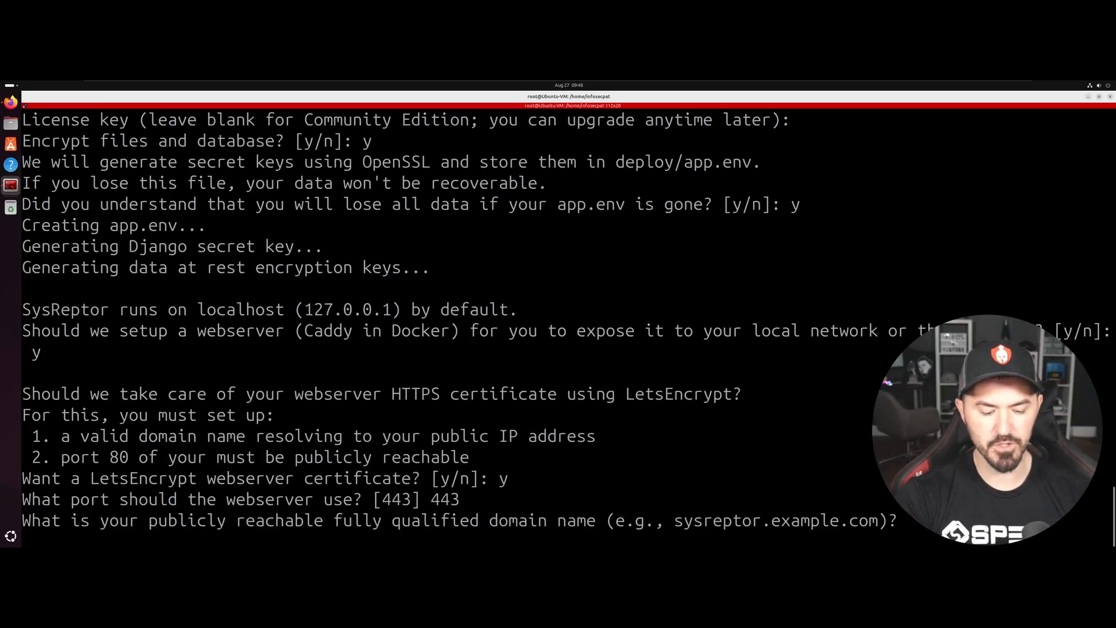
{"action": "type", "text": "pe"}
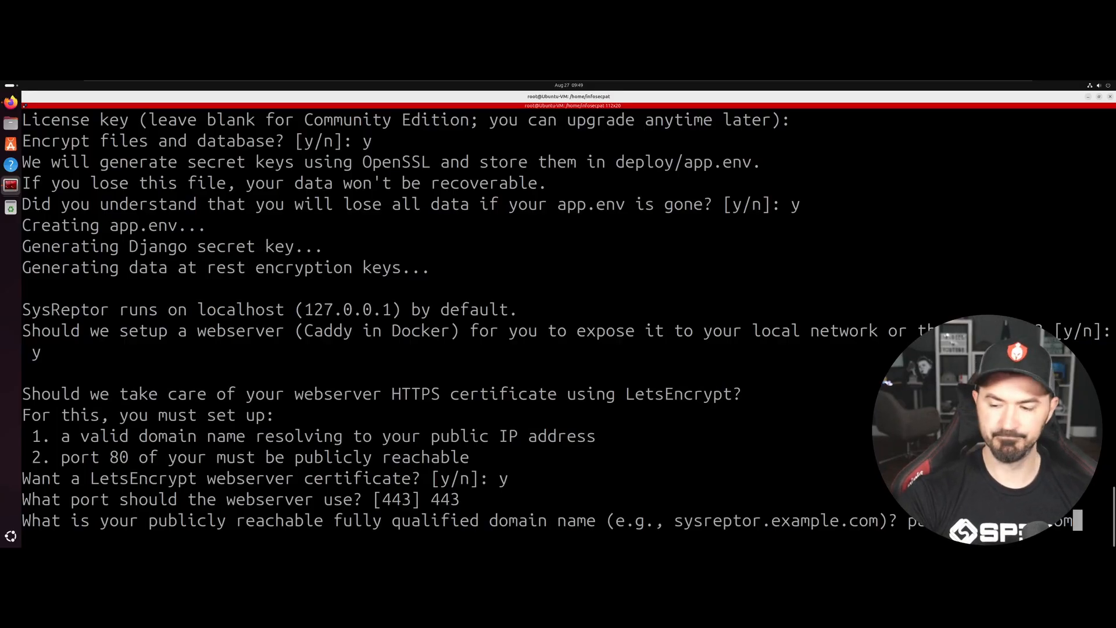
{"action": "key", "text": "Return"}
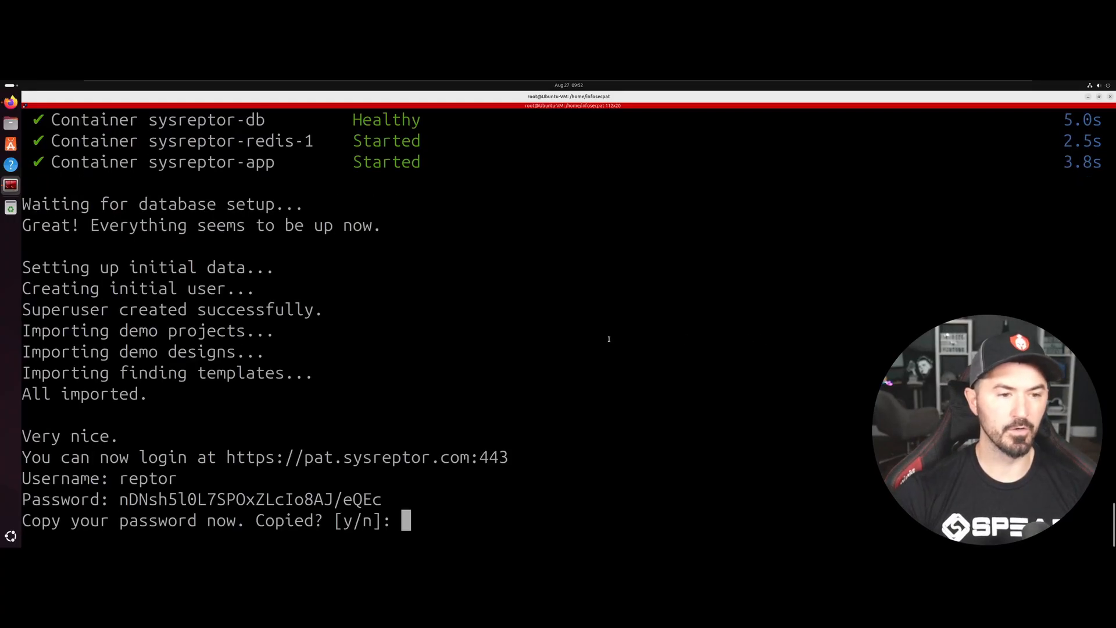
- Copy the installer's login URL, username and password into a new Text Editor document
{"action": "type", "text": "-"}
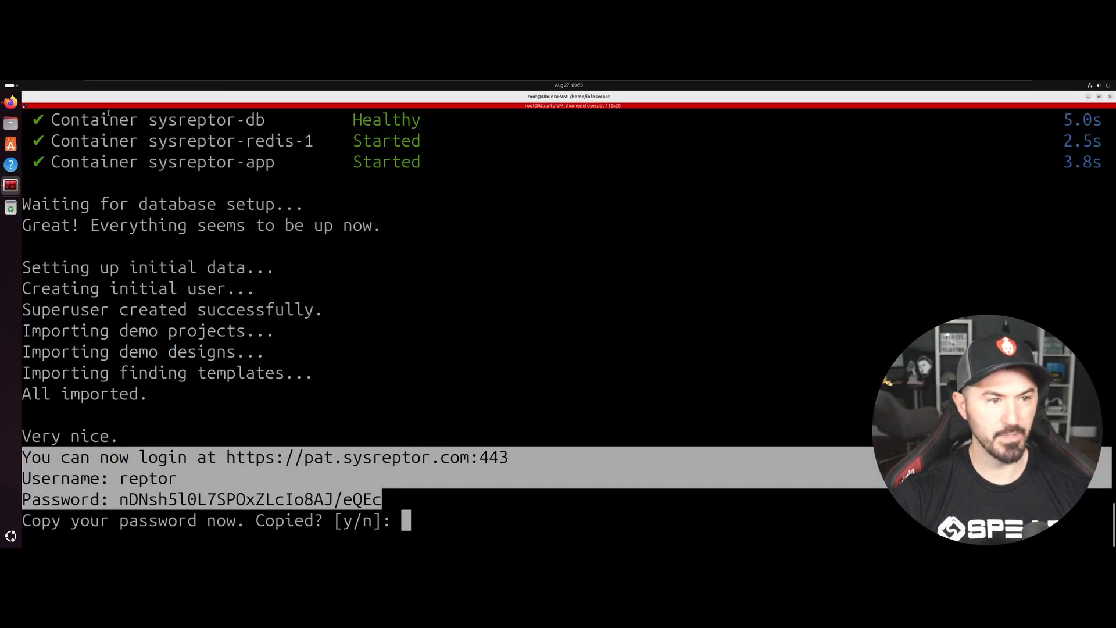
{"action": "key", "text": "Super"}
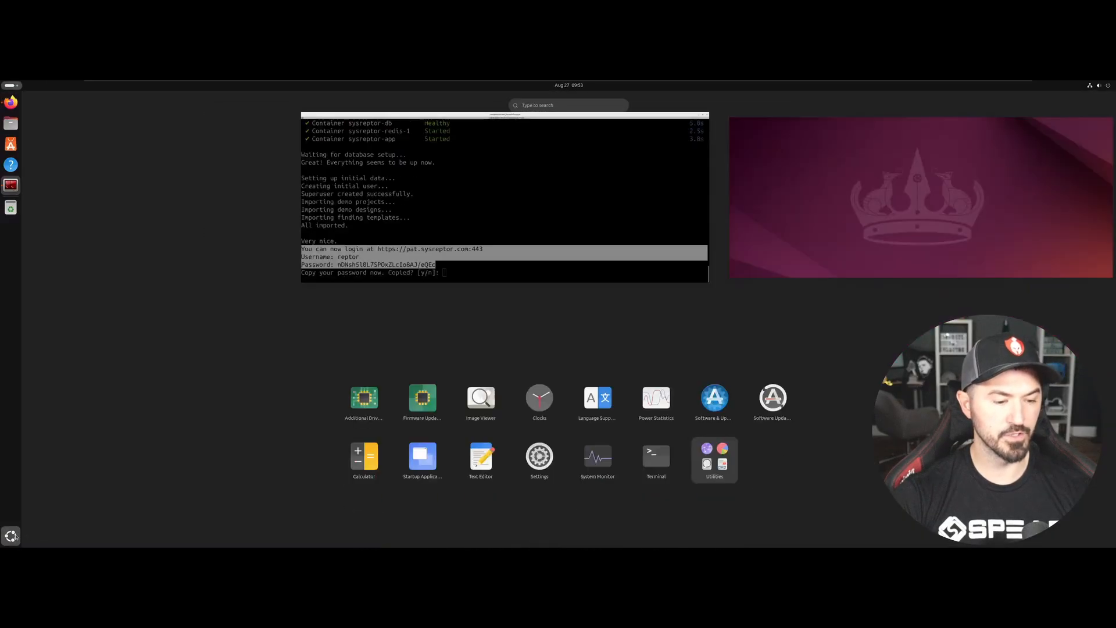
{"action": "type", "text": "text"}
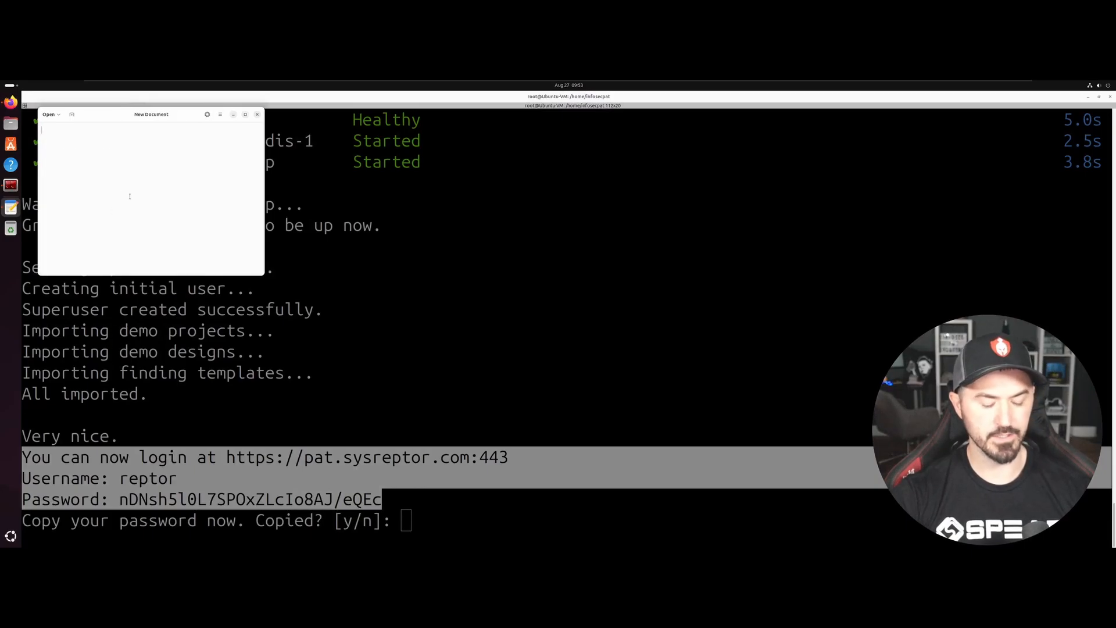
{"action": "key", "text": "ctrl+v"}
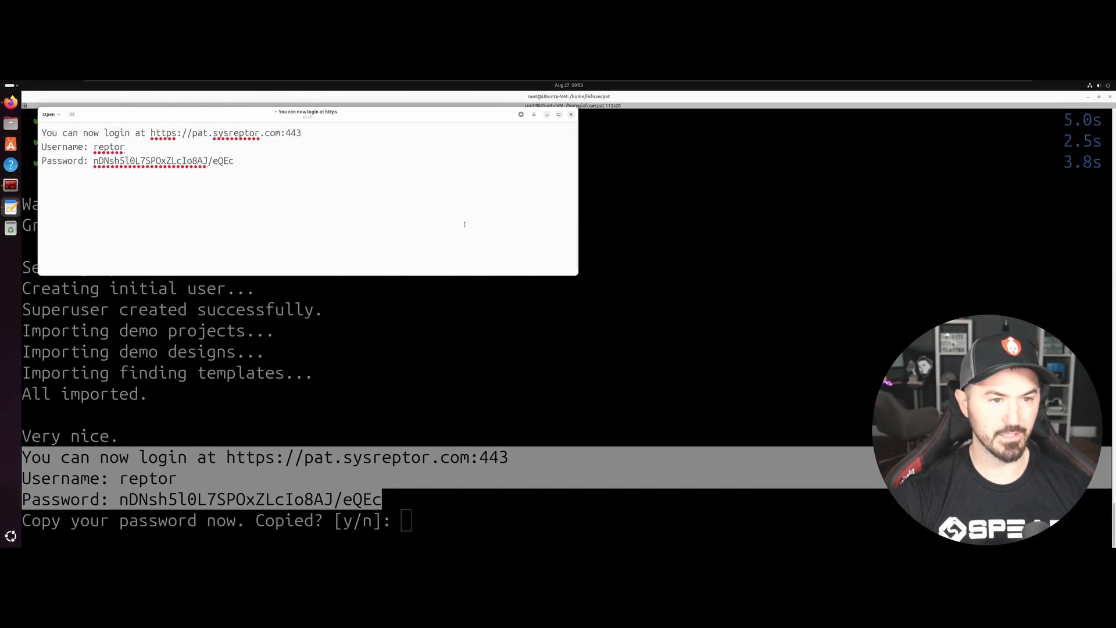
{"action": "right_click", "coordinate": [184, 167]}
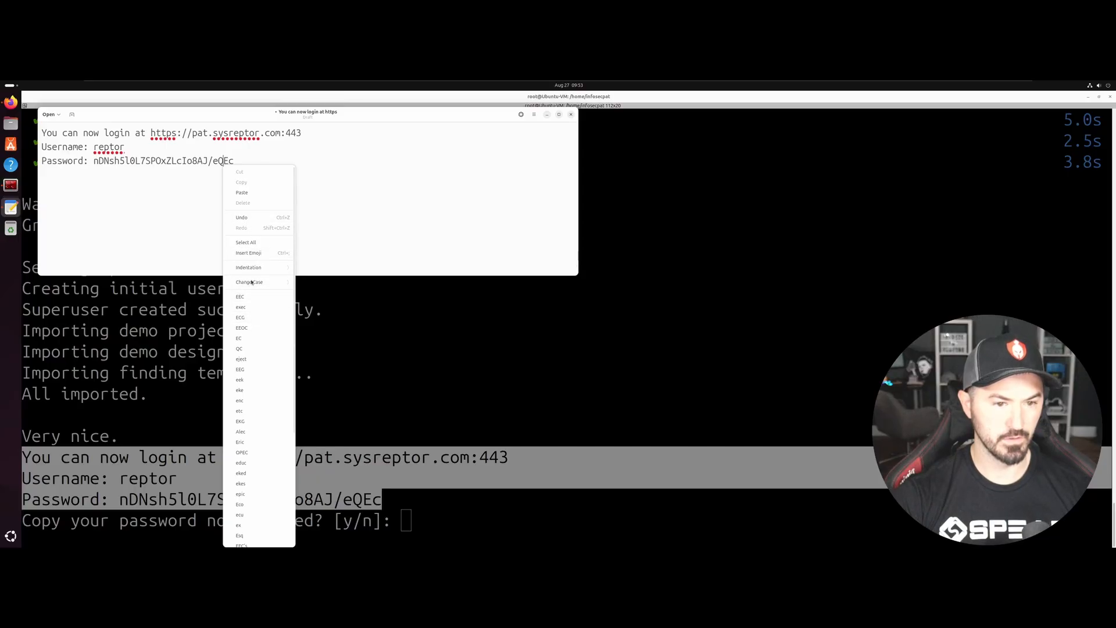
{"action": "mouse_move", "coordinate": [260, 281]}
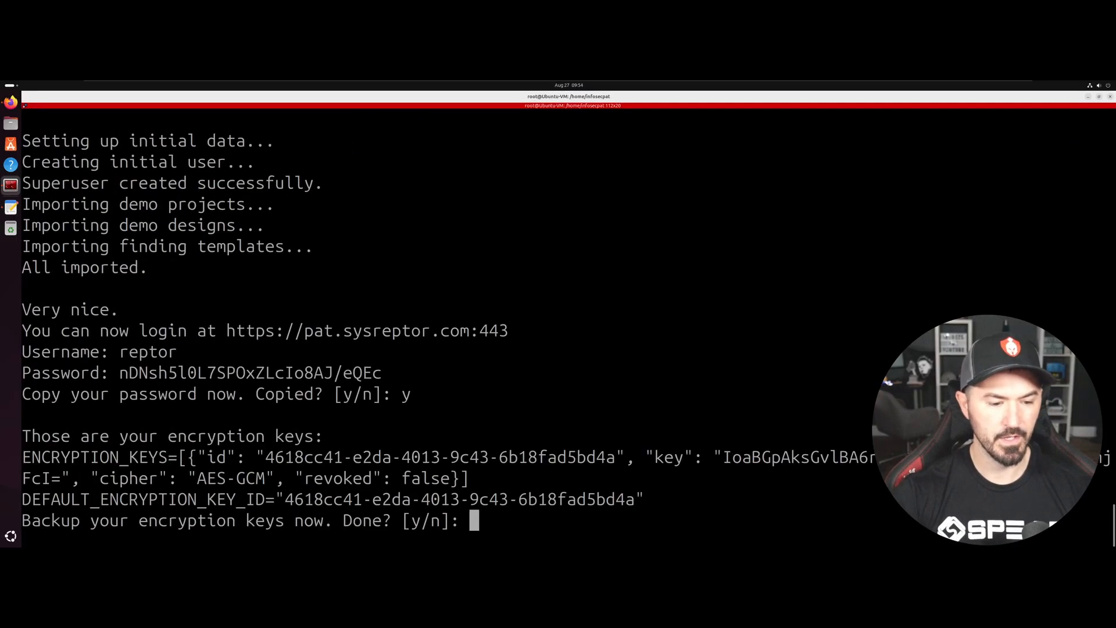
- Finish the installer with y, list the running containers with docker ps and find the 192.168 address via ip a show
{"action": "type", "text": "y"}
{"action": "type", "text": "ls"}
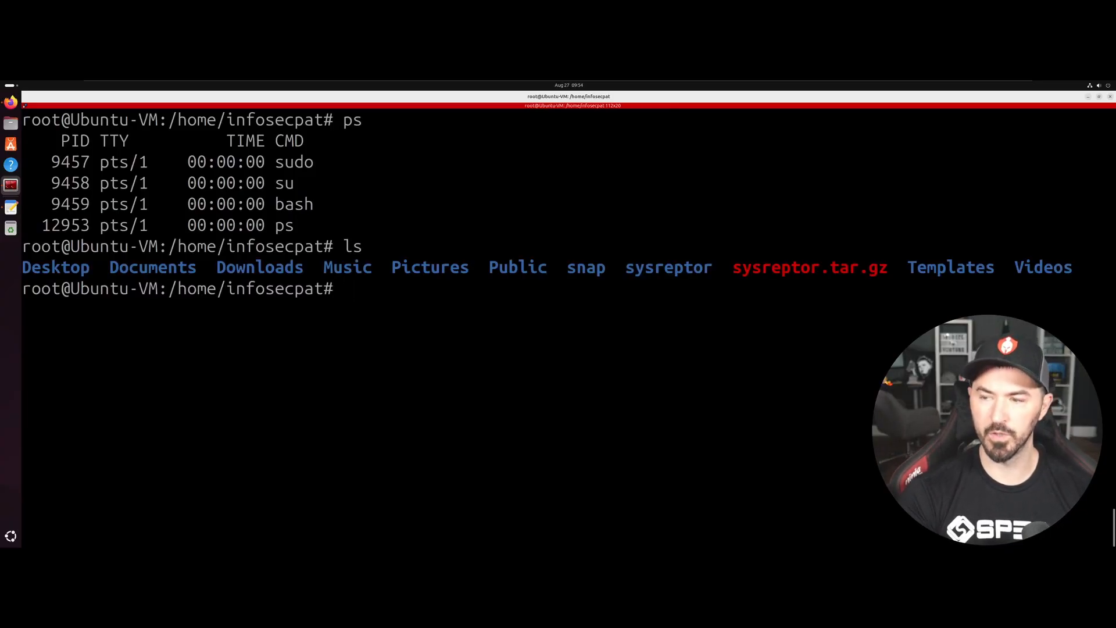
{"action": "type", "text": "docker p"}
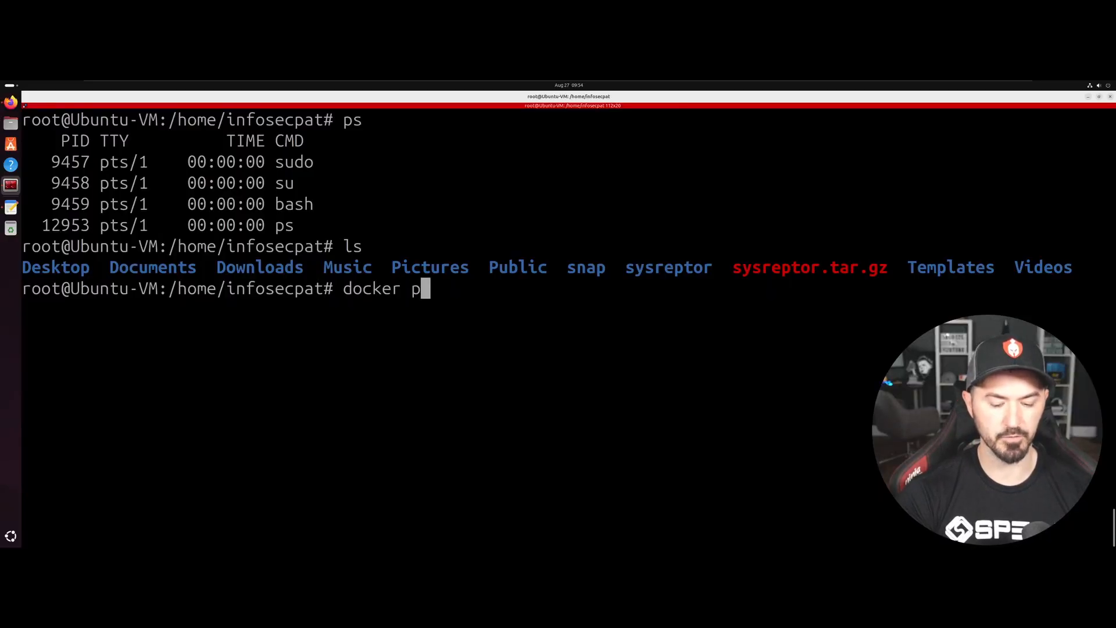
{"action": "key", "text": "Return"}
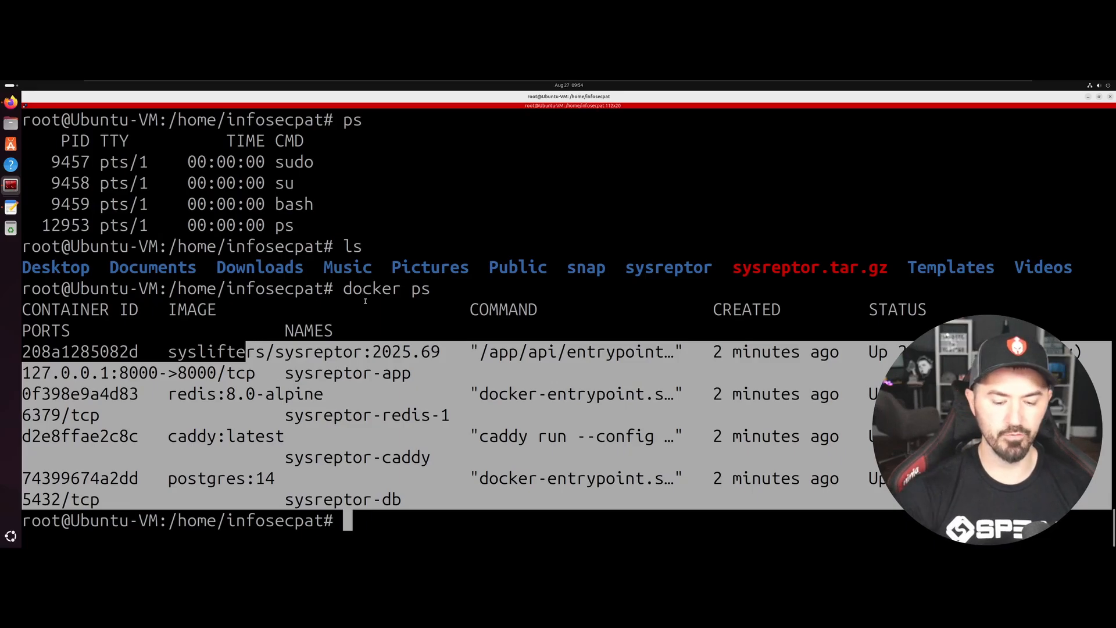
{"action": "type", "text": "ip"}
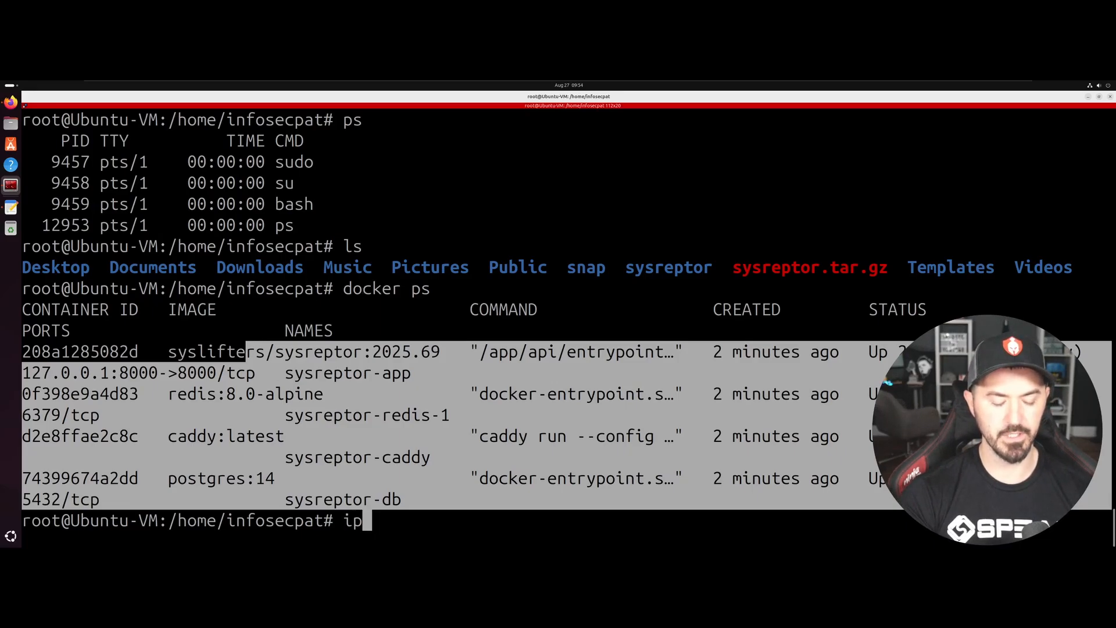
{"action": "key", "text": "Return"}
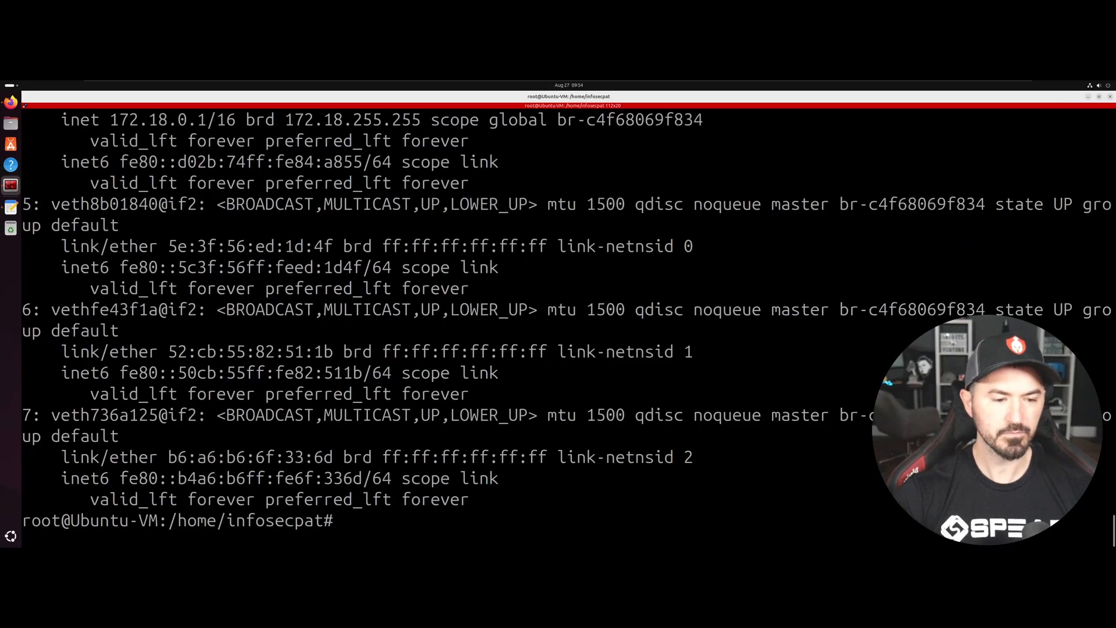
{"action": "scroll", "scroll_direction": "up", "scroll_amount": 3}
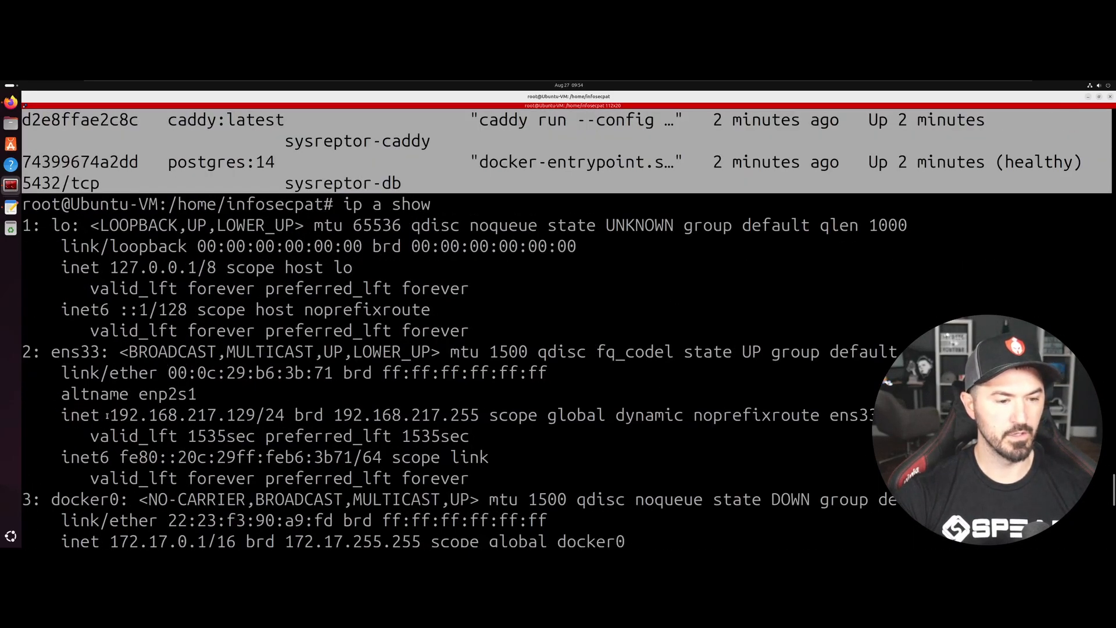
{"action": "double_click", "coordinate": [185, 415]}
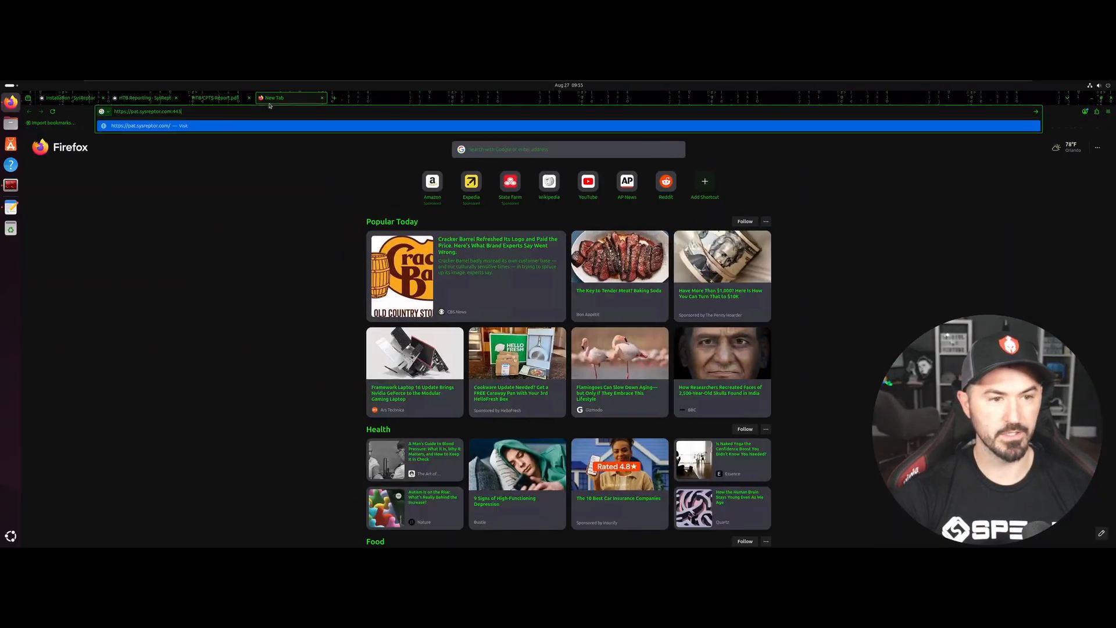
{"action": "key", "text": "Return"}
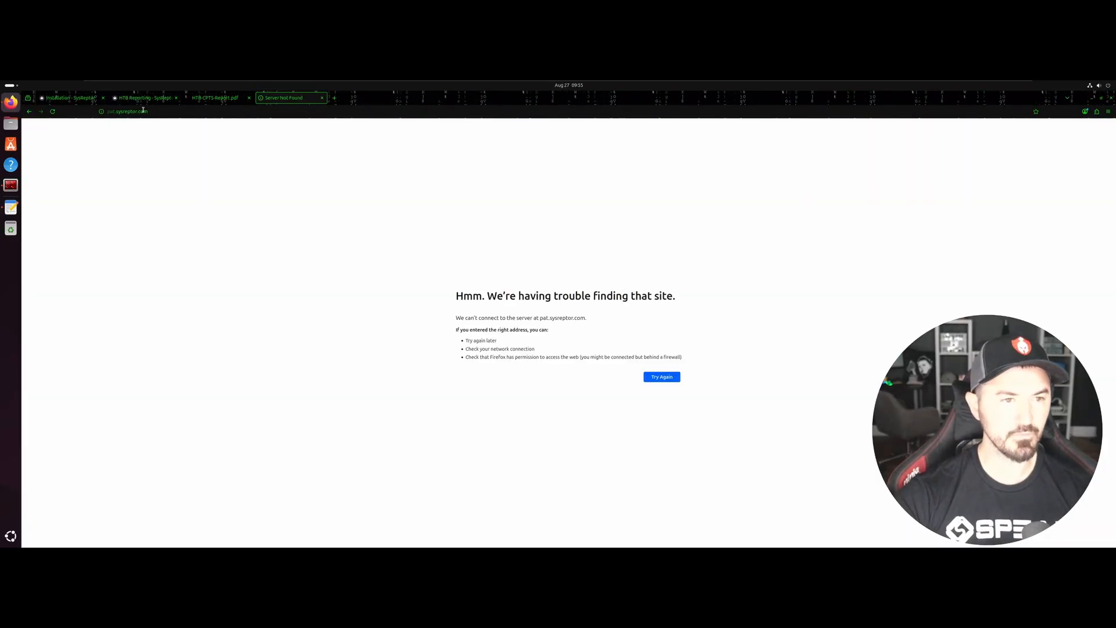
{"action": "left_click", "coordinate": [164, 111]}
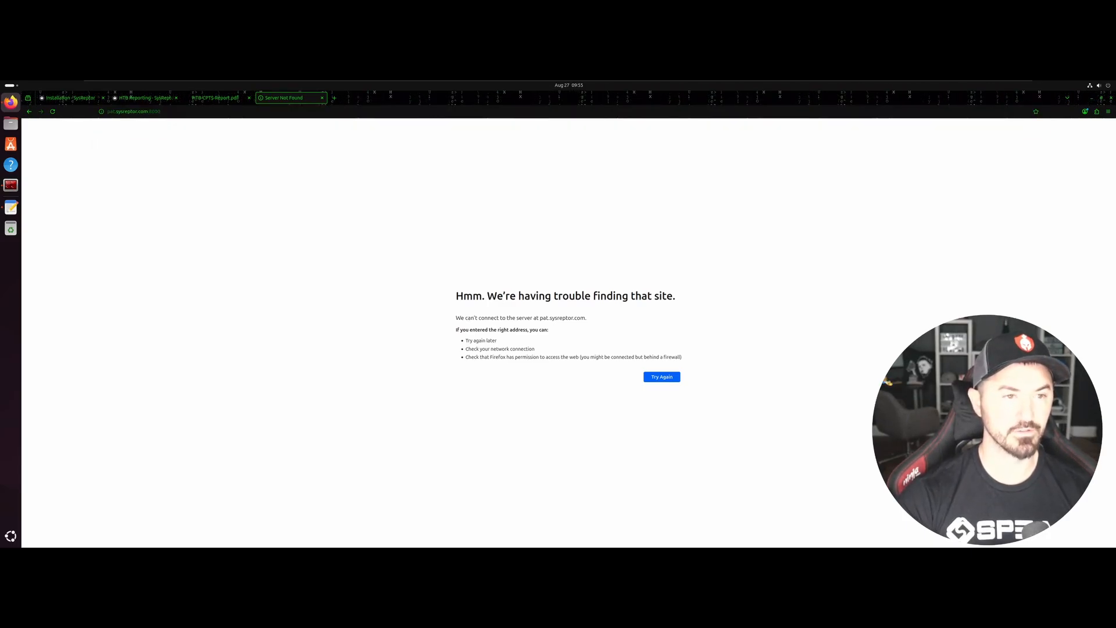
{"action": "mouse_move", "coordinate": [343, 246]}
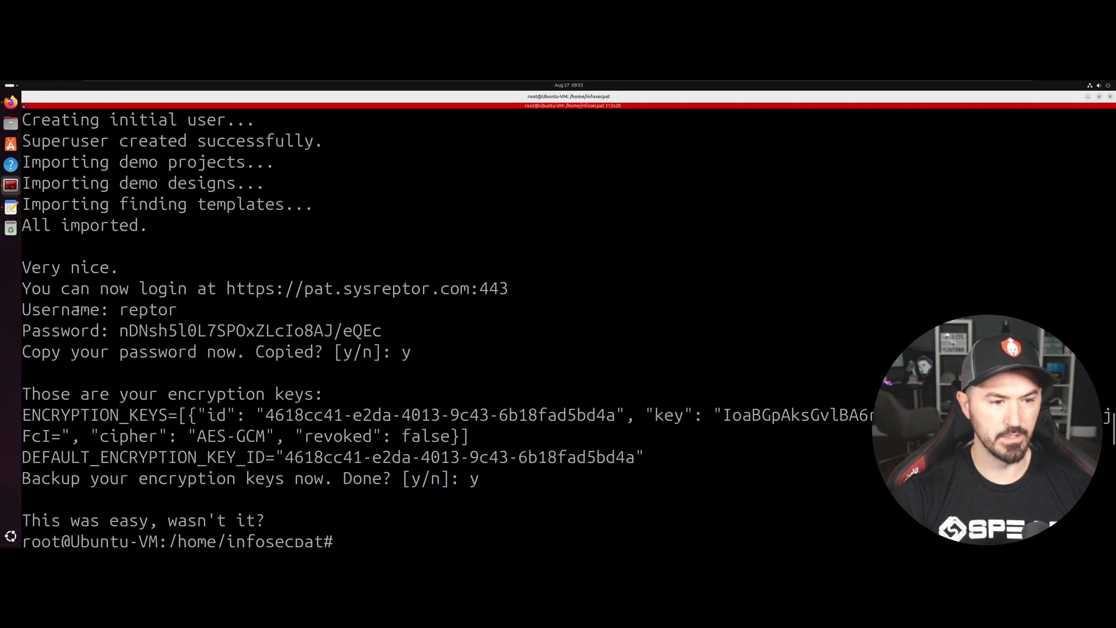
{"action": "scroll", "scroll_direction": "up", "scroll_amount": 3}
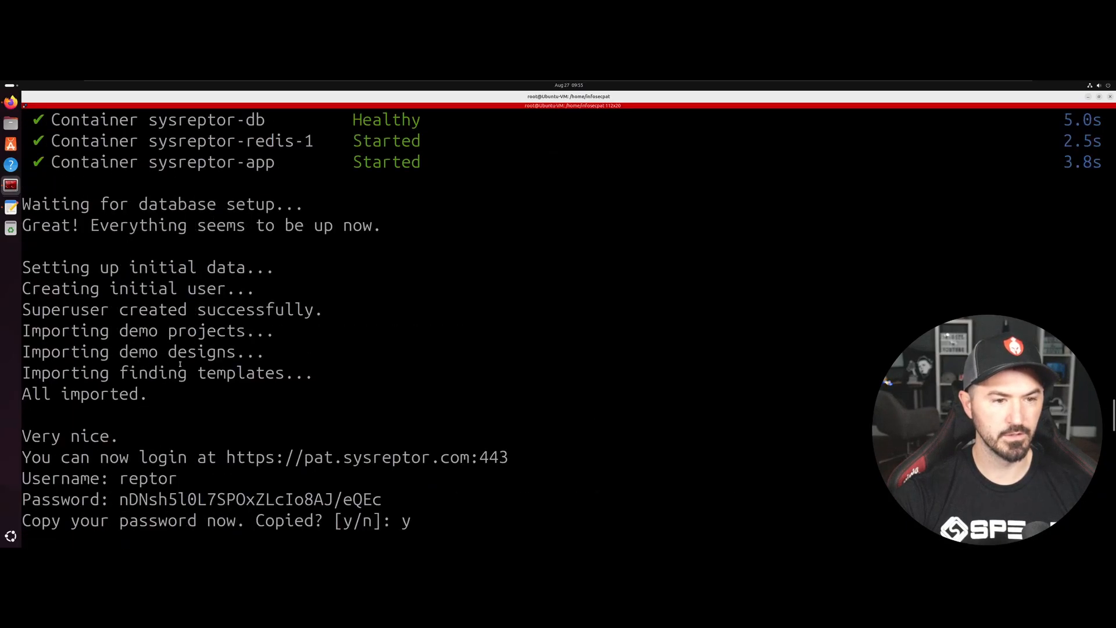
{"action": "scroll", "scroll_direction": "up", "scroll_amount": 3}
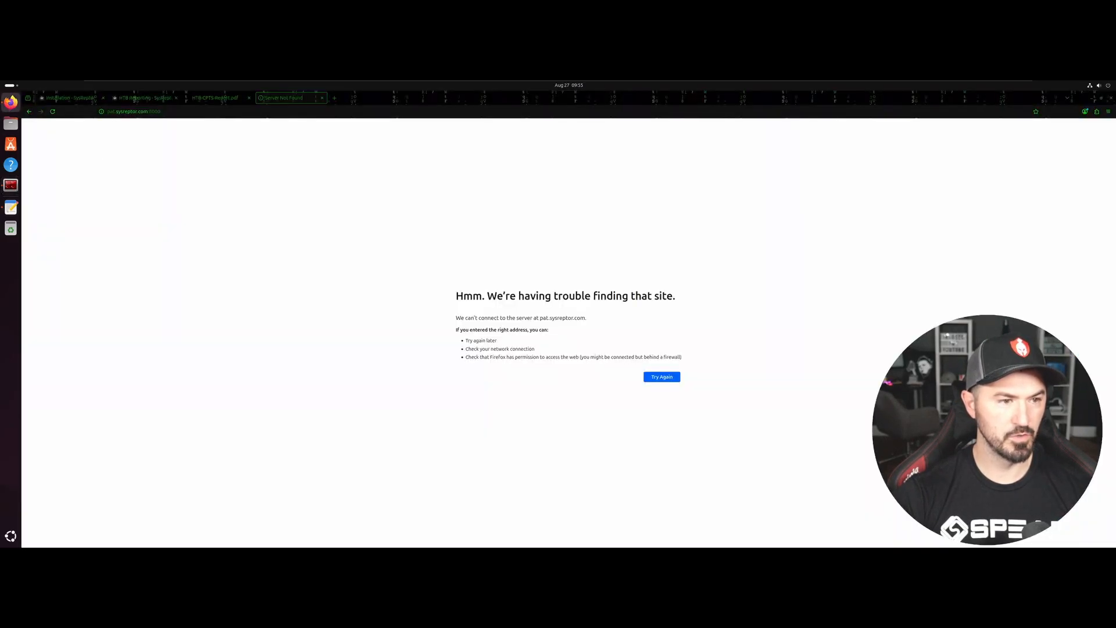
{"action": "left_click", "coordinate": [68, 97]}
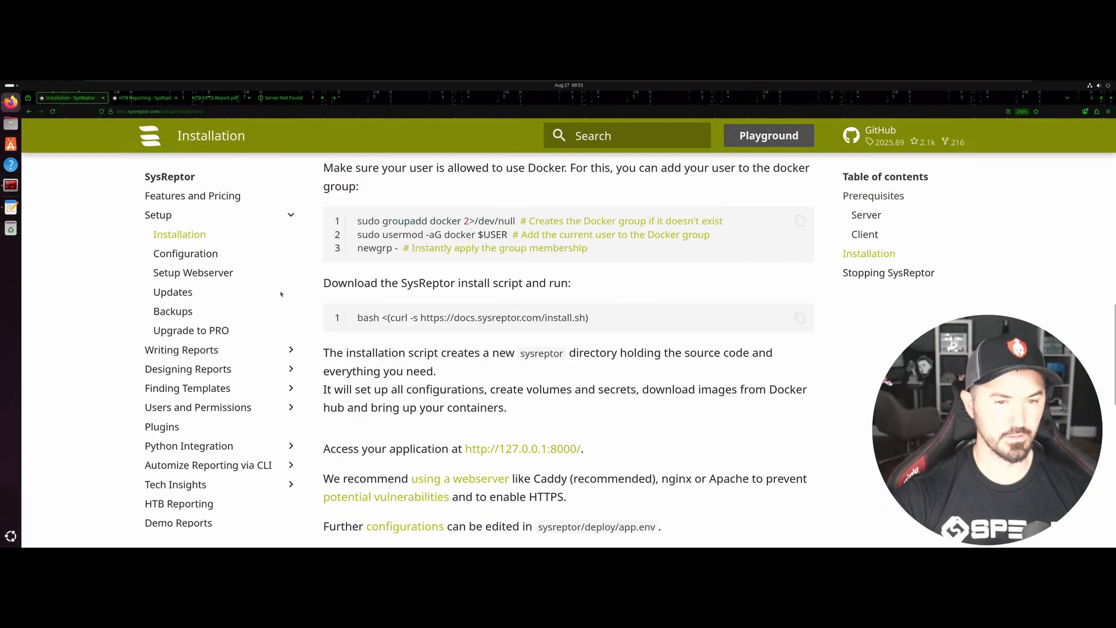
{"action": "mouse_move", "coordinate": [350, 464]}
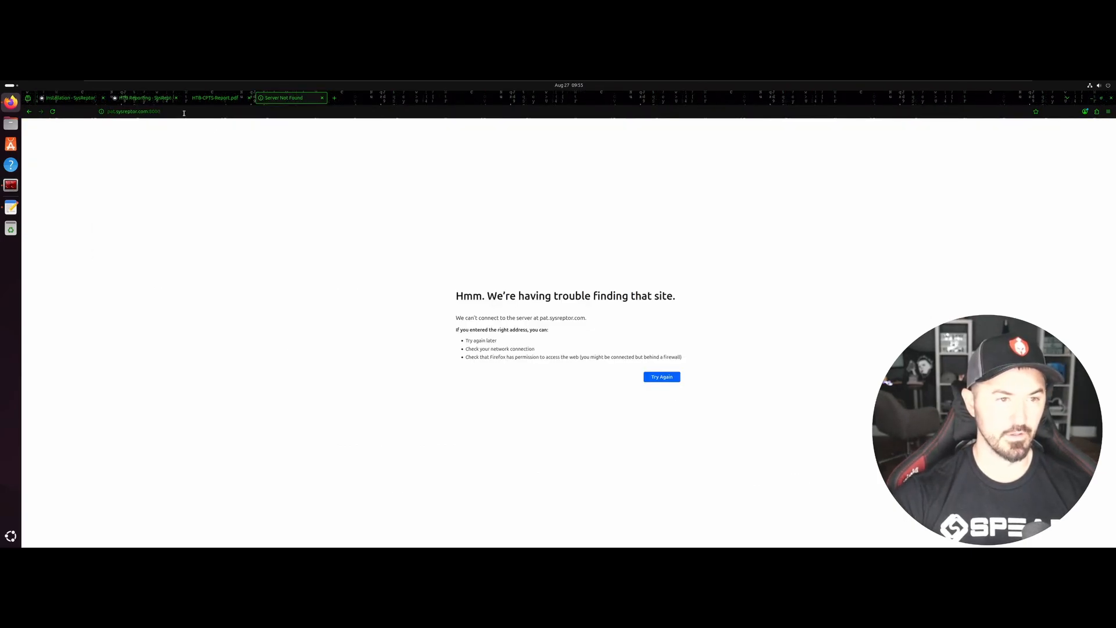
- Select the address bar to enter a fresh local URL
{"action": "left_click", "coordinate": [135, 112]}
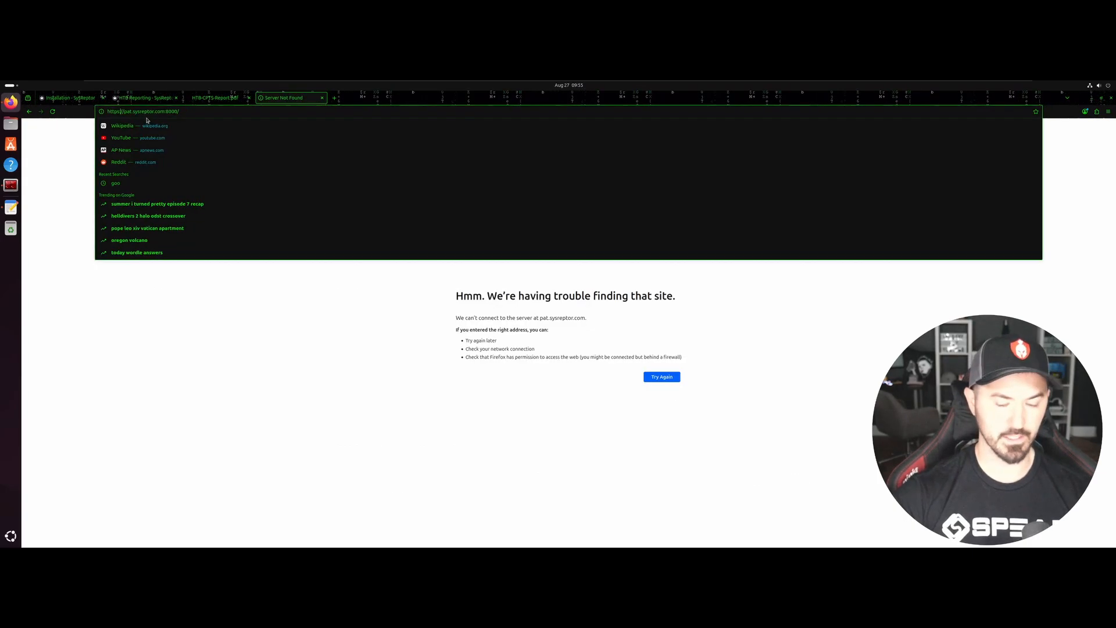
{"action": "left_click", "coordinate": [410, 284]}
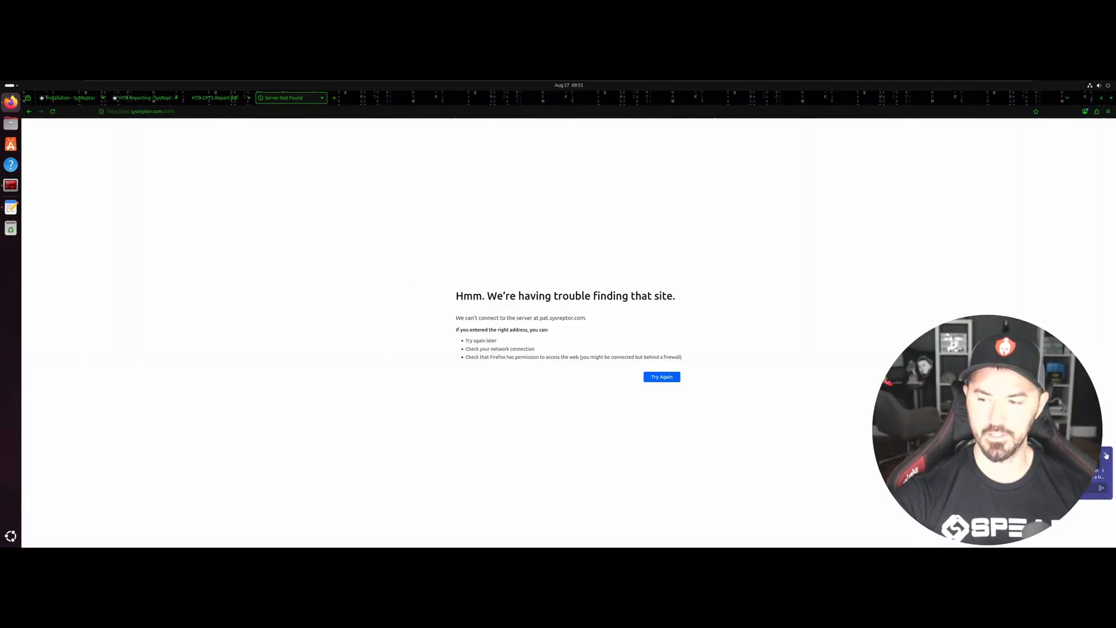
{"action": "left_click", "coordinate": [140, 112]}
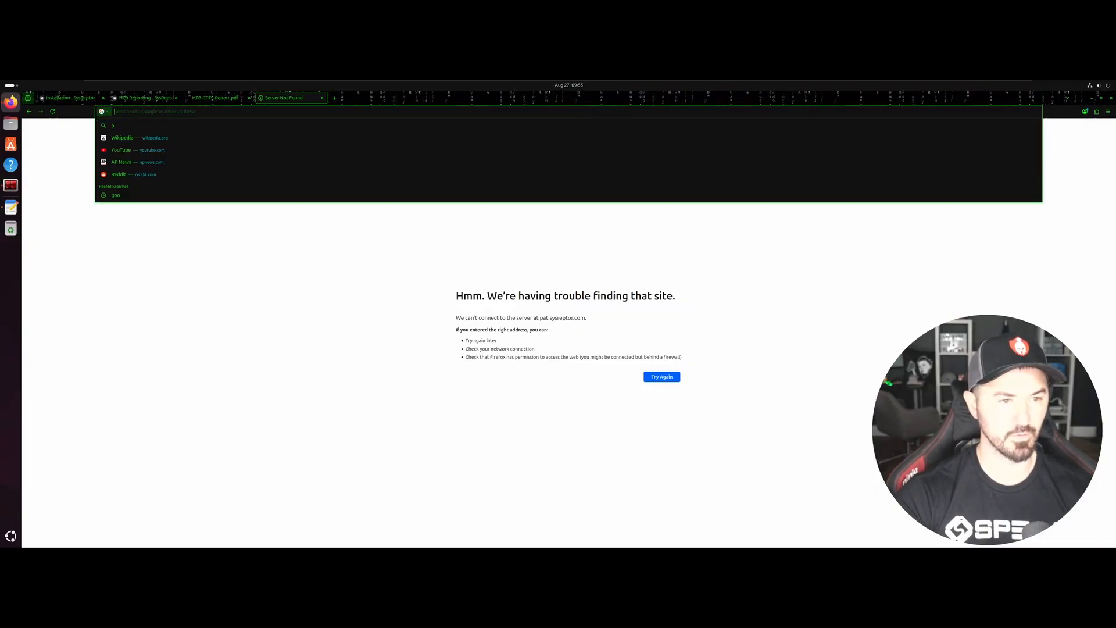
- Open 127.0.0.1:8000 and log in as reptor with the generated password, reaching the MFA prompt
{"action": "type", "text": "12"}
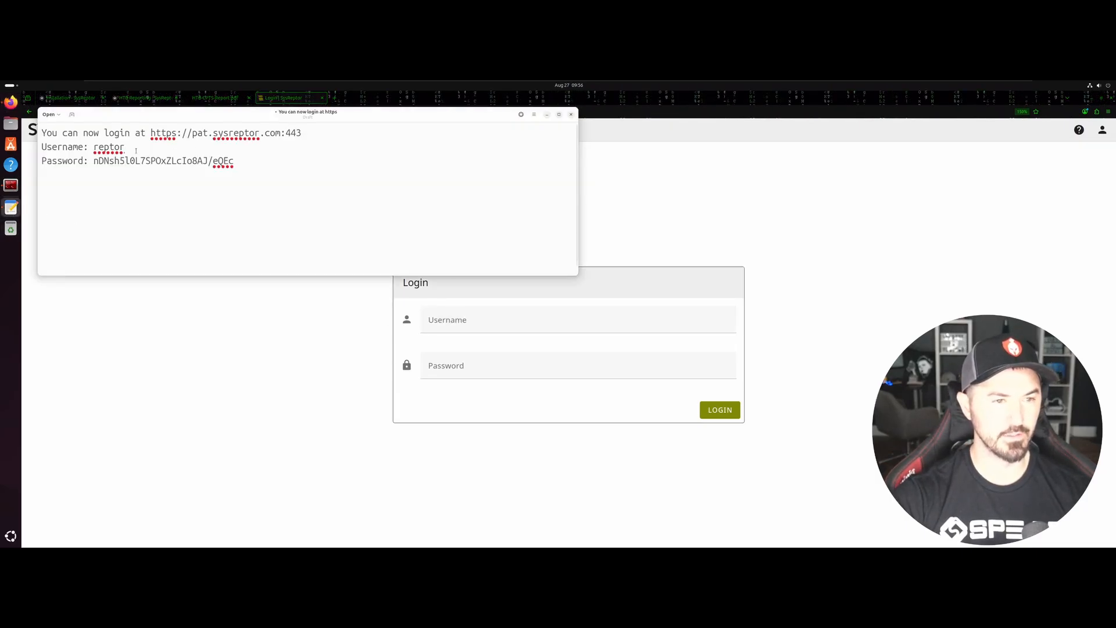
{"action": "double_click", "coordinate": [108, 147]}
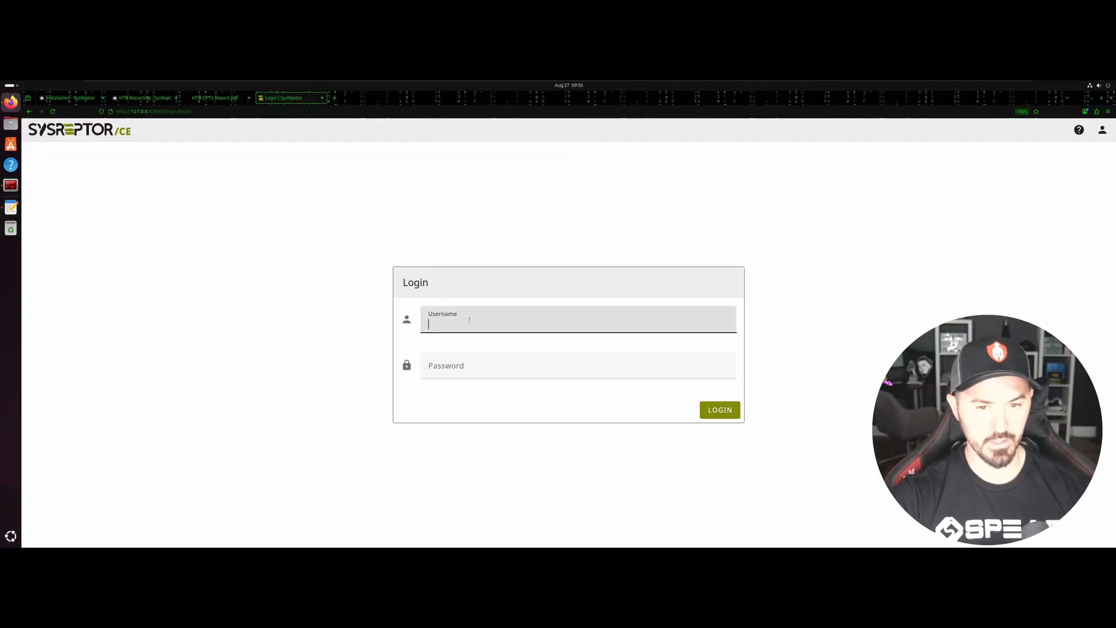
{"action": "type", "text": "reptor"}
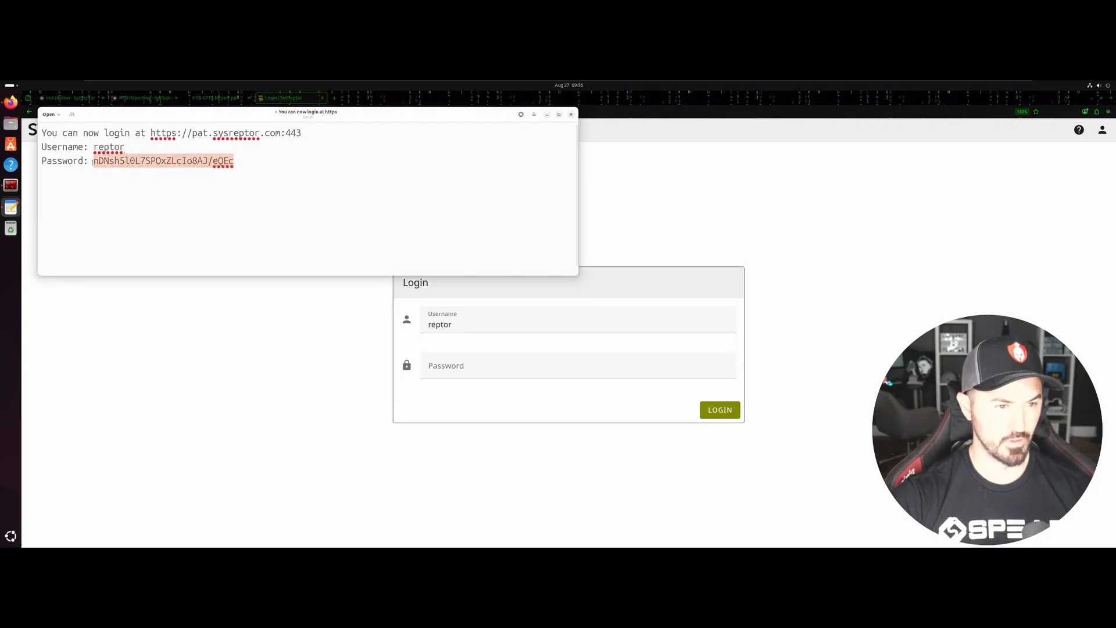
{"action": "left_click", "coordinate": [576, 369]}
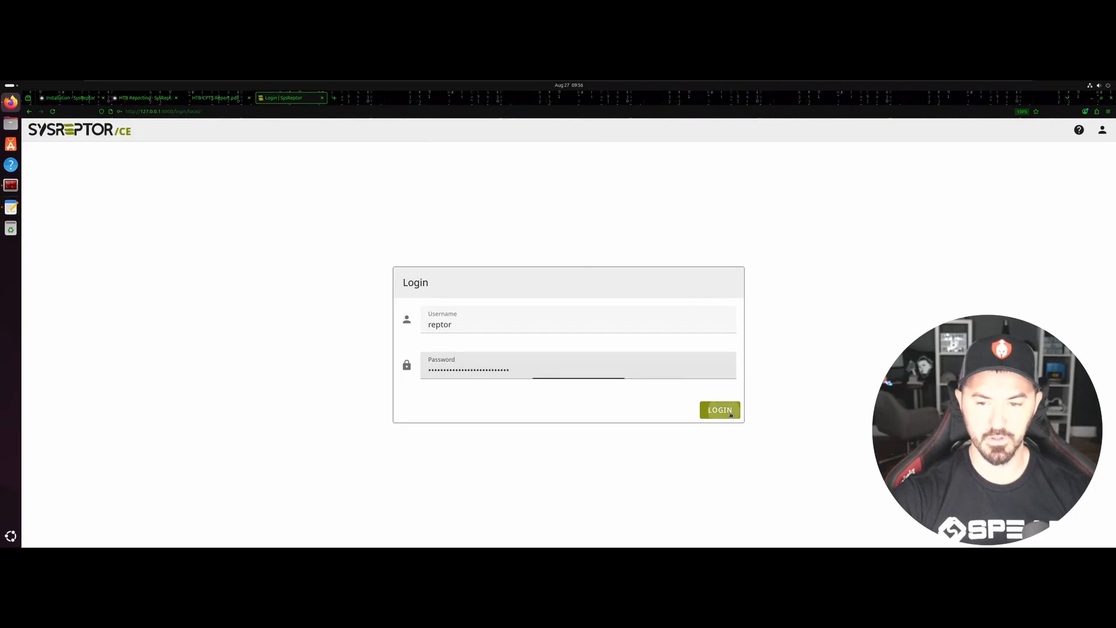
{"action": "left_click", "coordinate": [718, 409]}
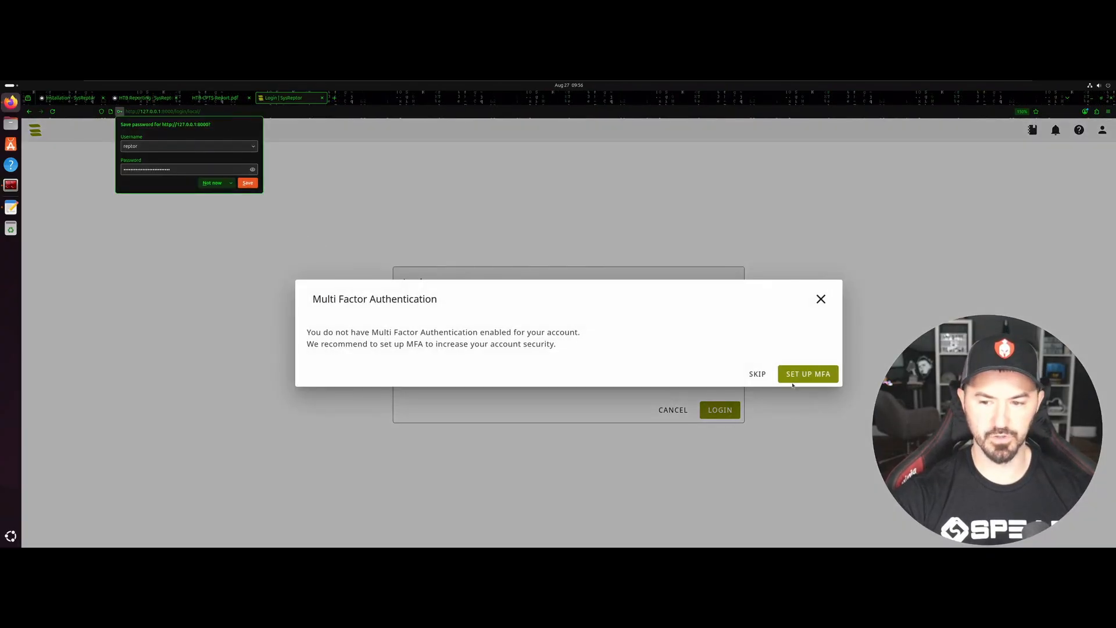
- Skip MFA setup and browse the demo Projects, Templates and Designs
{"action": "left_click", "coordinate": [756, 373]}
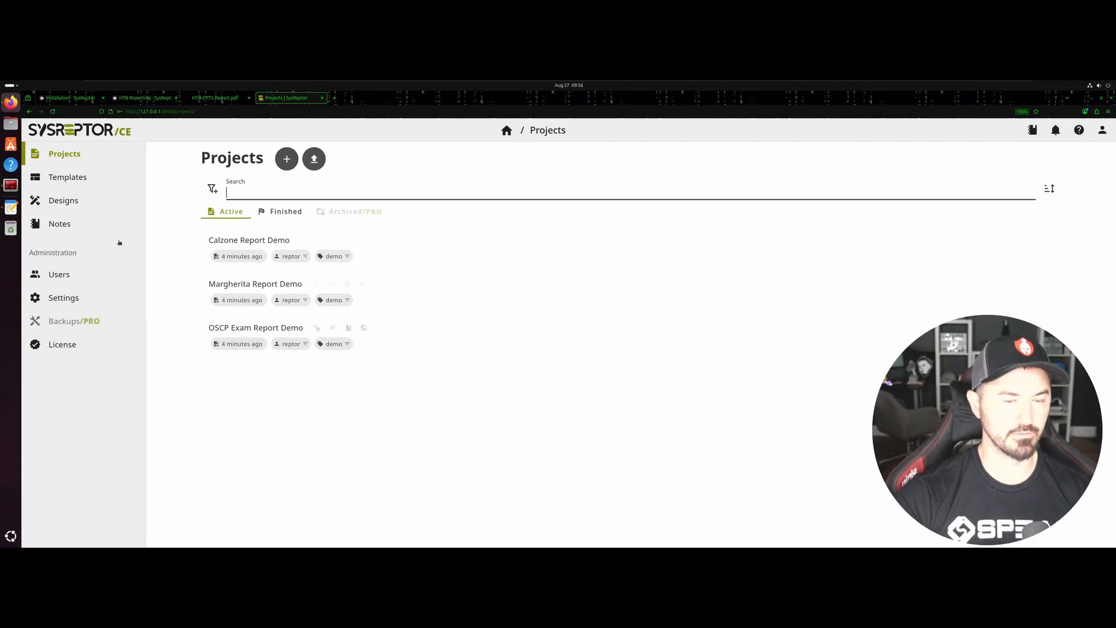
{"action": "left_click", "coordinate": [68, 176]}
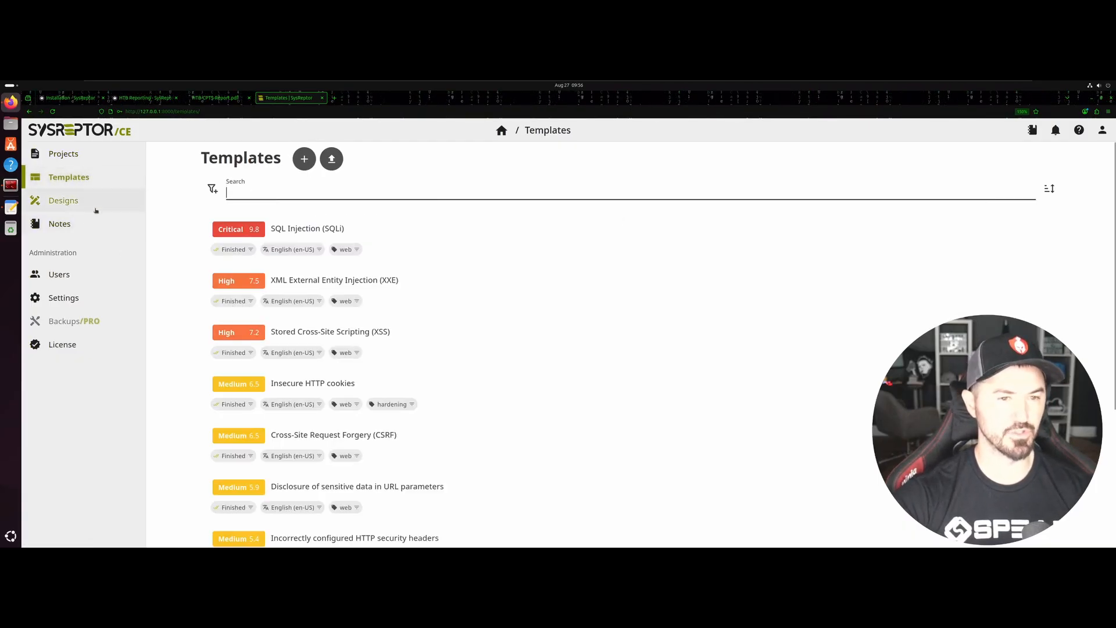
{"action": "left_click", "coordinate": [63, 200]}
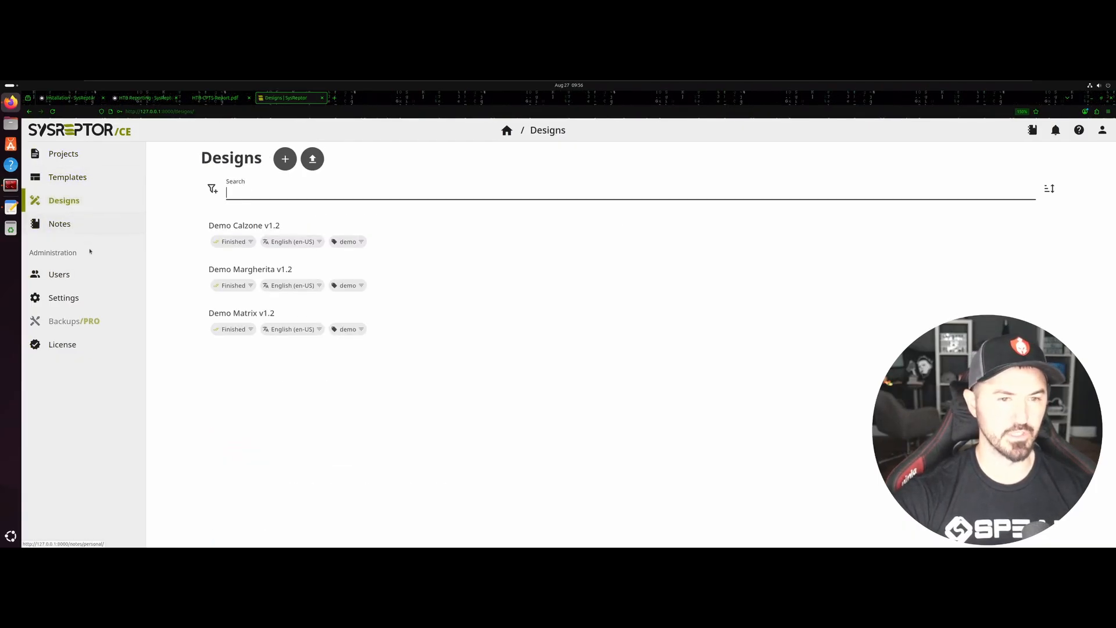
{"action": "mouse_move", "coordinate": [1031, 130]}
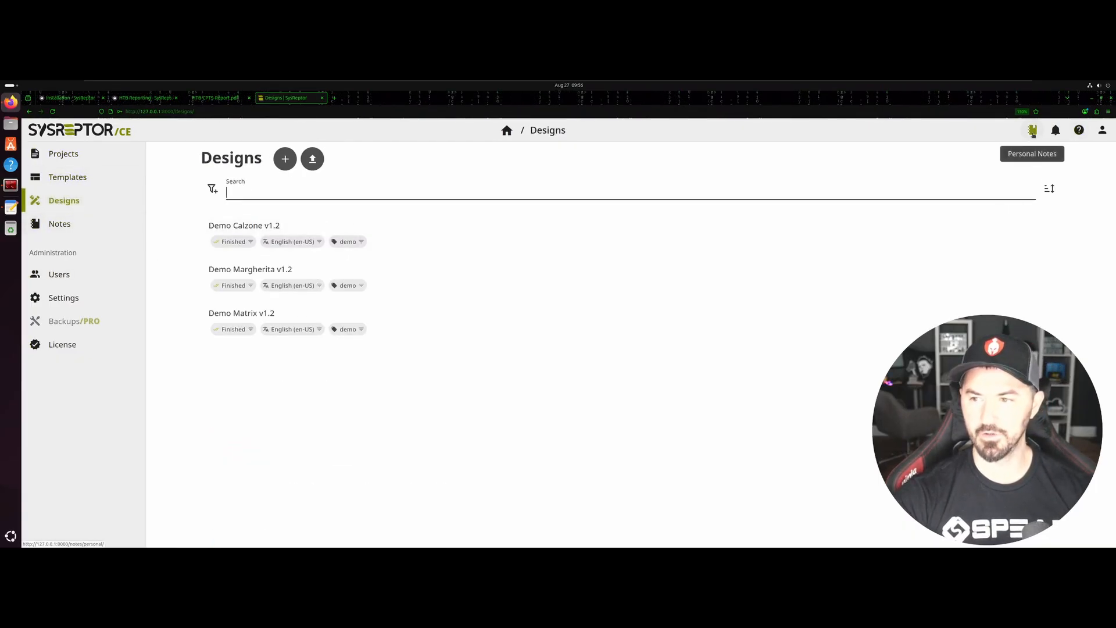
- Switch the interface theme to Dark from the user menu and open Personal Notes
{"action": "left_click", "coordinate": [1102, 129]}
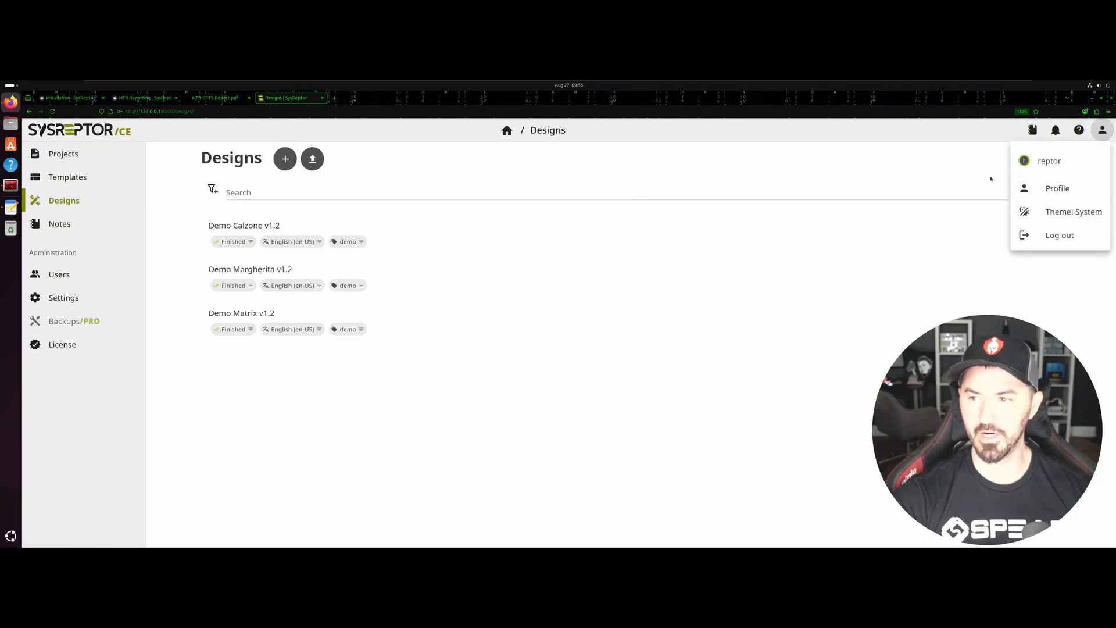
{"action": "left_click", "coordinate": [1073, 211]}
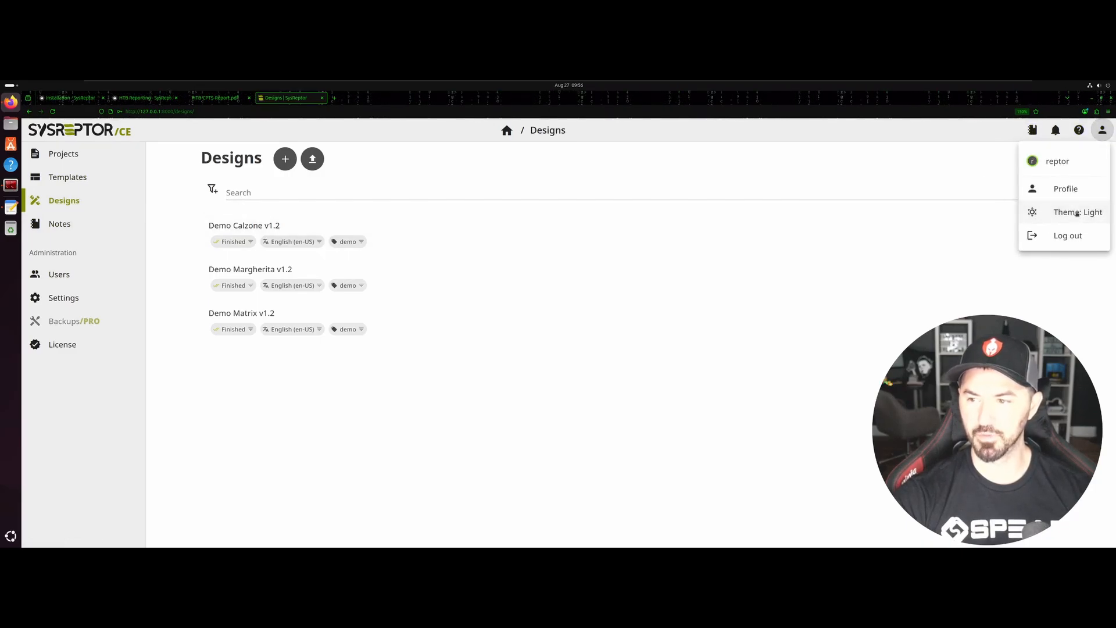
{"action": "left_click", "coordinate": [1076, 212]}
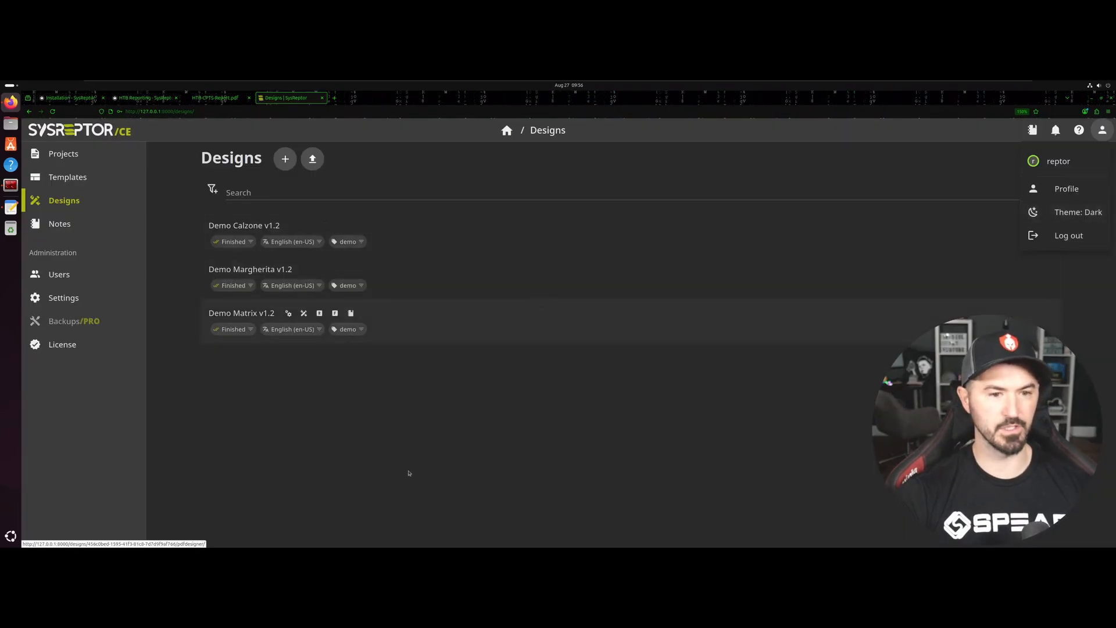
{"action": "mouse_move", "coordinate": [59, 223]}
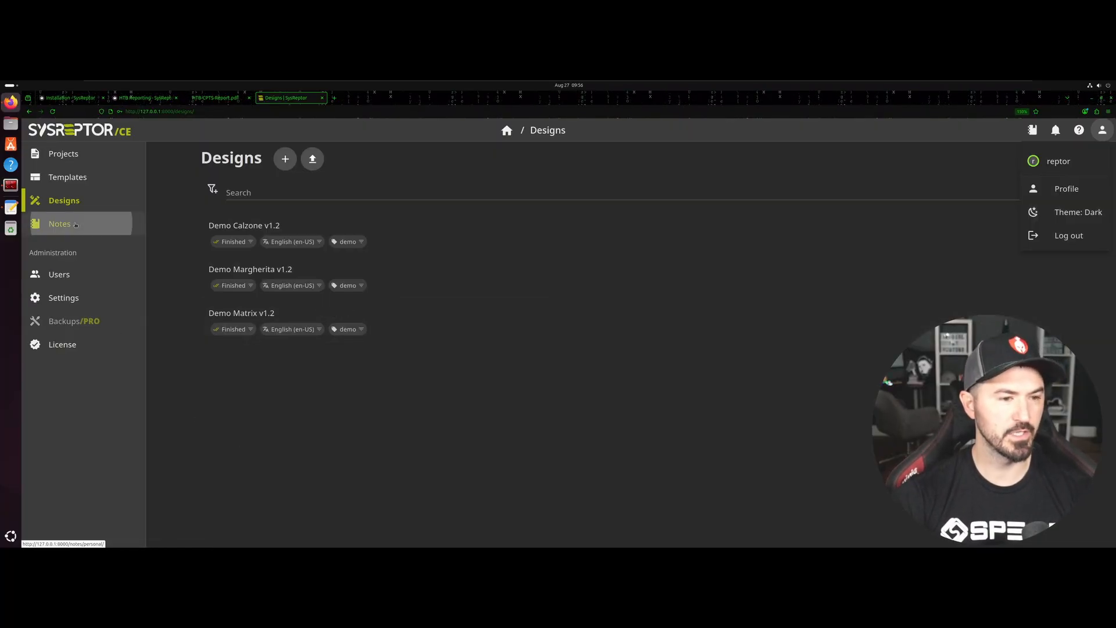
{"action": "left_click", "coordinate": [60, 223]}
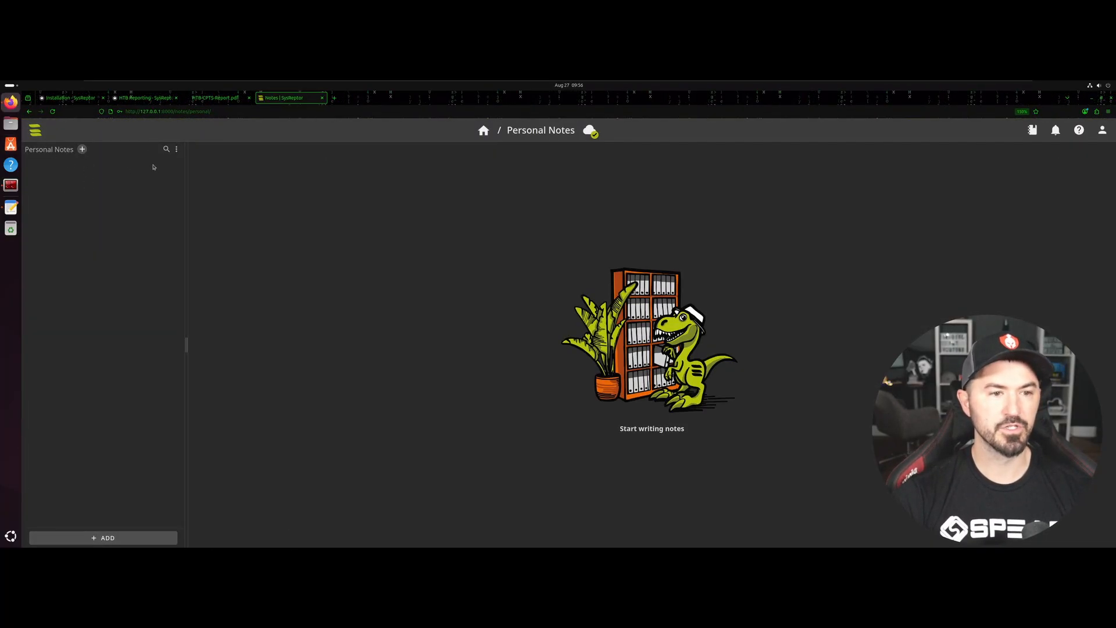
{"action": "mouse_move", "coordinate": [48, 177]}
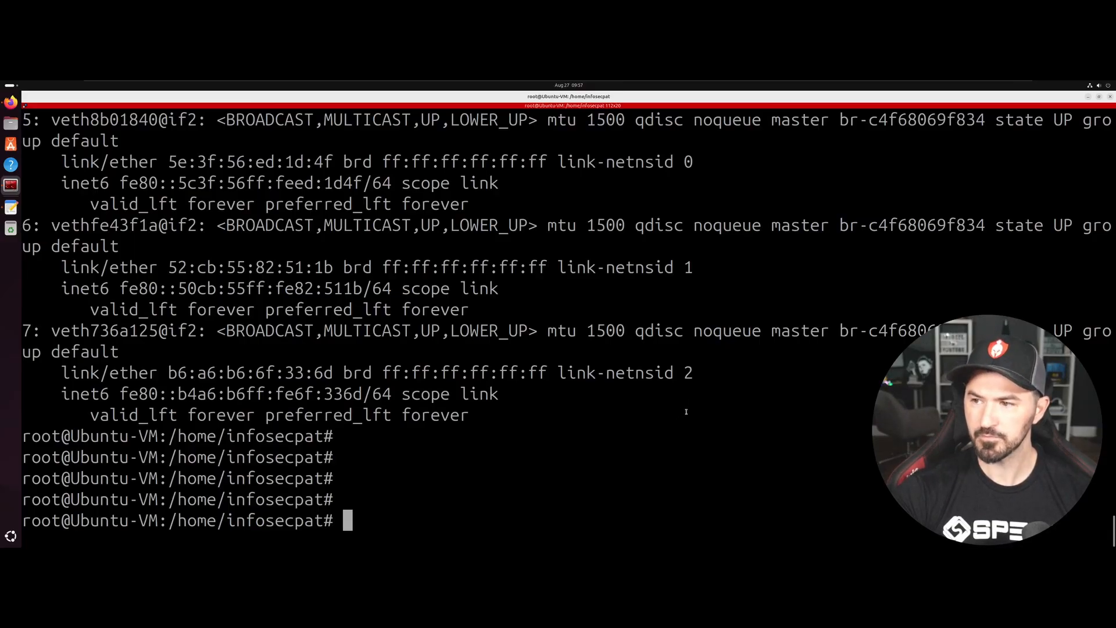
- Change into the sysreptor deploy folder in the shell
{"action": "type", "text": "cd"}
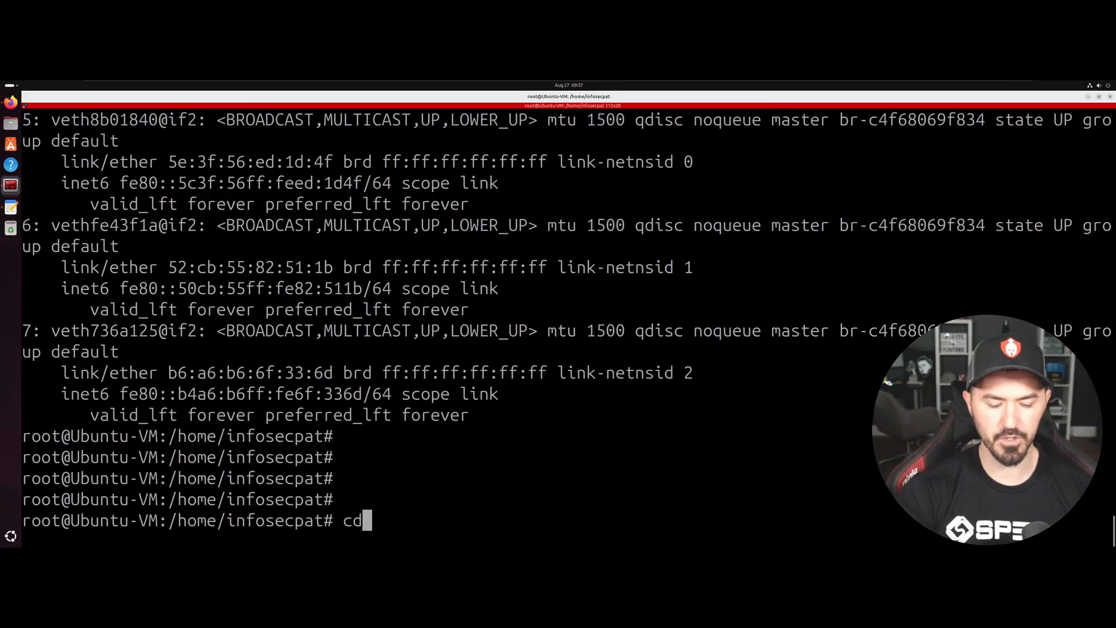
{"action": "key", "text": "Return"}
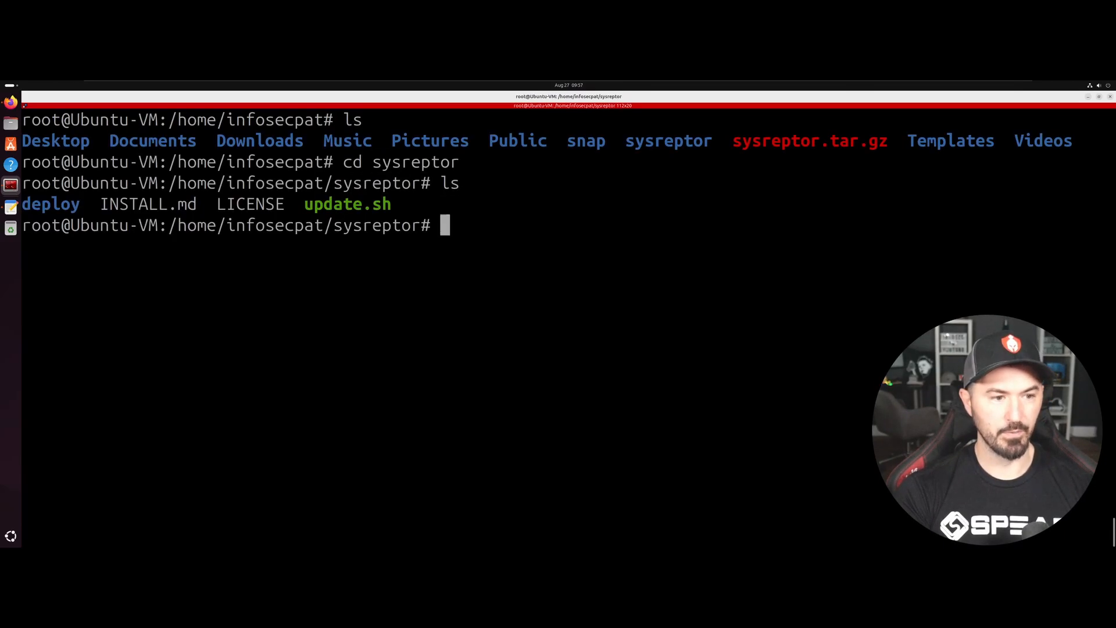
{"action": "type", "text": "cd deploy/"}
{"action": "type", "text": "ls"}
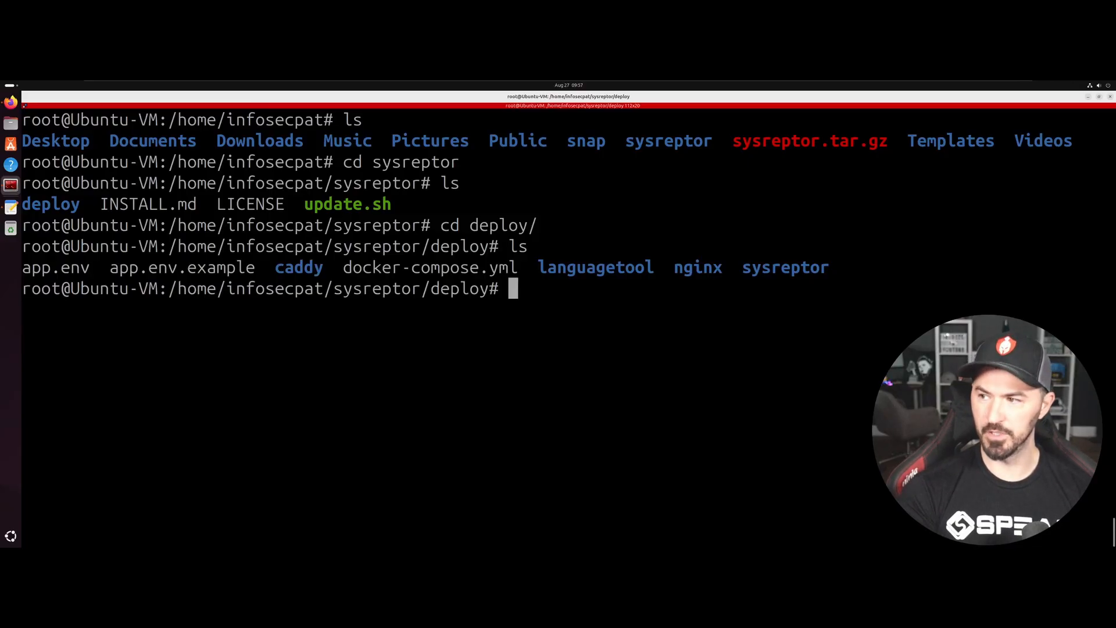
{"action": "type", "text": "cd s"}
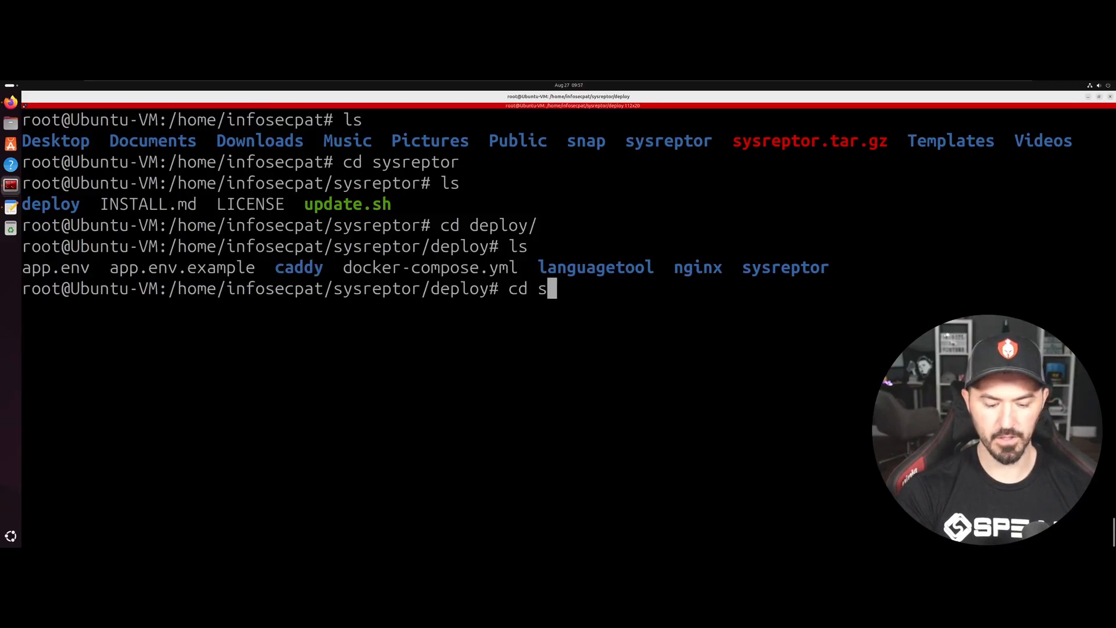
{"action": "key", "text": "Return"}
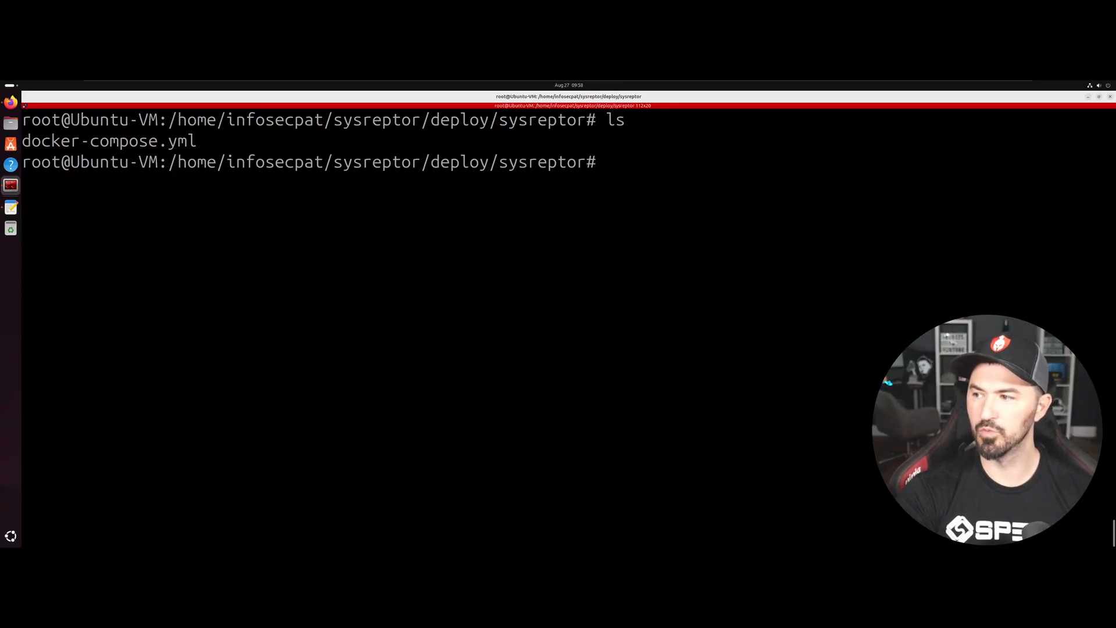
- Run docker compose down to remove the three SysReptor containers and their network
{"action": "type", "text": "doc"}
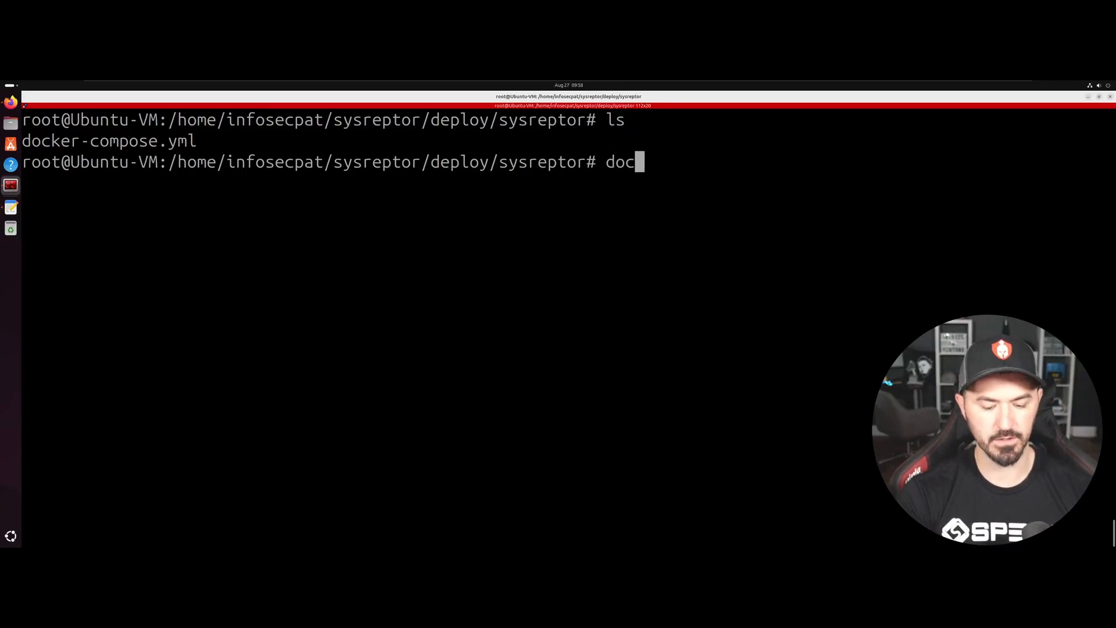
{"action": "type", "text": "ker"}
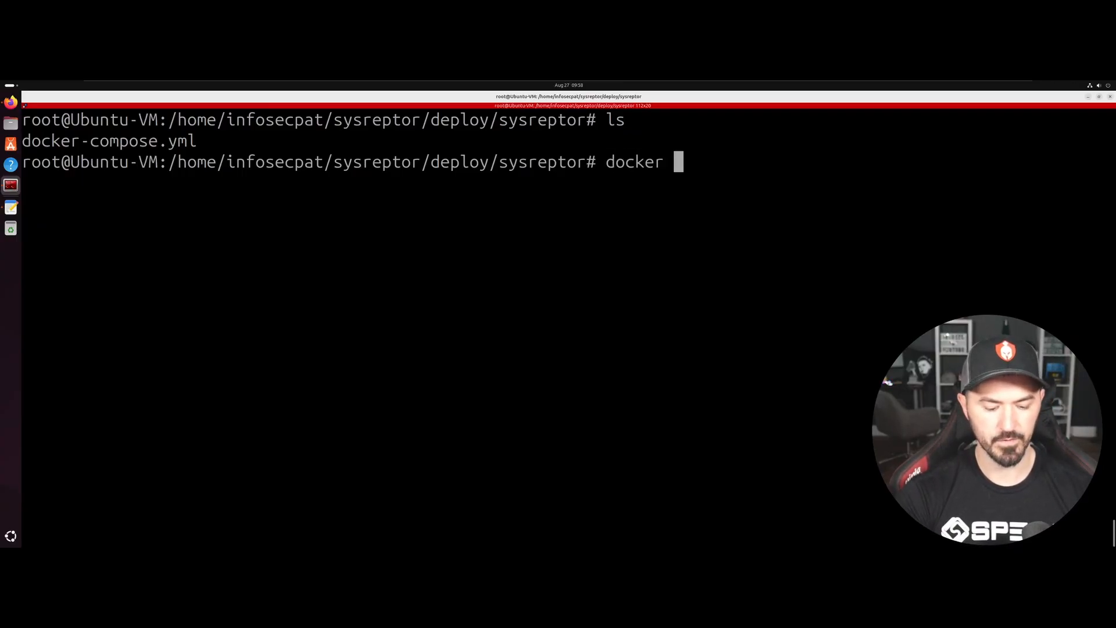
{"action": "type", "text": "comp"}
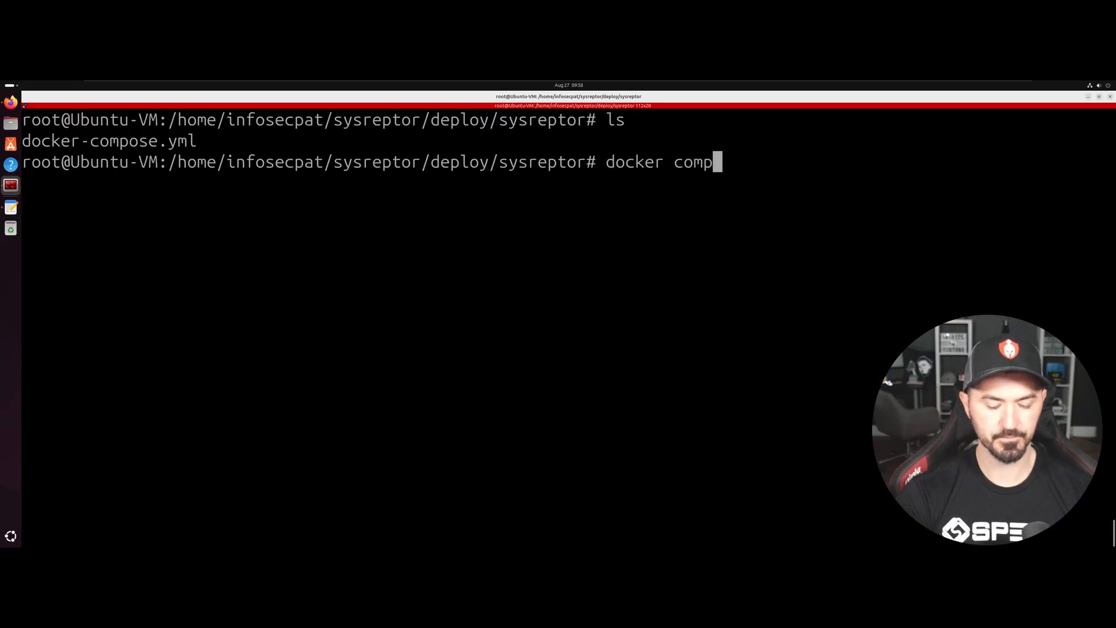
{"action": "type", "text": "ose down"}
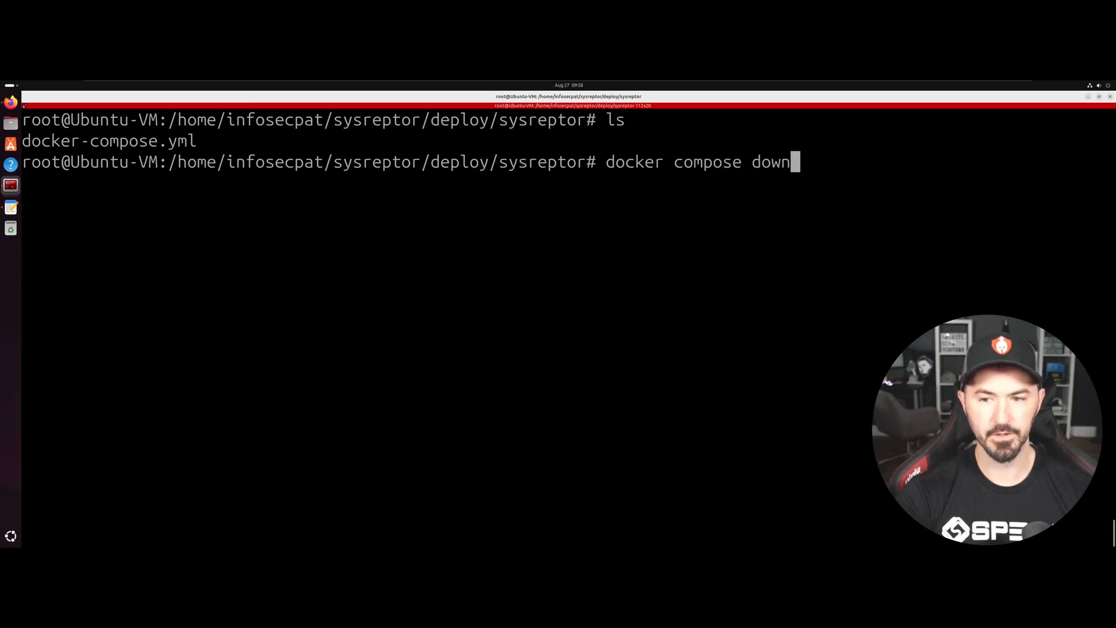
{"action": "key", "text": "Return"}
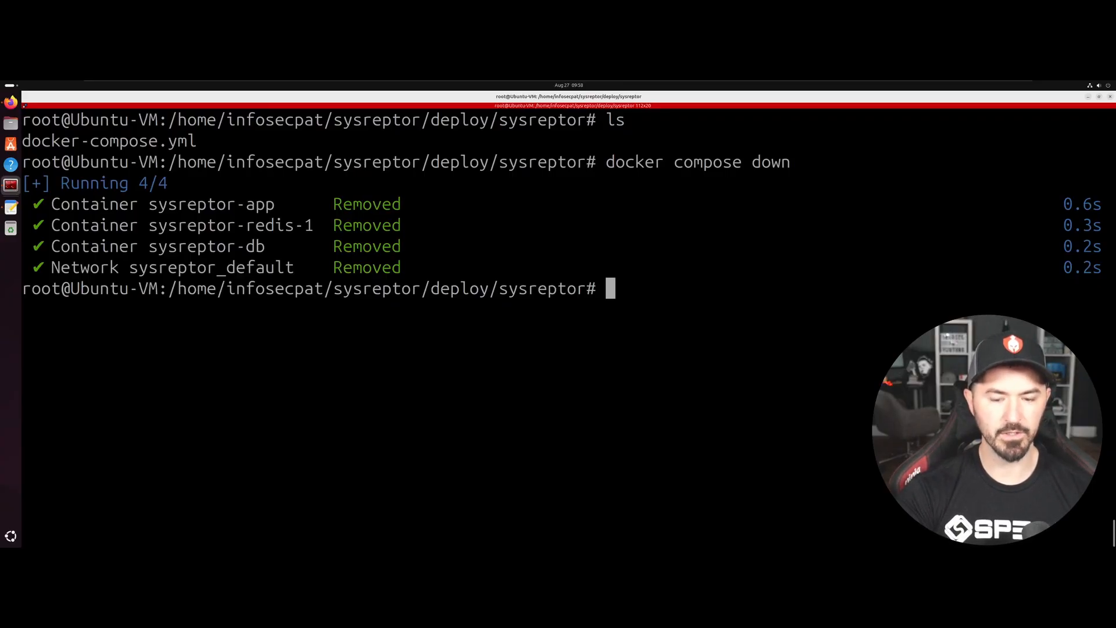
{"action": "type", "text": "nano"}
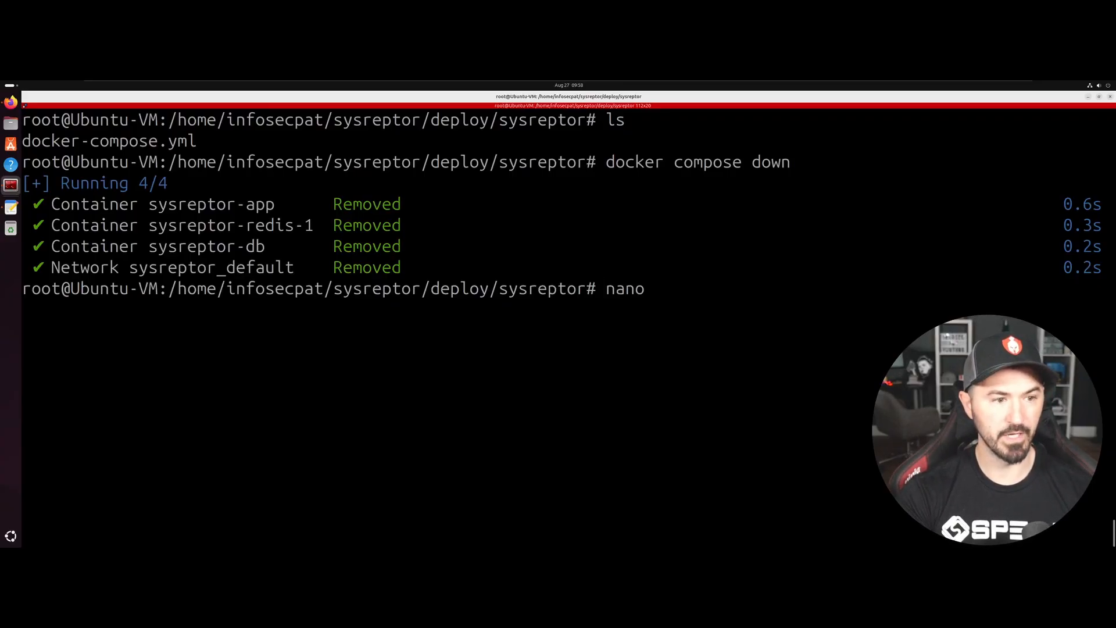
{"action": "type", "text": "docker-compose.yml"}
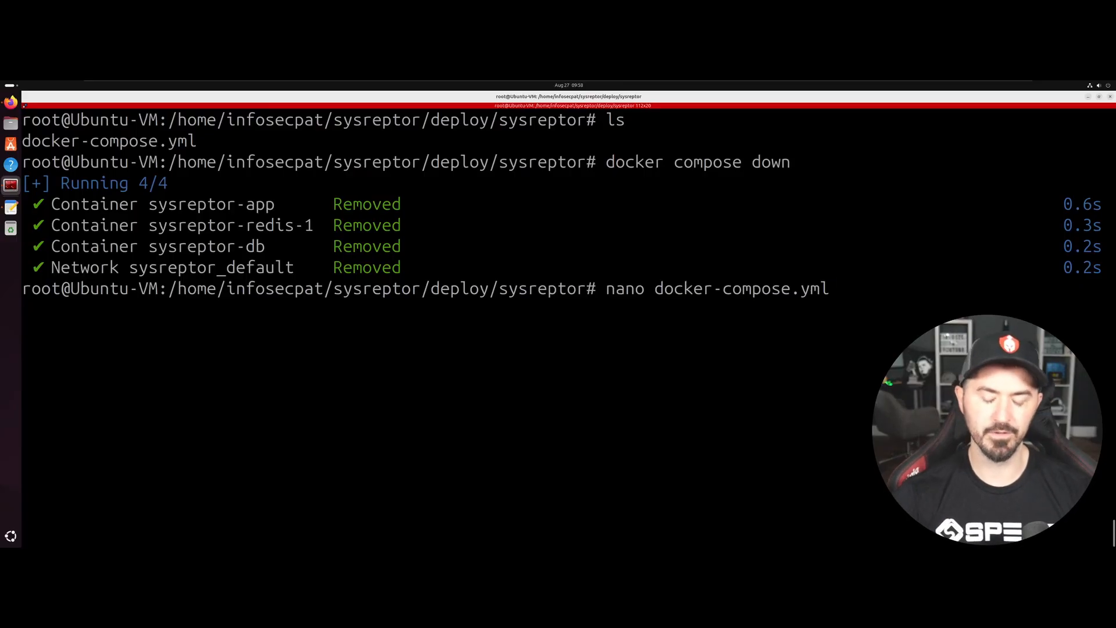
- Edit docker-compose.yml in nano so the app ports line reads 0.0.0.0:8000:8000, and save it
{"action": "key", "text": "Return"}
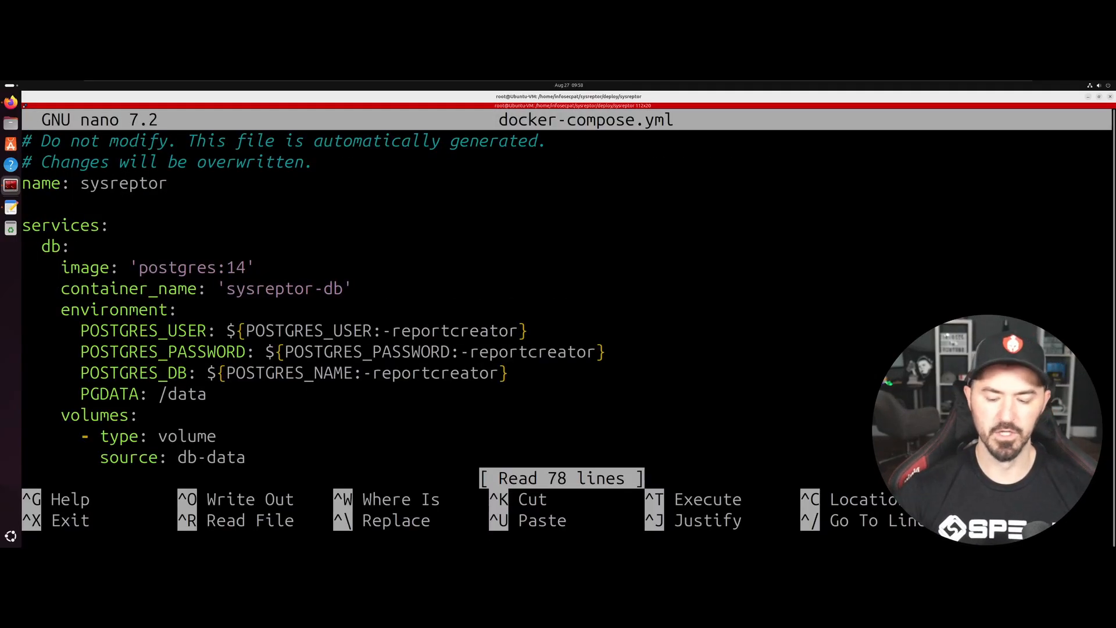
{"action": "scroll", "scroll_direction": "down", "scroll_amount": 3}
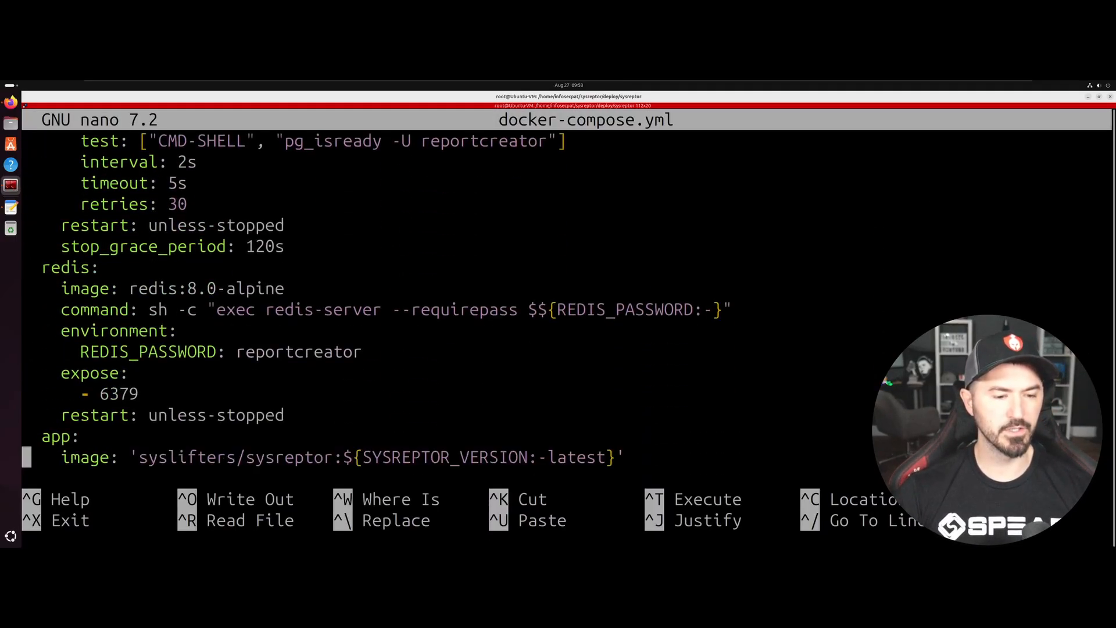
{"action": "scroll", "scroll_direction": "down", "scroll_amount": 3}
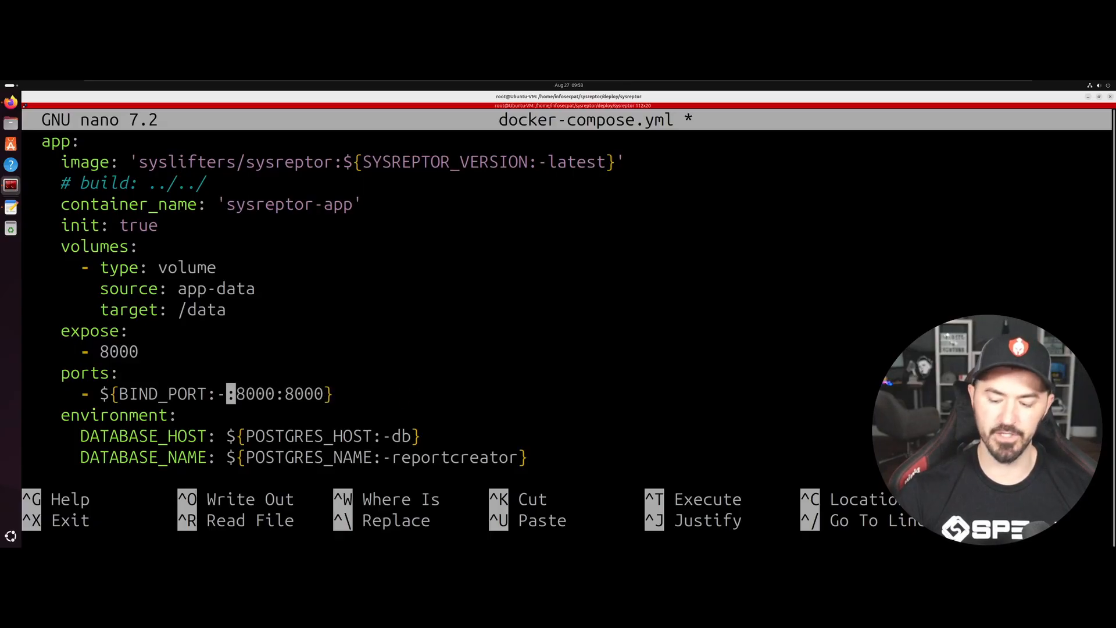
{"action": "type", "text": "0.0.0.0"}
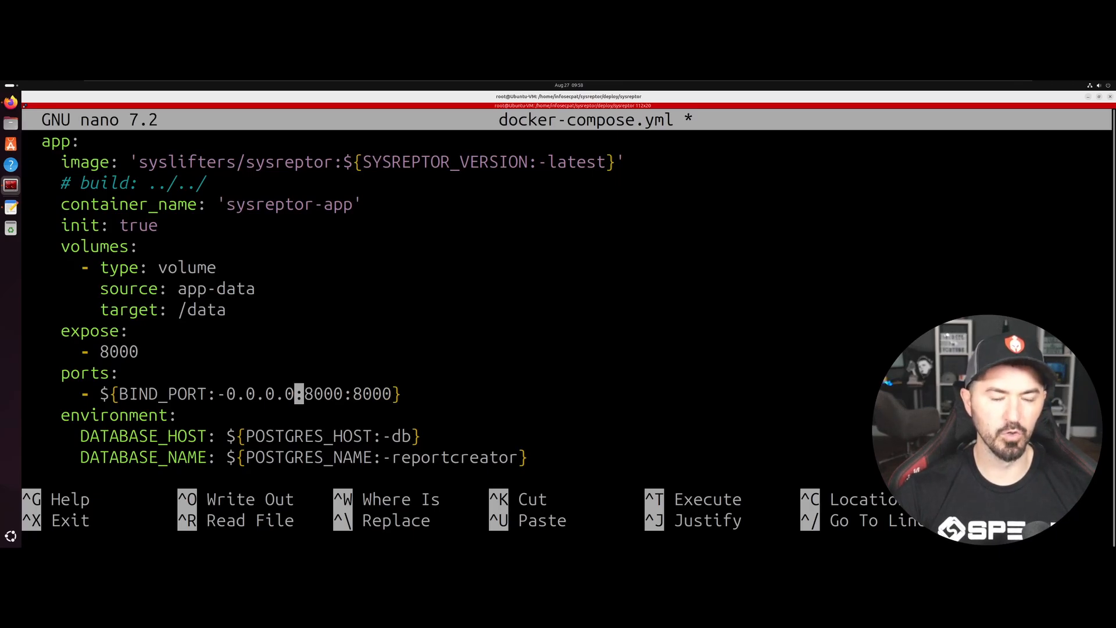
{"action": "key", "text": "ctrl+x"}
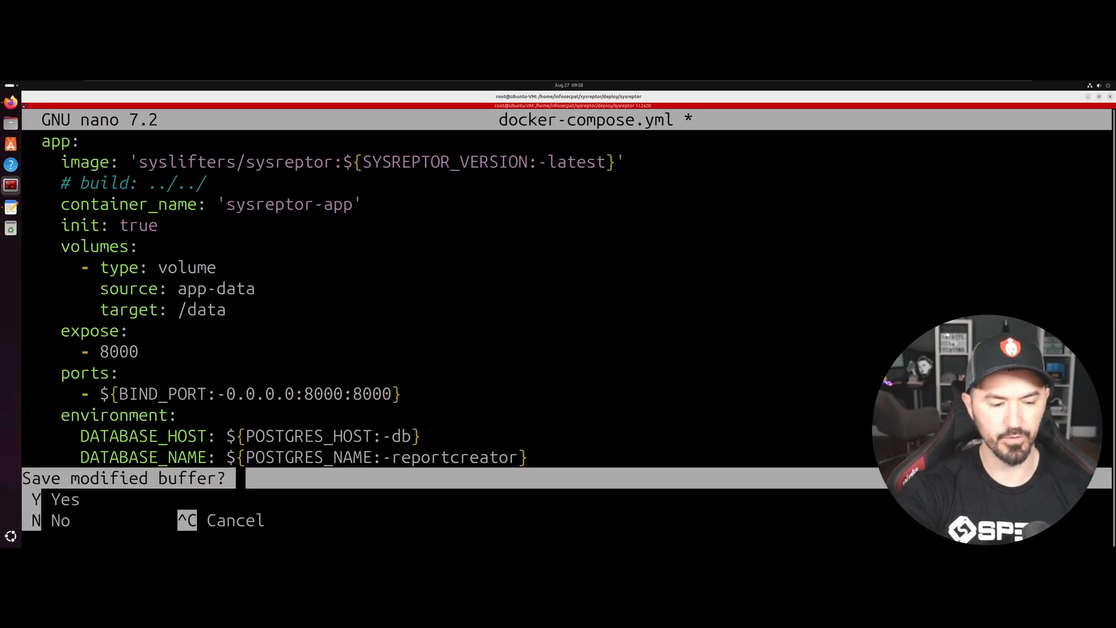
{"action": "key", "text": "y"}
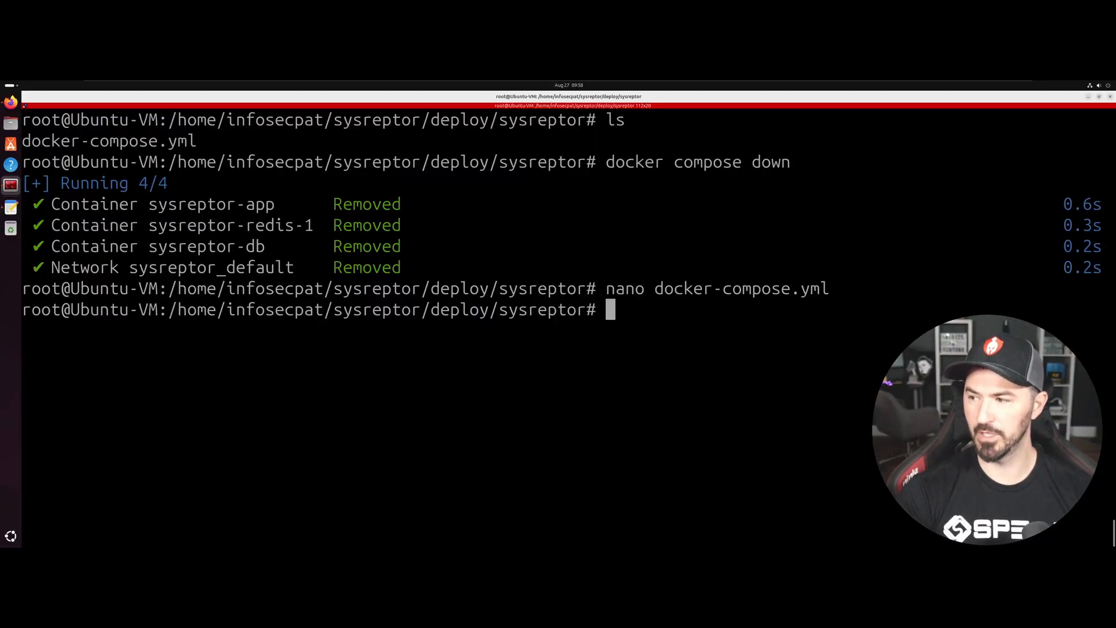
- Restart the containers with docker compose up -d, then list addresses with ip a and copy 192.168.217.129
{"action": "type", "text": "nano docker-compose.yml"}
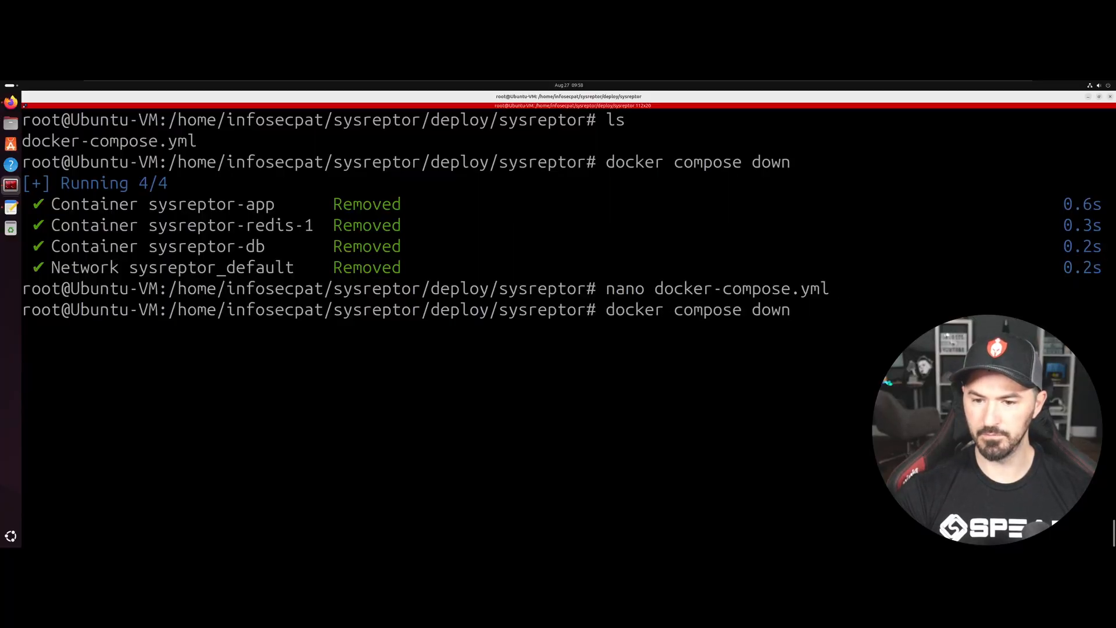
{"action": "key", "text": "BackSpace"}
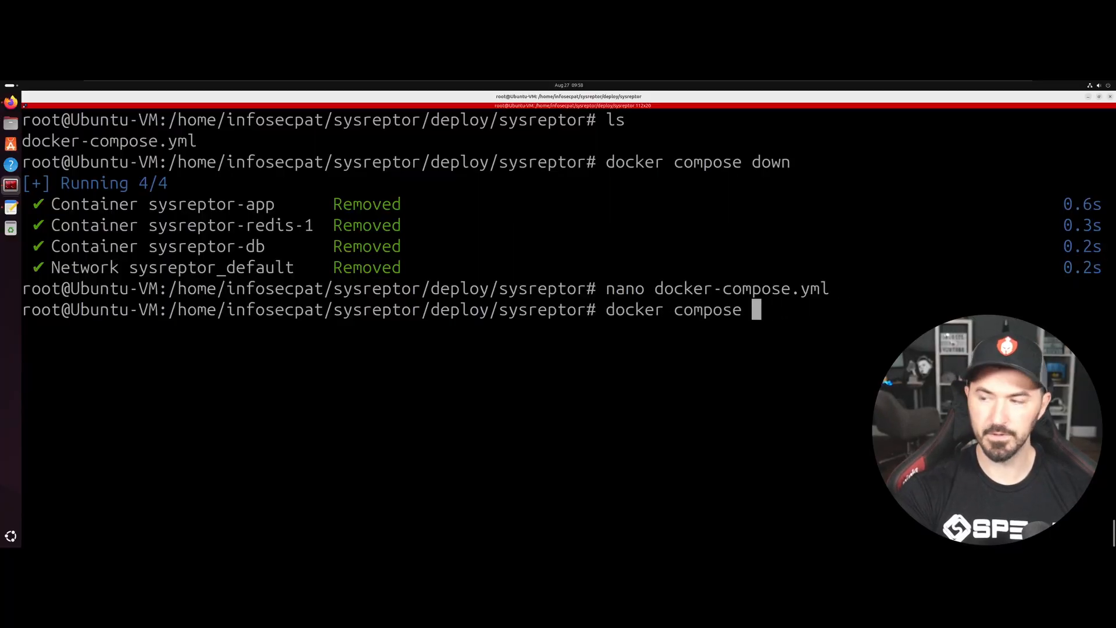
{"action": "type", "text": "up -d"}
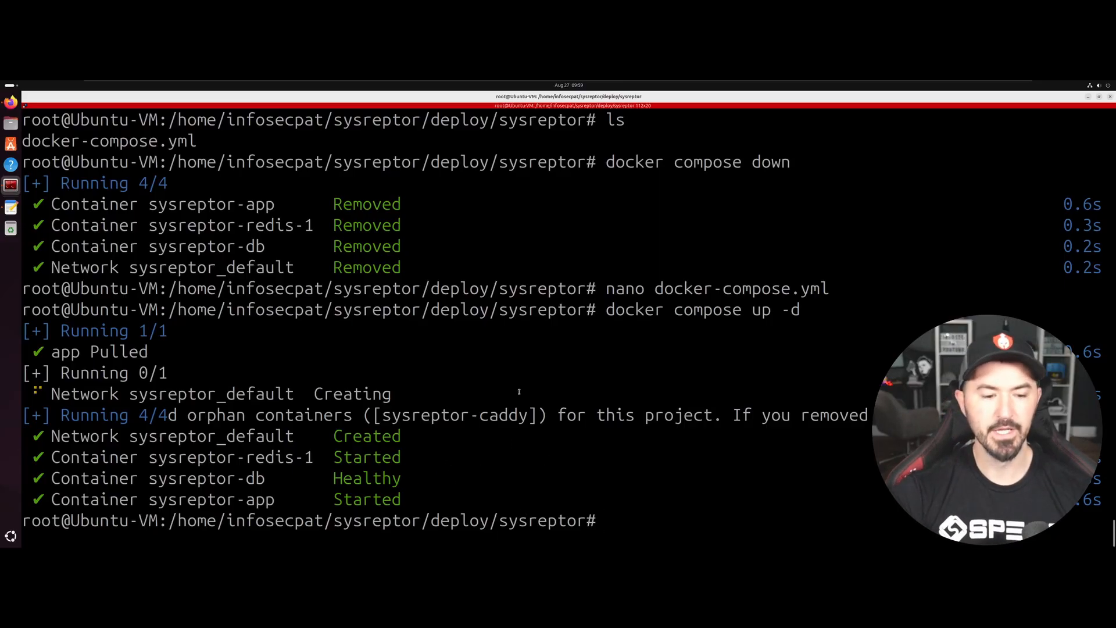
{"action": "type", "text": "ip a show"}
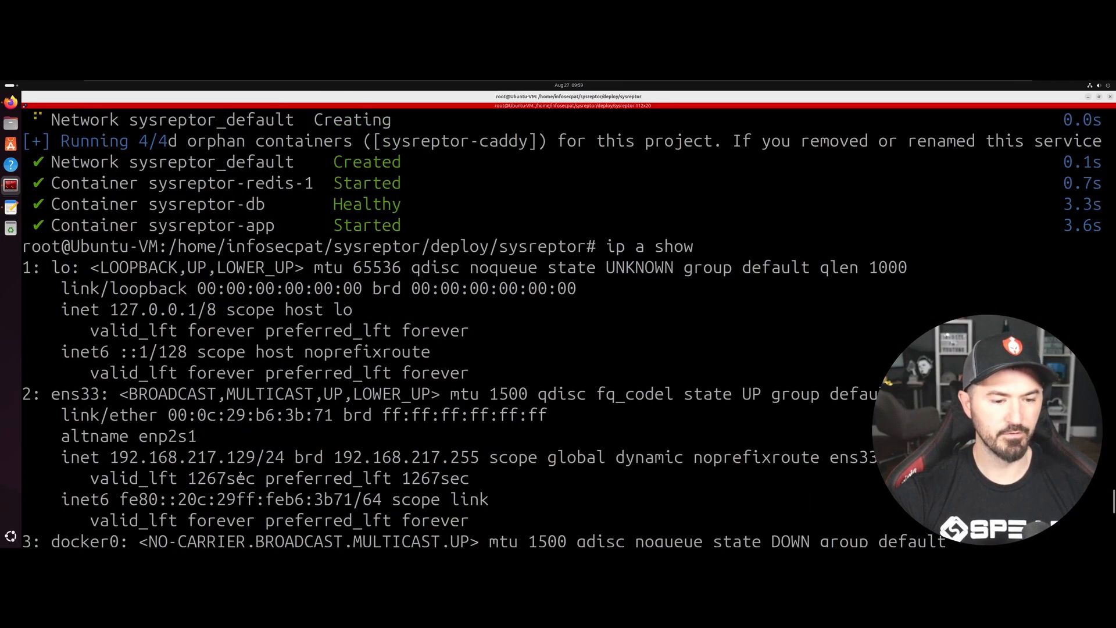
{"action": "double_click", "coordinate": [184, 456]}
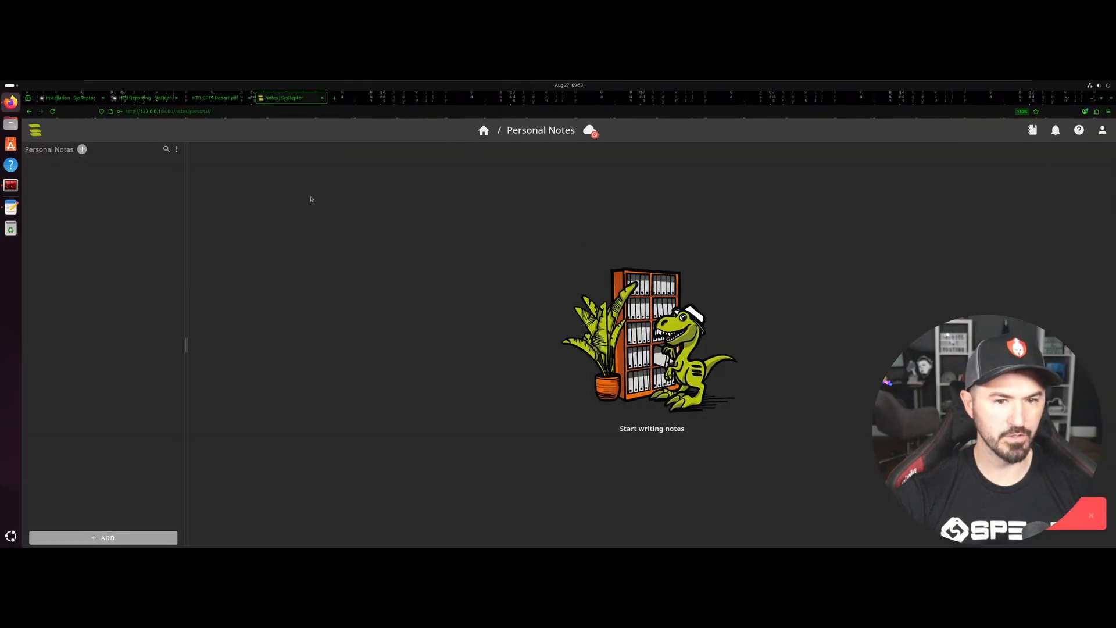
- Load the SysReptor login page in Firefox at 192.168.217.129:8000 instead of localhost
{"action": "left_click", "coordinate": [167, 112]}
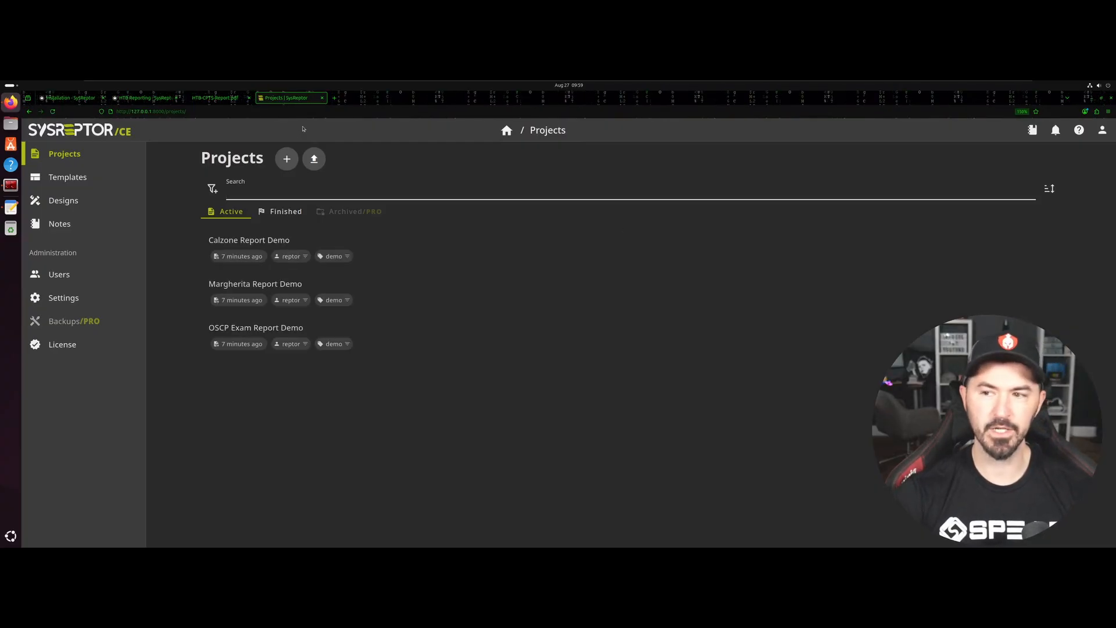
{"action": "left_click", "coordinate": [150, 112]}
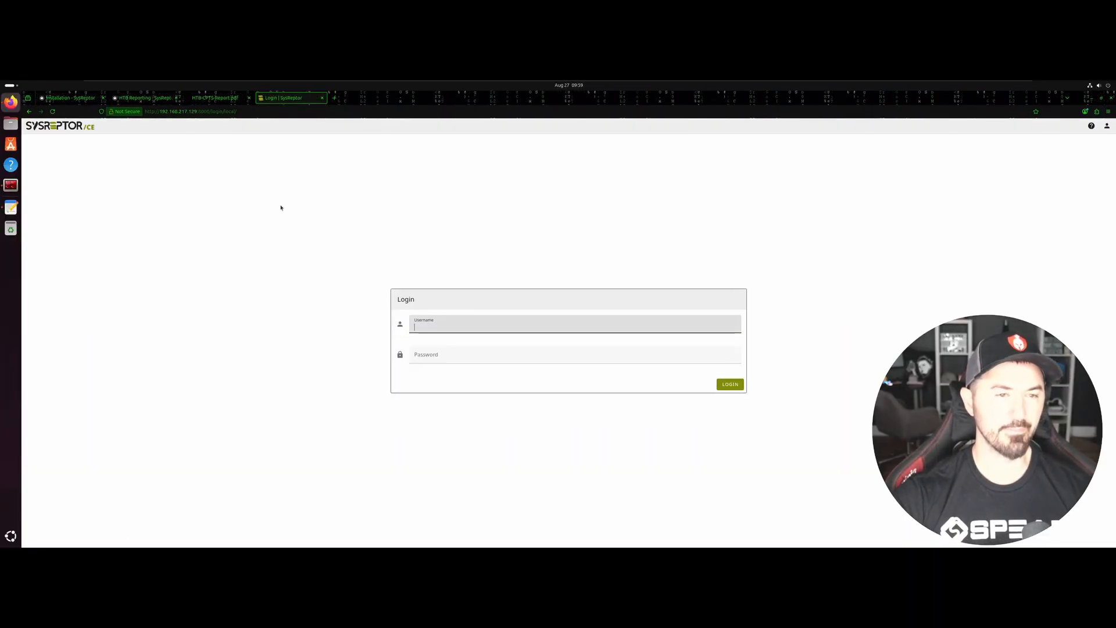
{"action": "mouse_move", "coordinate": [177, 132]}
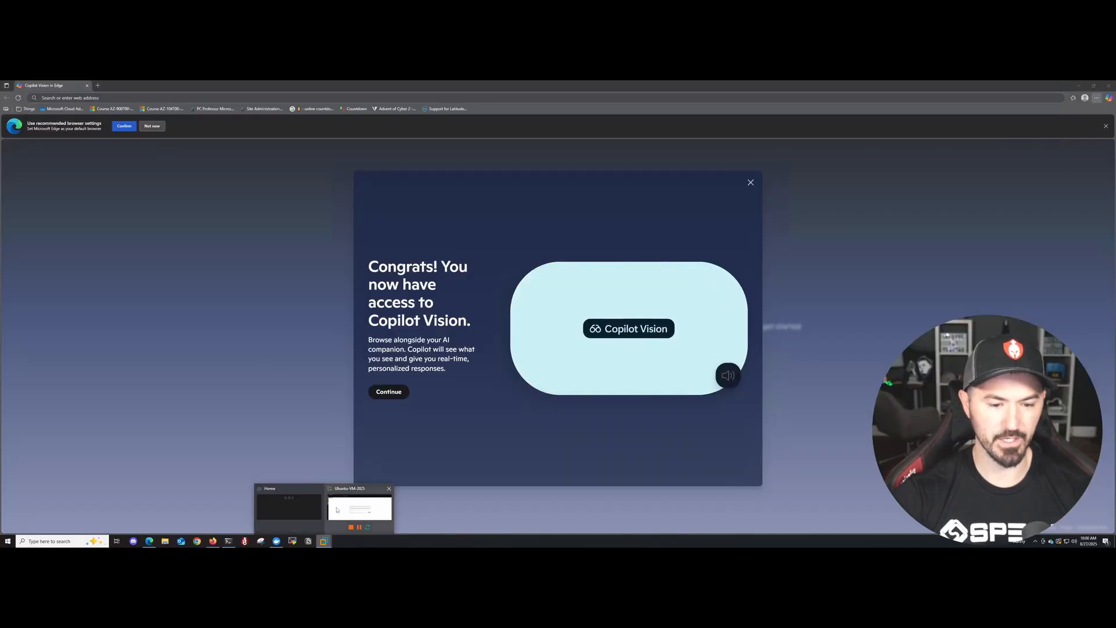
{"action": "left_click", "coordinate": [359, 508]}
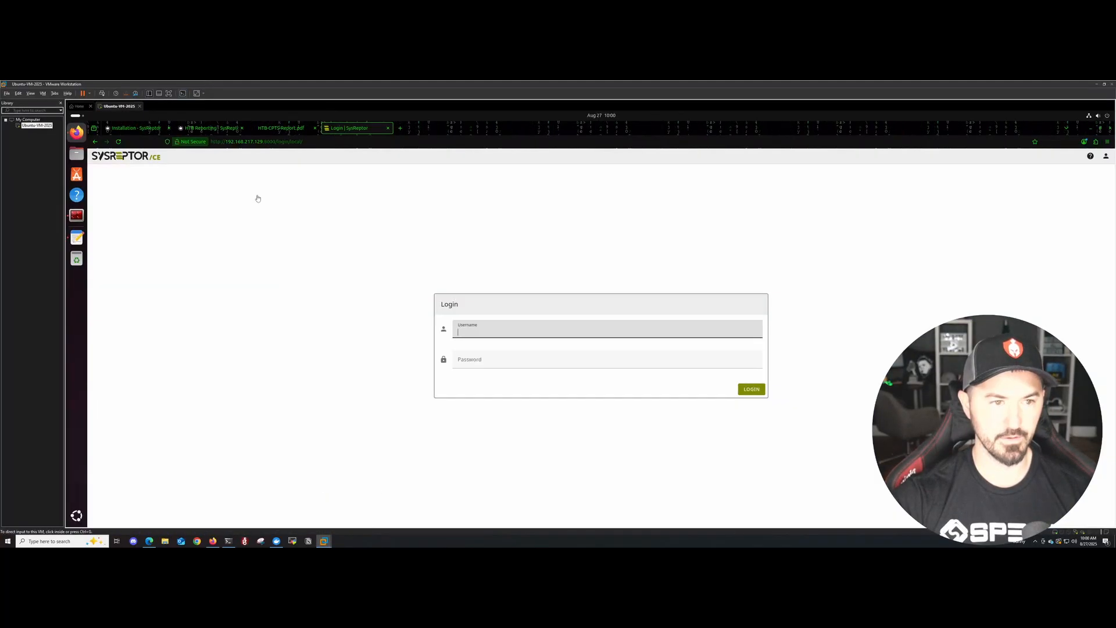
{"action": "left_click", "coordinate": [255, 141]}
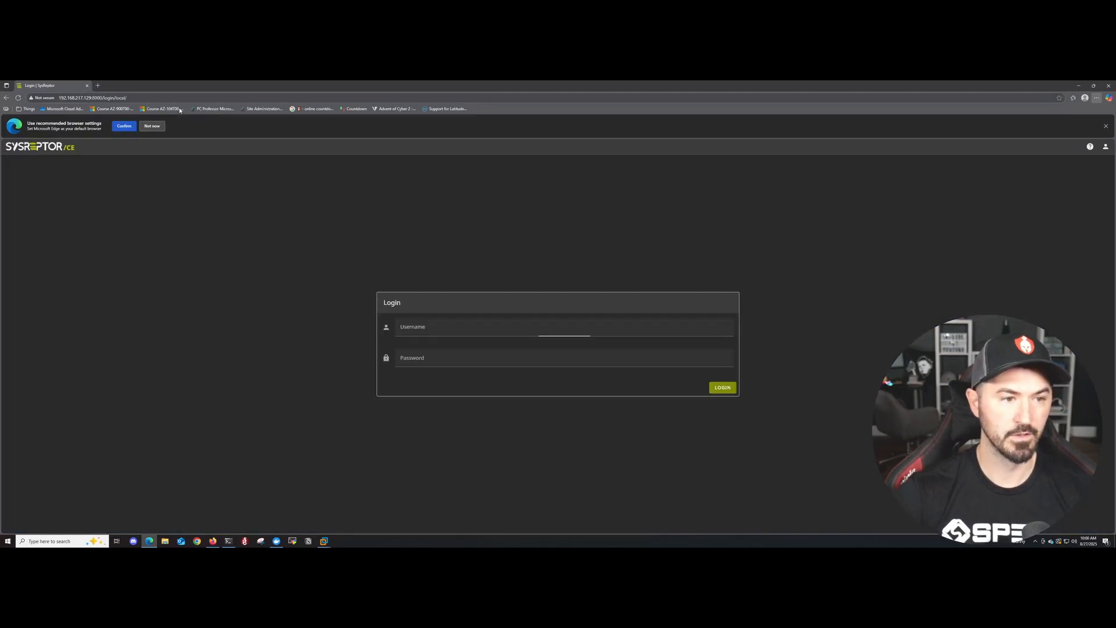
{"action": "left_click", "coordinate": [563, 327]}
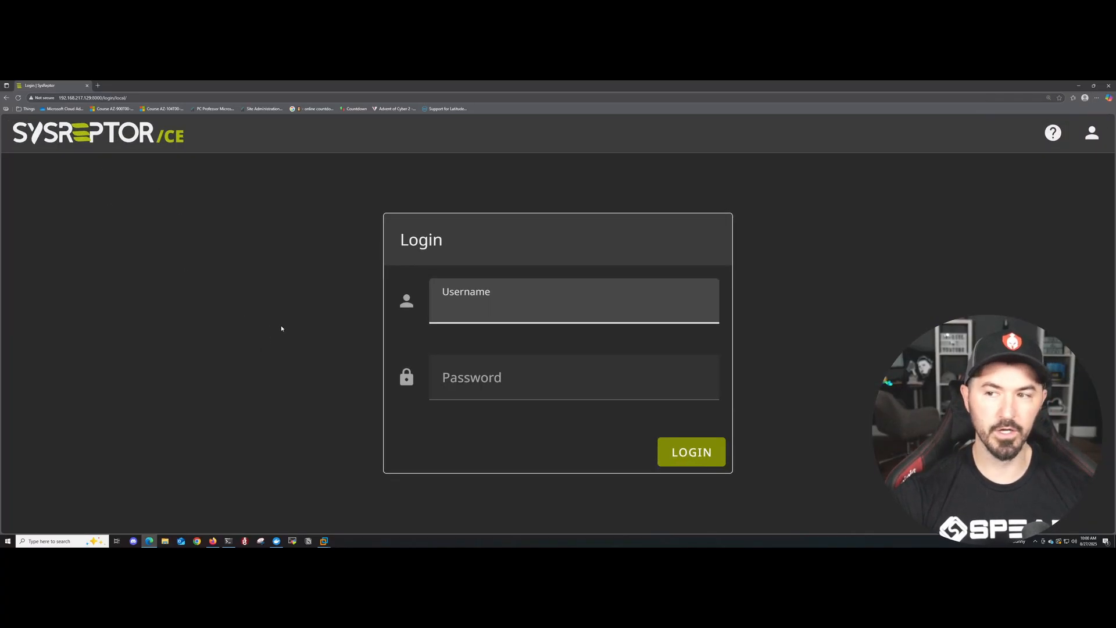
{"action": "mouse_move", "coordinate": [311, 338]}
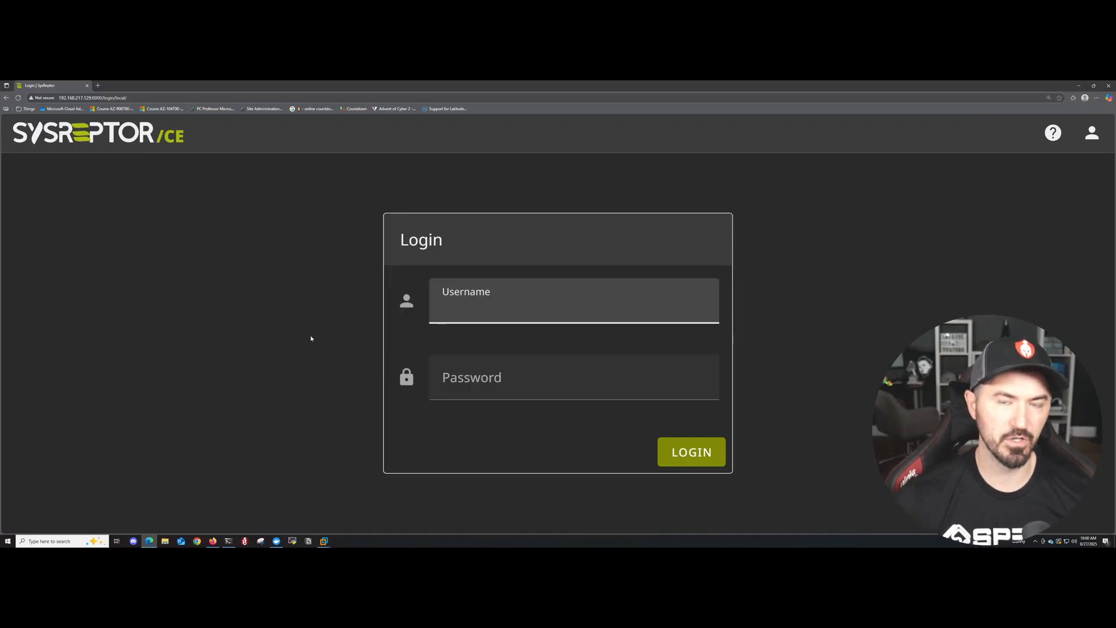
{"action": "left_click", "coordinate": [573, 306]}
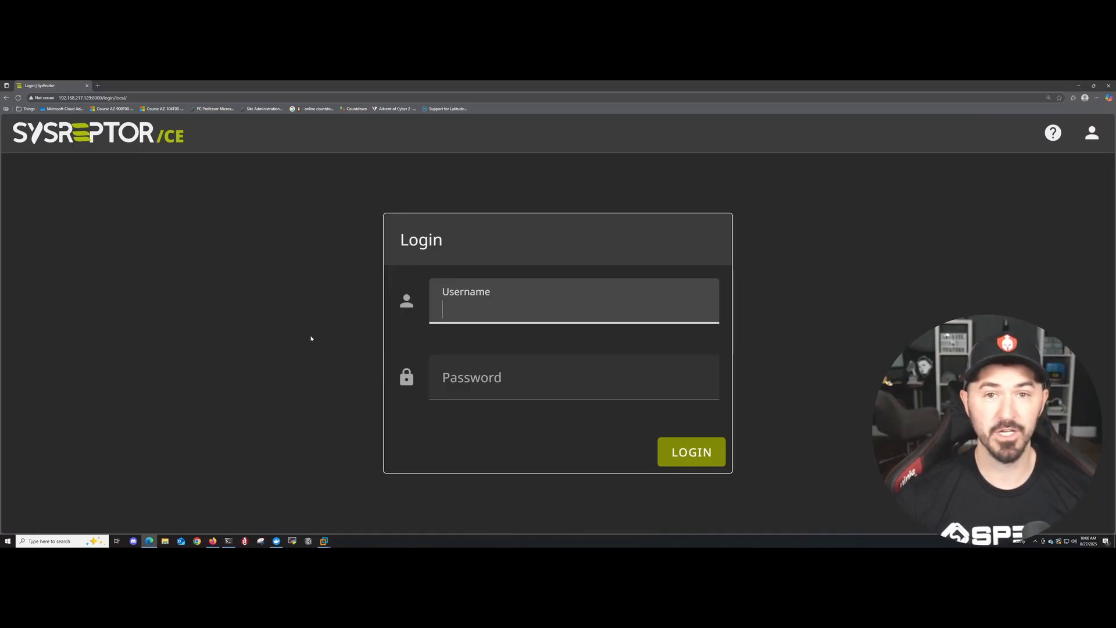